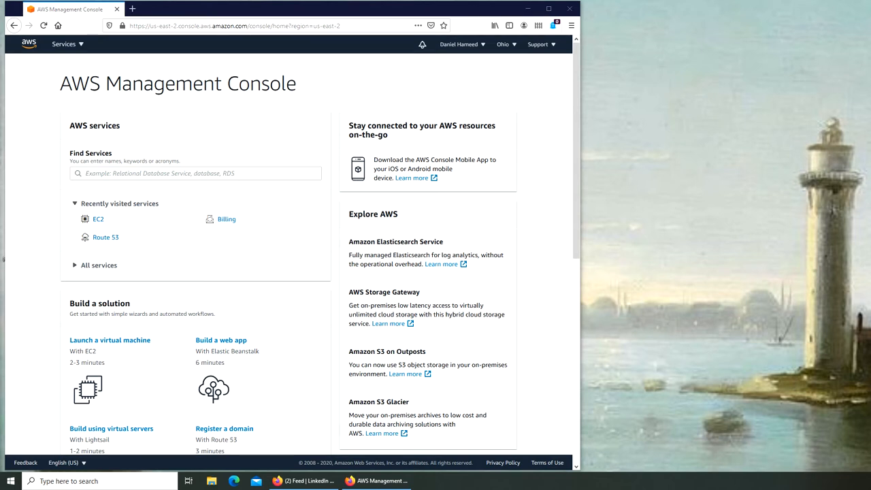
{"action": "mouse_move", "coordinate": [139, 238]}
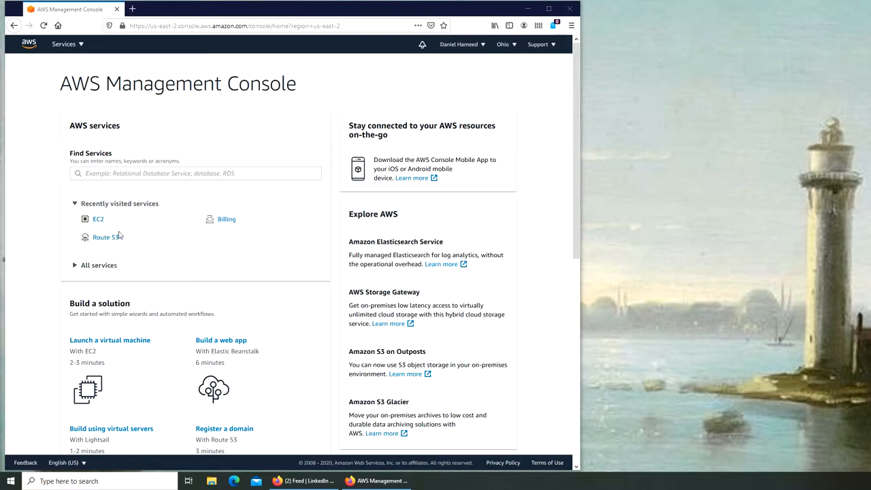
{"action": "mouse_move", "coordinate": [163, 250]}
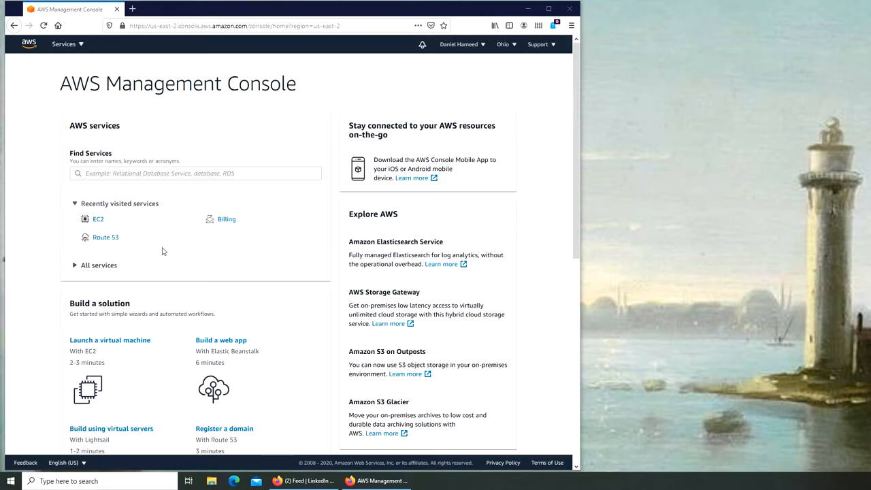
Step: Start a launch, browse the AWS services menu and return to the console home page
{"action": "scroll", "scroll_direction": "down", "scroll_amount": 3}
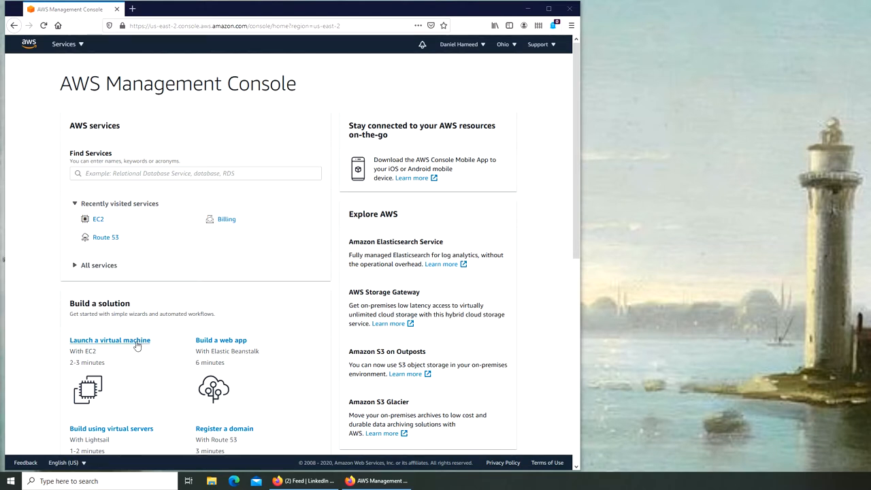
{"action": "left_click", "coordinate": [109, 341]}
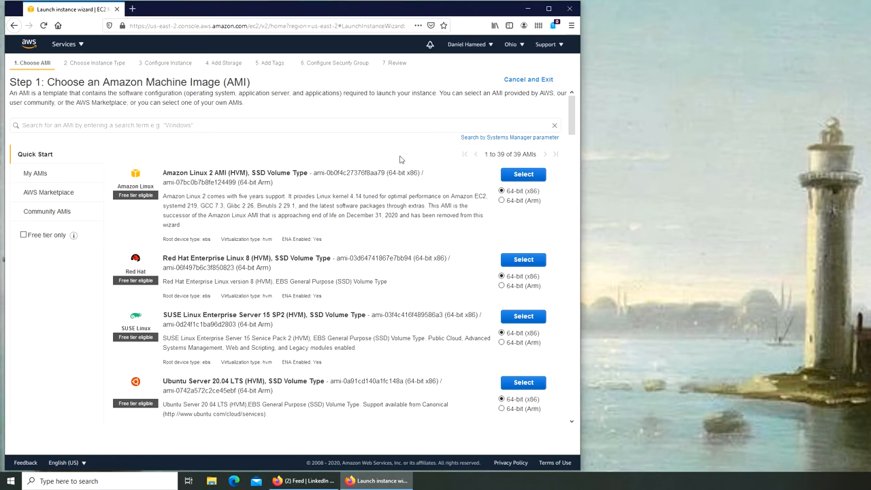
{"action": "mouse_move", "coordinate": [427, 162]}
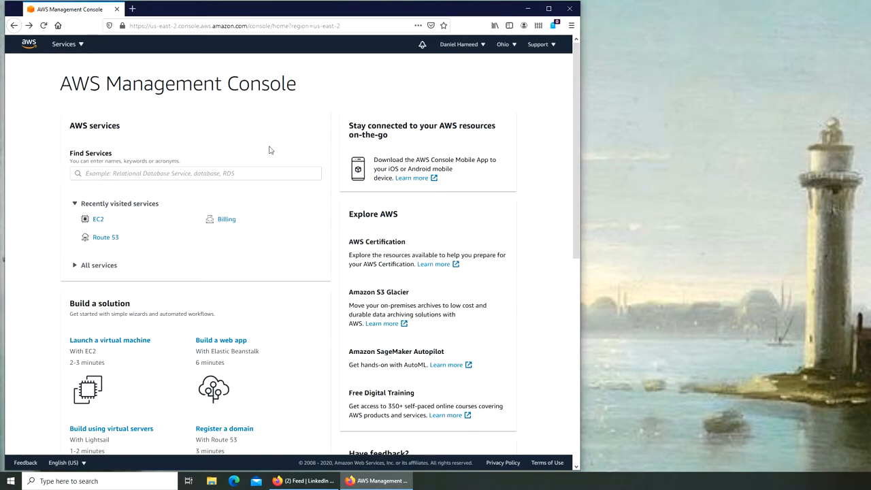
{"action": "mouse_move", "coordinate": [144, 358]}
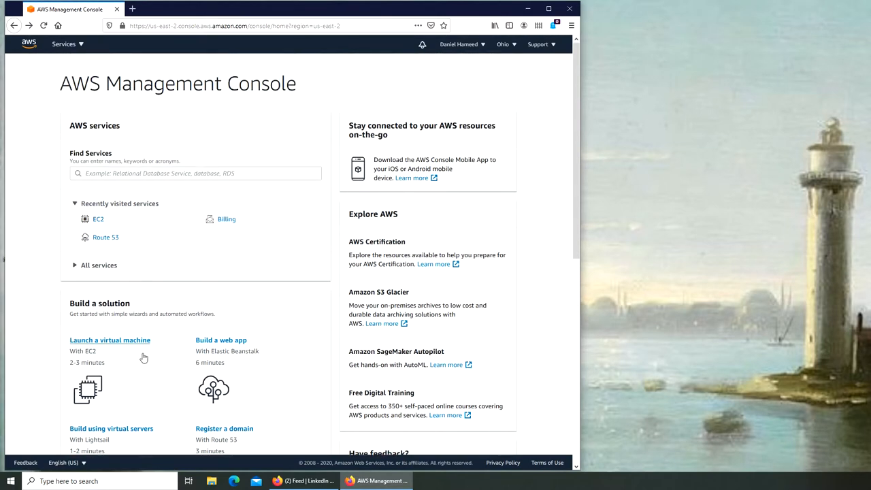
{"action": "mouse_move", "coordinate": [126, 229]}
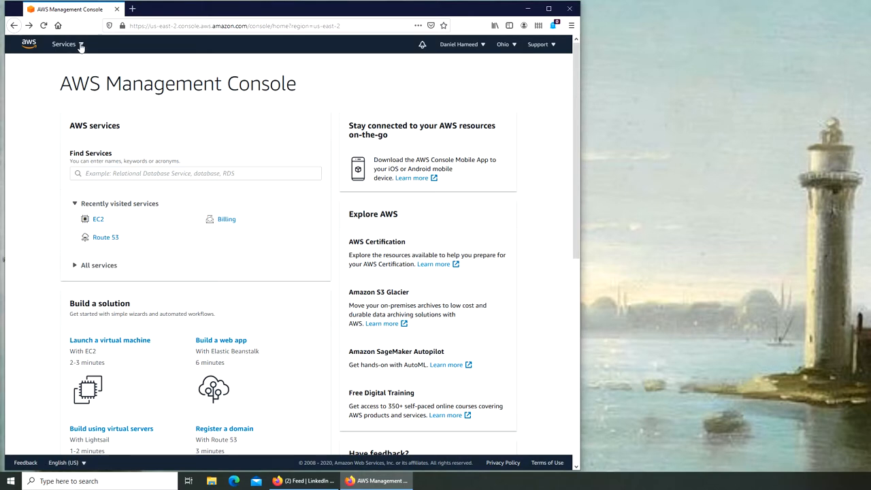
{"action": "left_click", "coordinate": [62, 44]}
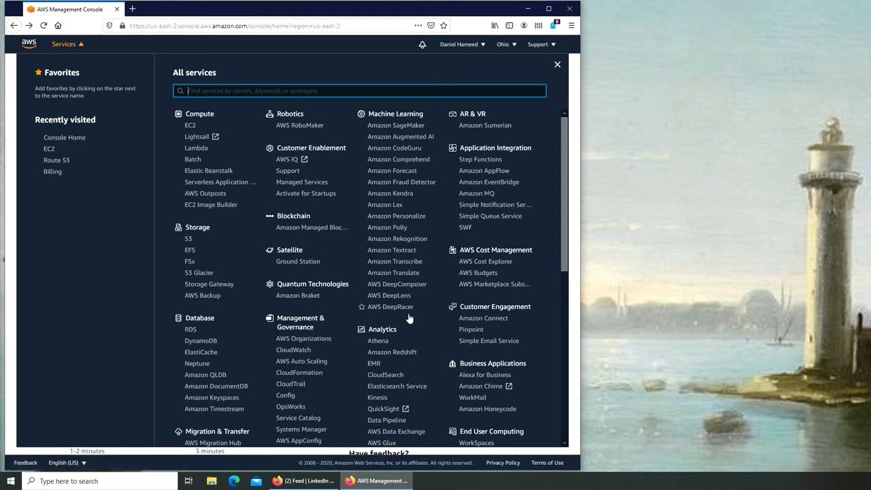
{"action": "mouse_move", "coordinate": [391, 306]}
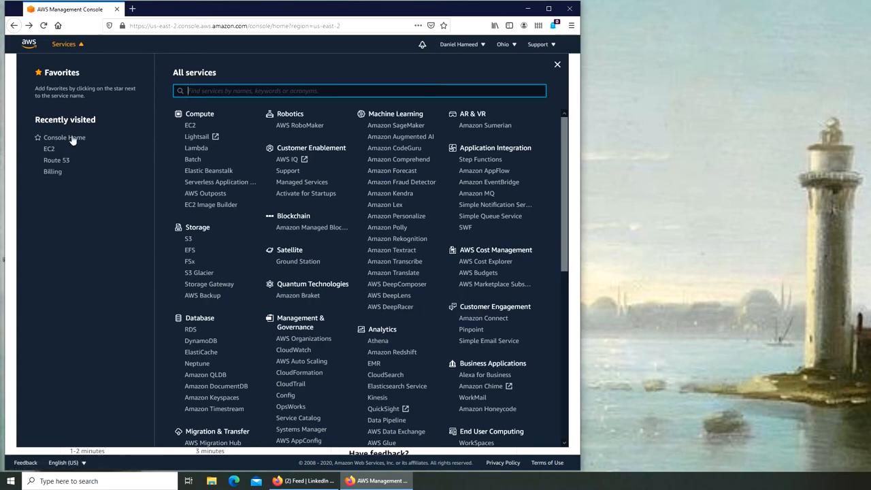
{"action": "left_click", "coordinate": [558, 64]}
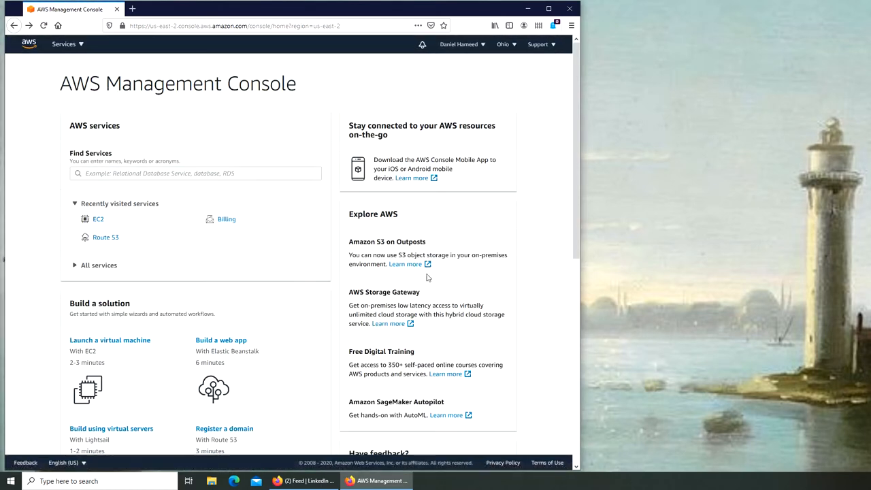
{"action": "scroll", "scroll_direction": "down", "scroll_amount": 3}
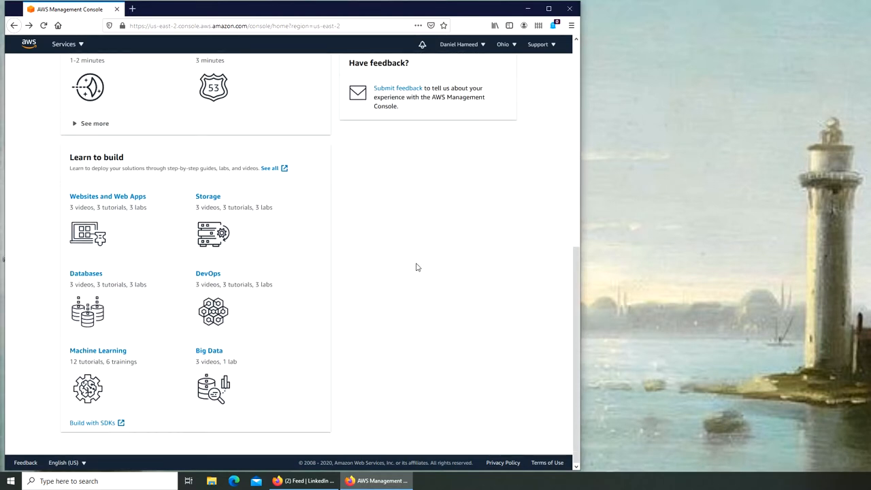
{"action": "scroll", "scroll_direction": "up", "scroll_amount": 3}
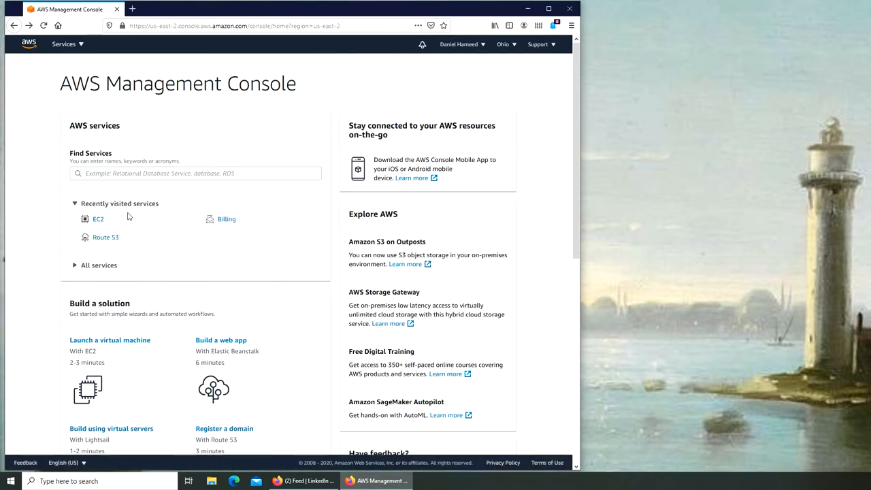
Step: Go to the EC2 dashboard for US East (Ohio) and scroll through its resources
{"action": "left_click", "coordinate": [98, 218]}
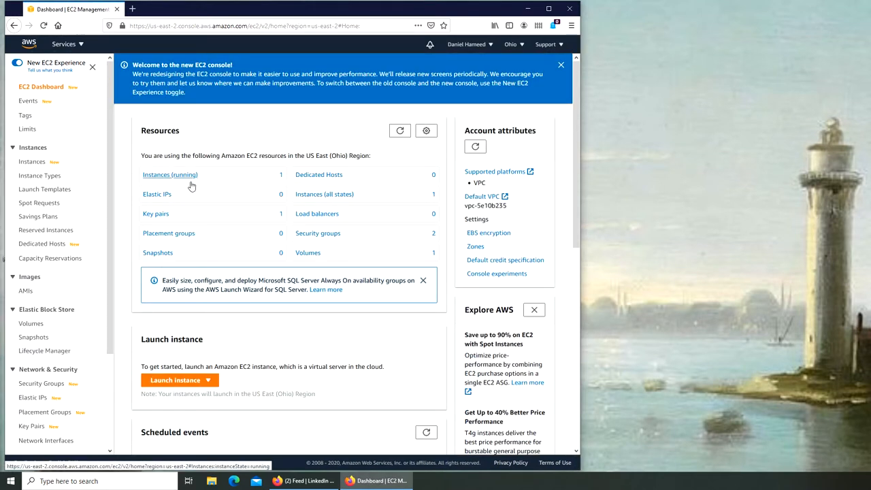
{"action": "mouse_move", "coordinate": [211, 184]}
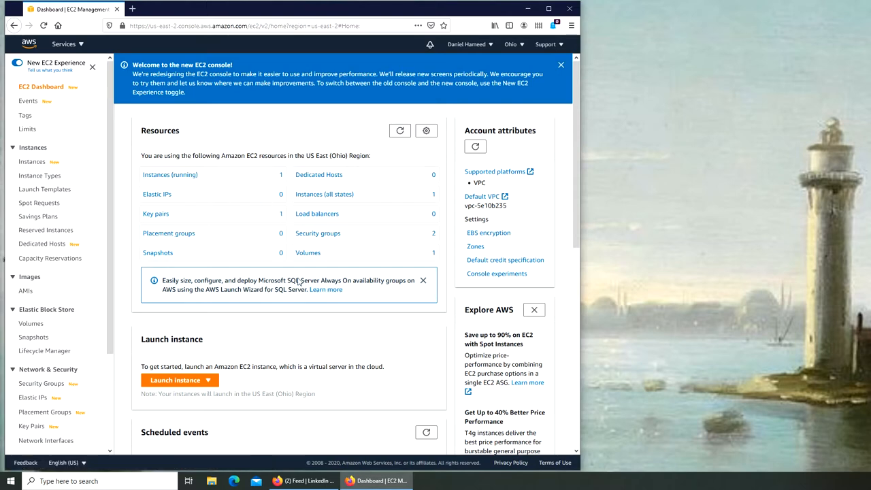
{"action": "scroll", "scroll_direction": "down", "scroll_amount": 3}
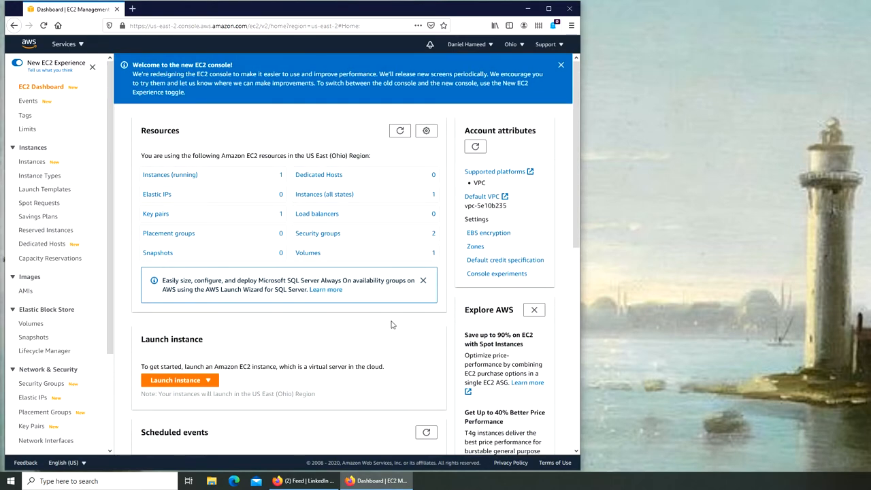
{"action": "scroll", "scroll_direction": "down", "scroll_amount": 3}
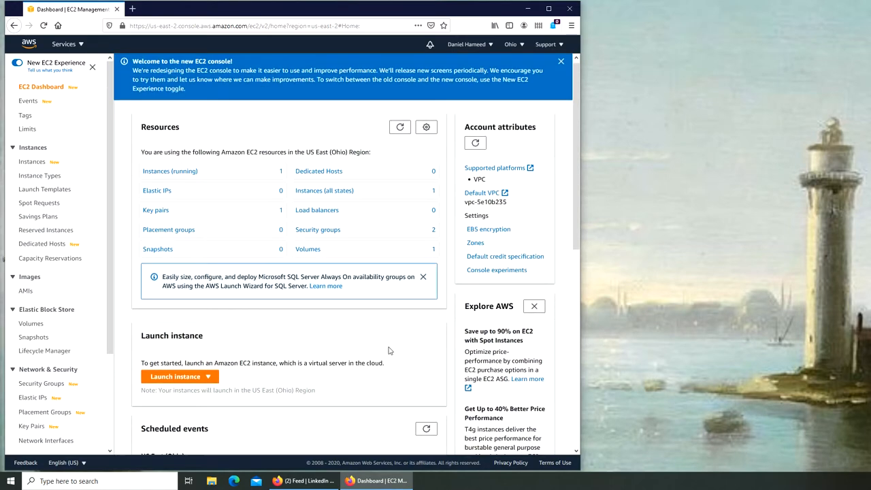
{"action": "scroll", "scroll_direction": "down", "scroll_amount": 3}
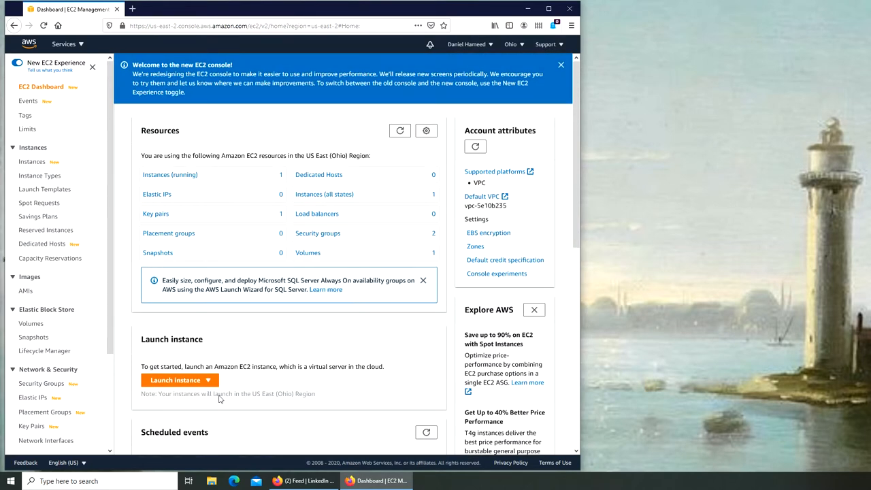
{"action": "mouse_move", "coordinate": [179, 380]}
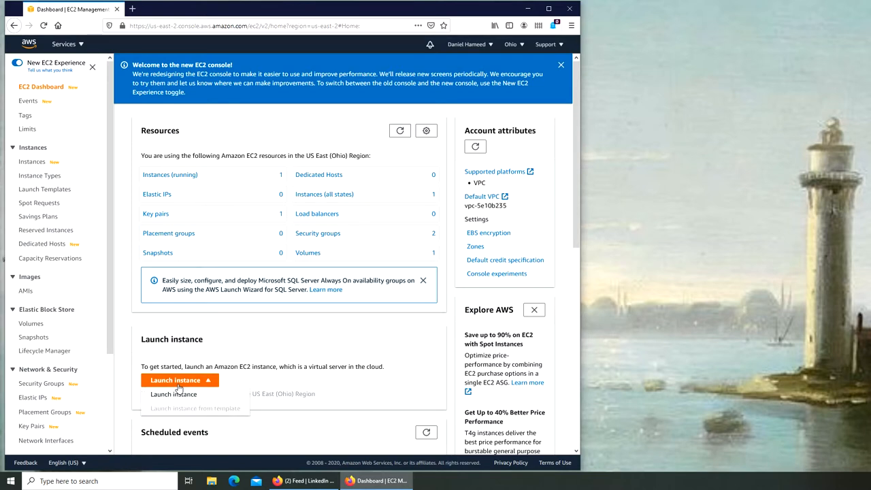
{"action": "mouse_move", "coordinate": [505, 53]}
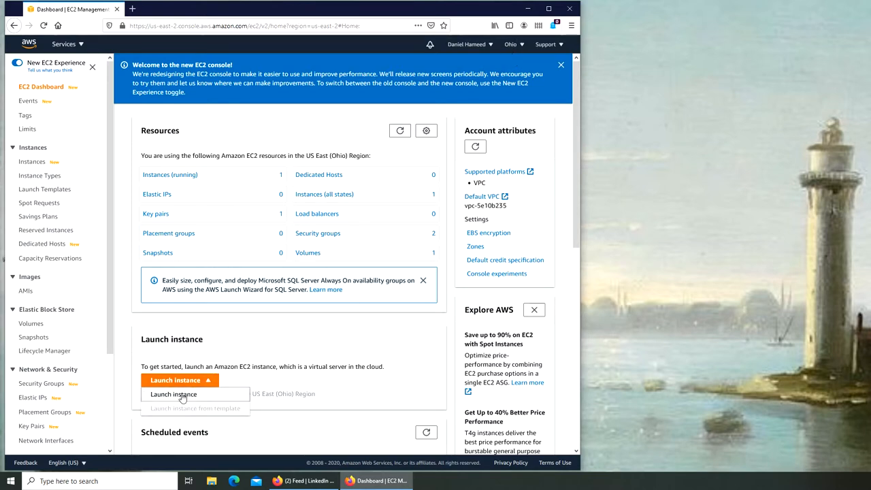
Step: Launch the instance wizard and browse the Step 1 AMI list, including Amazon Linux 2 and Windows Server
{"action": "left_click", "coordinate": [173, 395]}
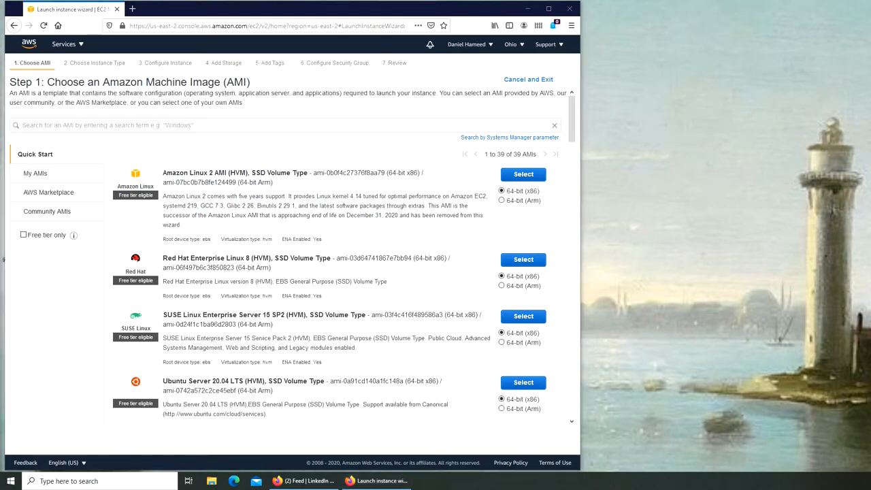
{"action": "scroll", "scroll_direction": "down", "scroll_amount": 3}
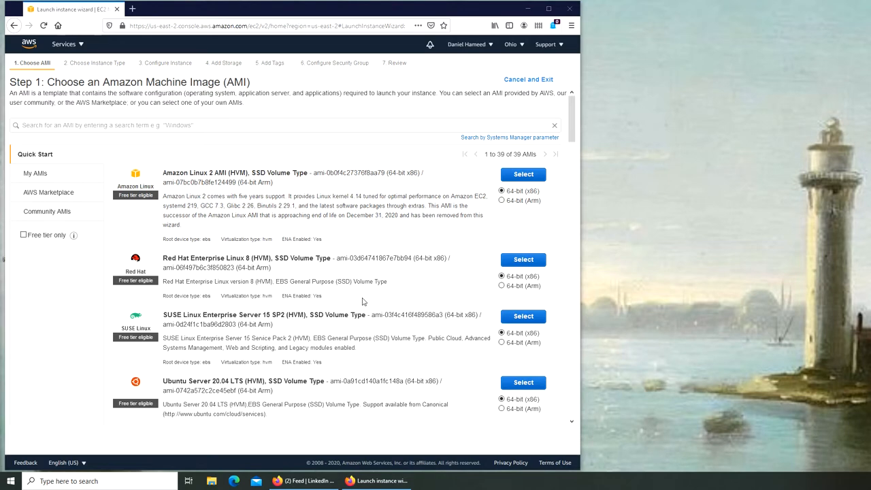
{"action": "scroll", "scroll_direction": "down", "scroll_amount": 3}
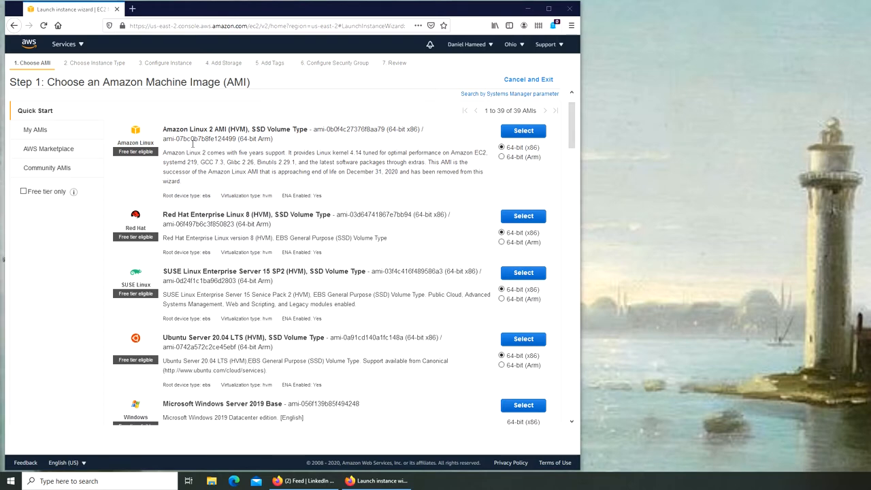
{"action": "scroll", "scroll_direction": "down", "scroll_amount": 3}
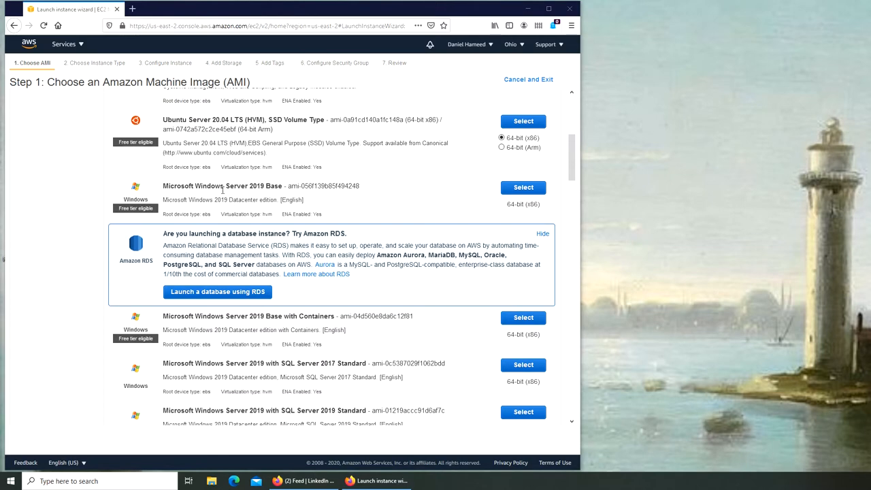
{"action": "scroll", "scroll_direction": "down", "scroll_amount": 3}
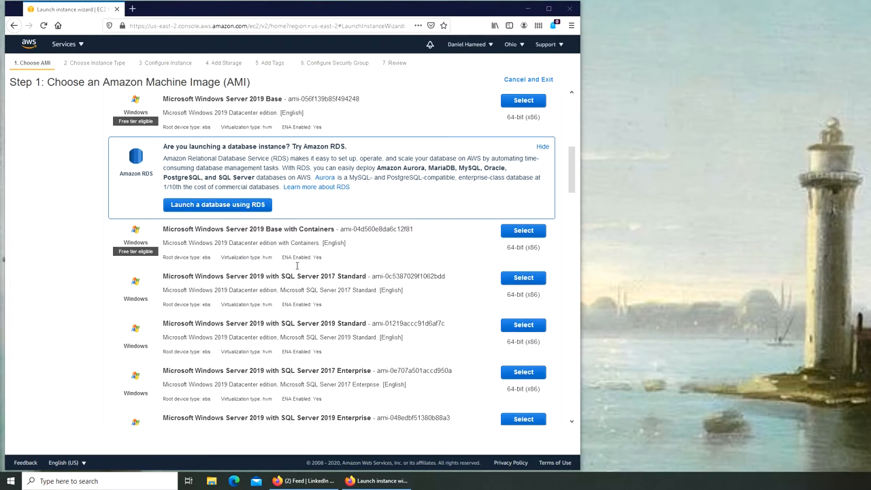
{"action": "mouse_move", "coordinate": [278, 169]}
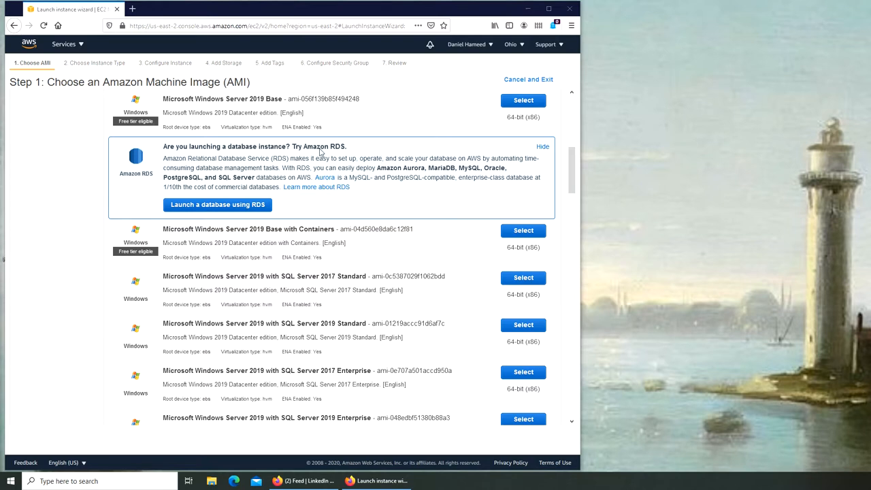
{"action": "mouse_move", "coordinate": [313, 169]}
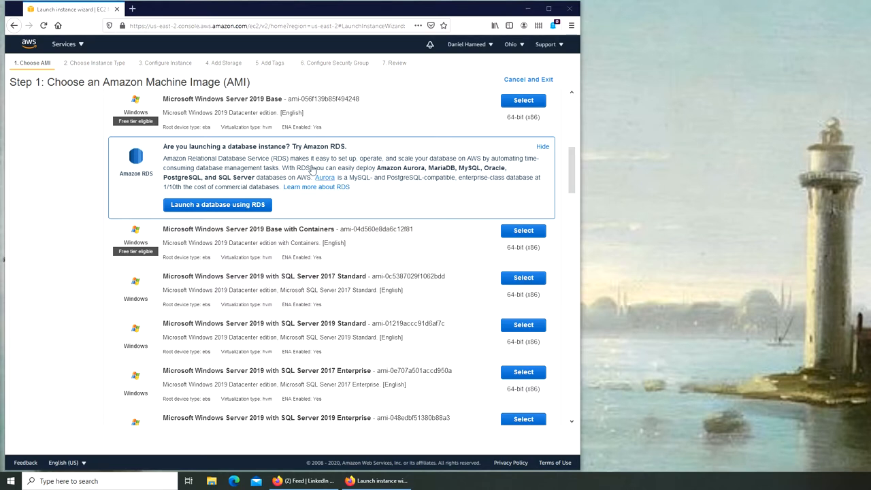
{"action": "mouse_move", "coordinate": [312, 170]}
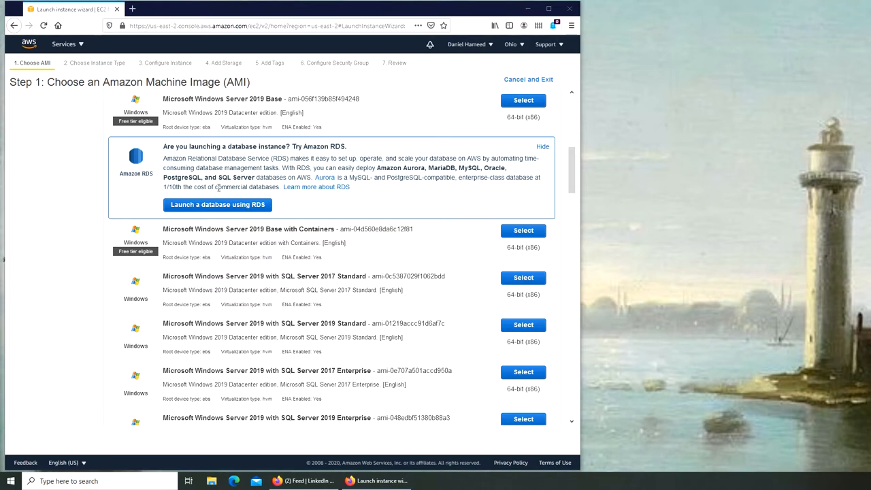
{"action": "mouse_move", "coordinate": [300, 148]}
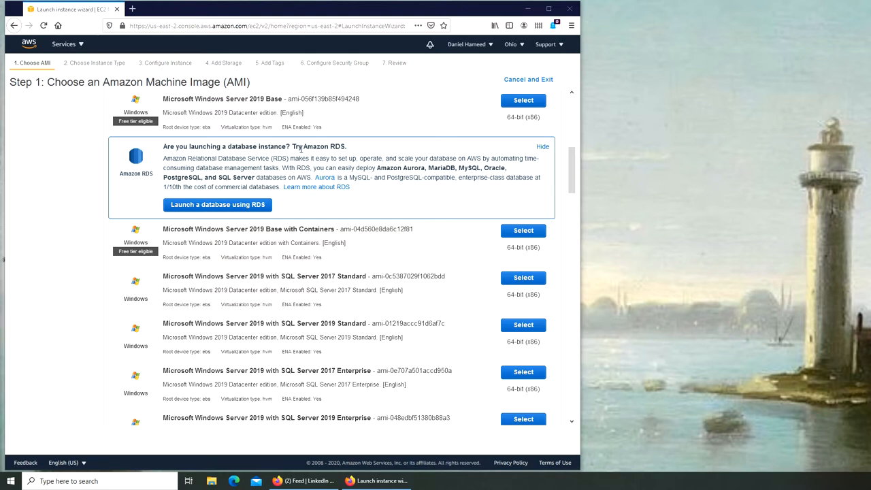
{"action": "mouse_move", "coordinate": [320, 166]}
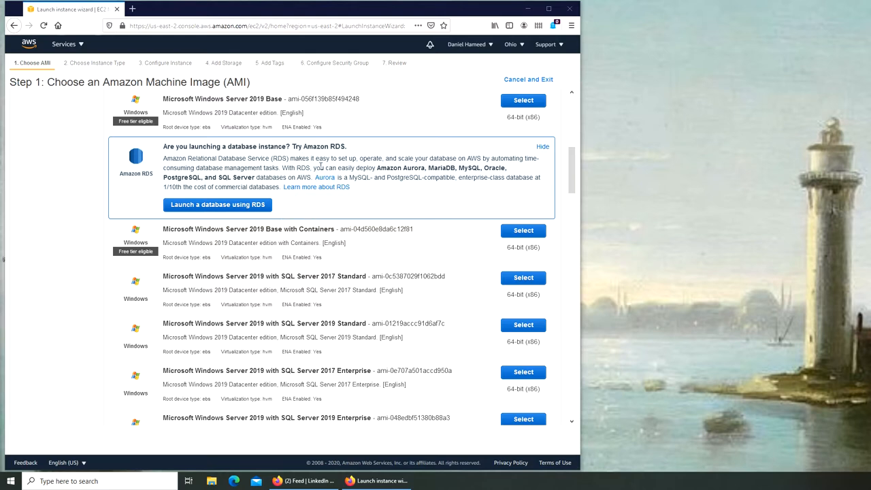
{"action": "scroll", "scroll_direction": "down", "scroll_amount": 3}
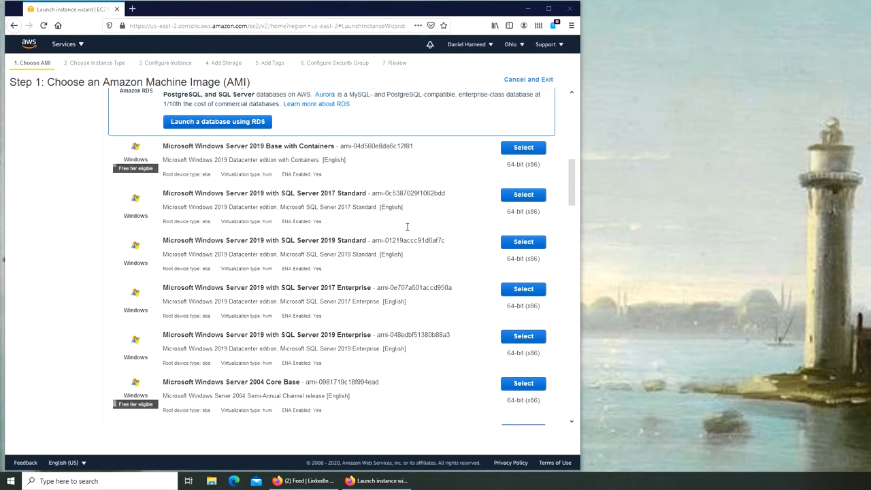
{"action": "scroll", "scroll_direction": "down", "scroll_amount": 3}
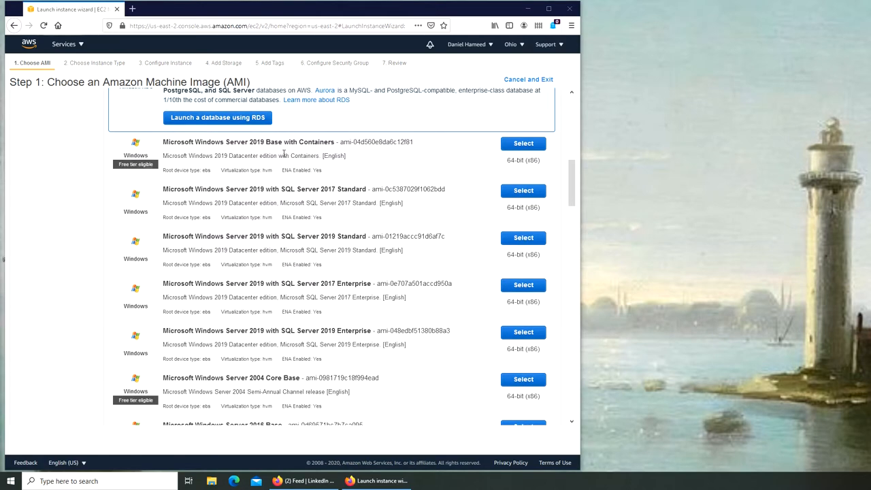
{"action": "mouse_move", "coordinate": [291, 202]}
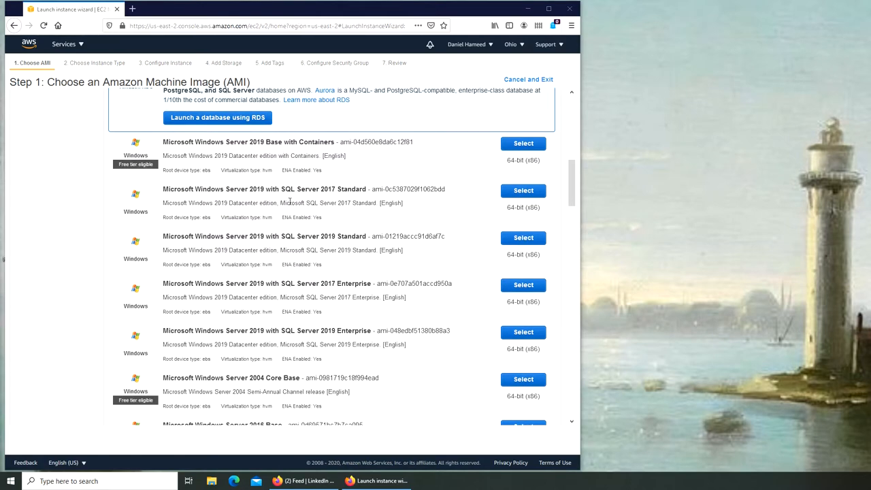
{"action": "scroll", "scroll_direction": "down", "scroll_amount": 3}
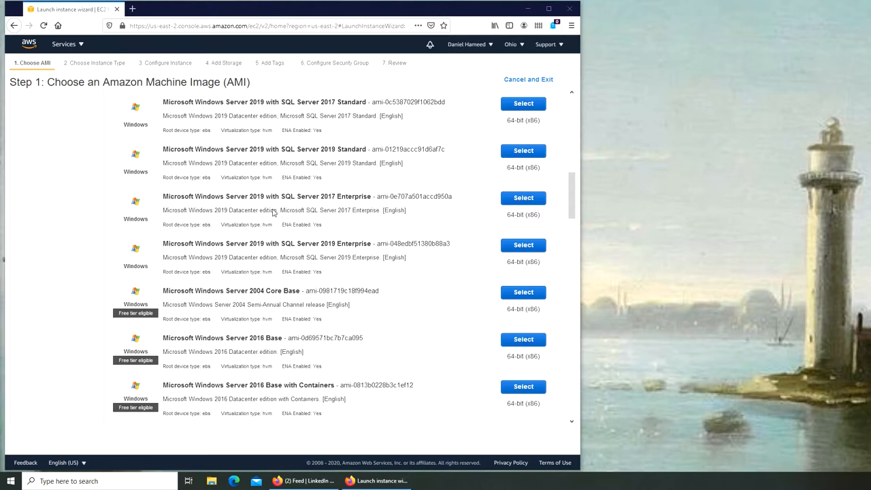
{"action": "mouse_move", "coordinate": [342, 199]}
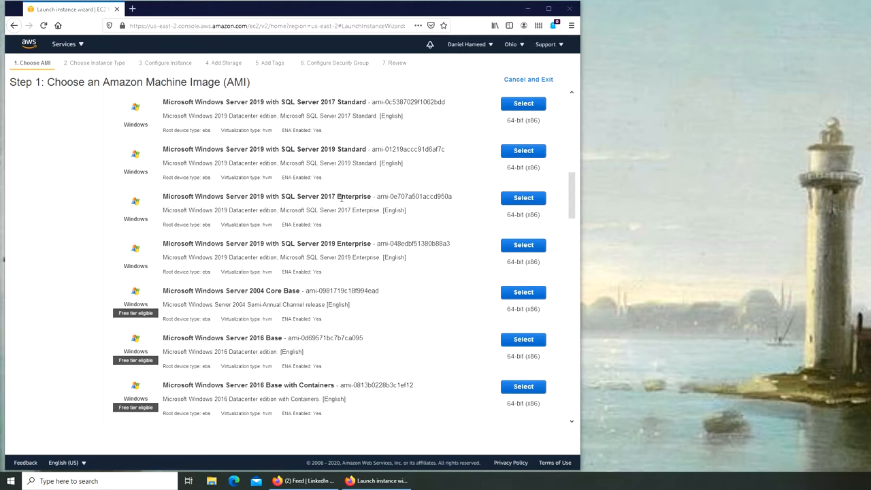
{"action": "mouse_move", "coordinate": [382, 230]}
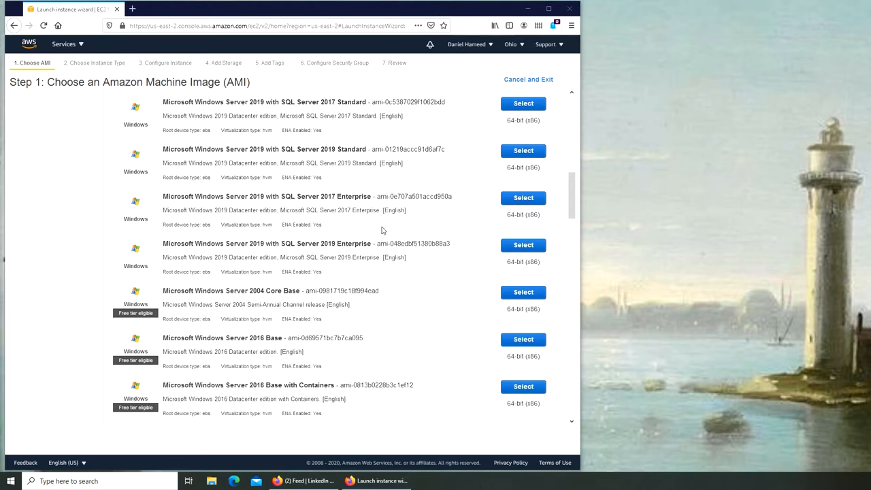
{"action": "scroll", "scroll_direction": "down", "scroll_amount": 3}
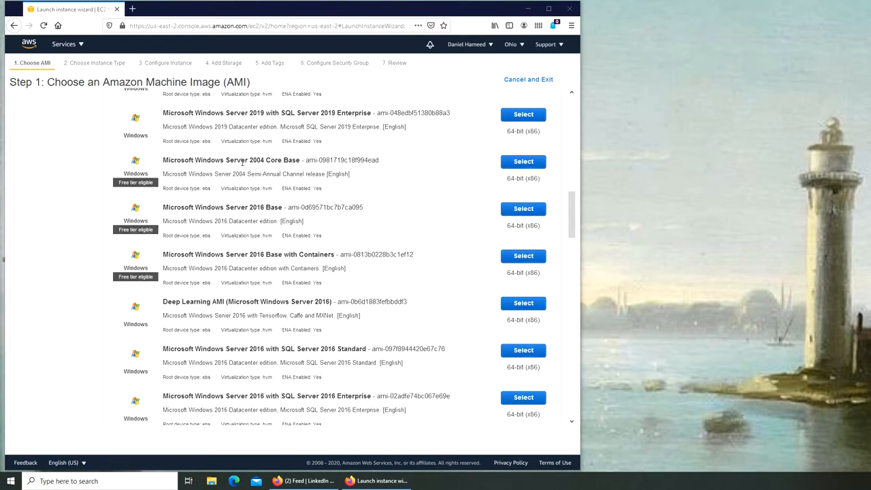
{"action": "mouse_move", "coordinate": [494, 242]}
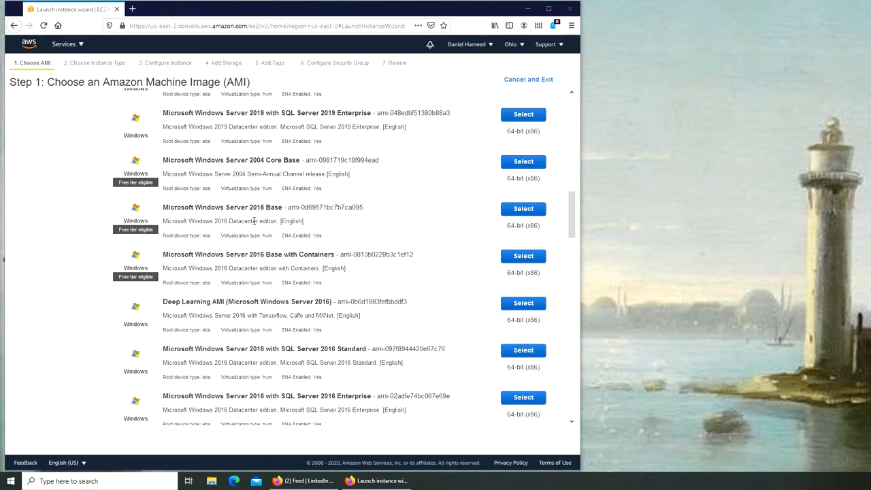
{"action": "mouse_move", "coordinate": [278, 240]}
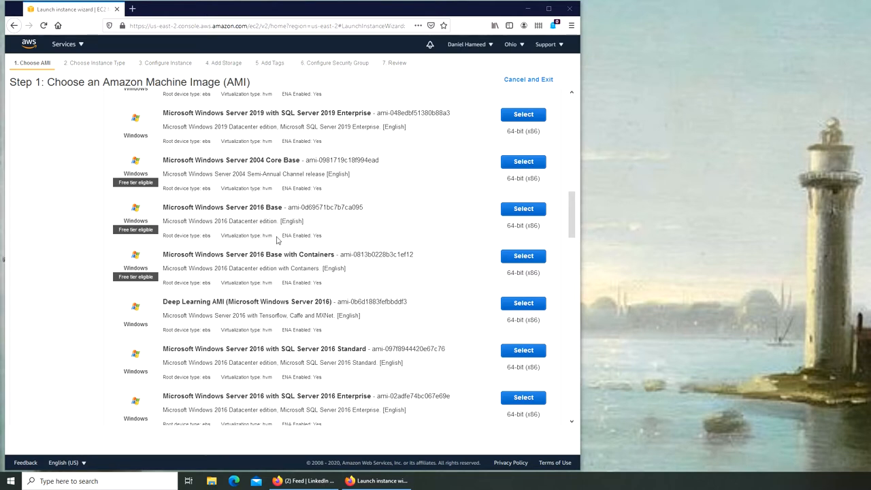
{"action": "mouse_move", "coordinate": [402, 229]}
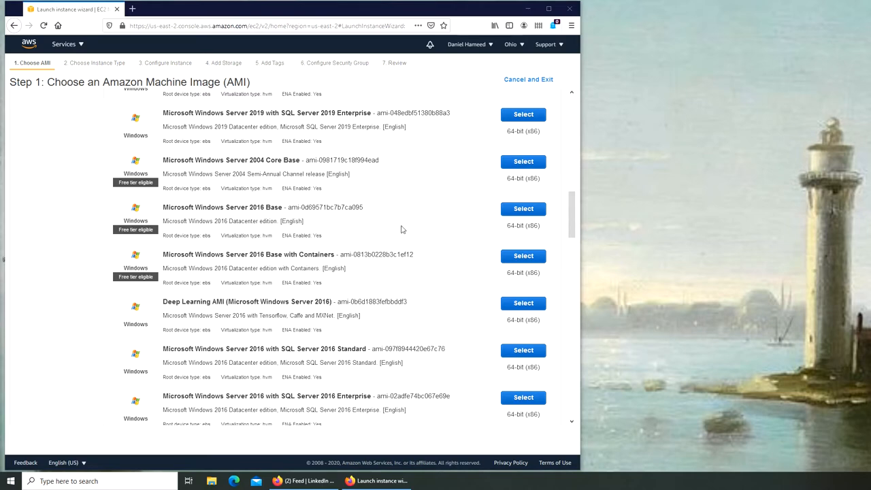
{"action": "scroll", "scroll_direction": "down", "scroll_amount": 3}
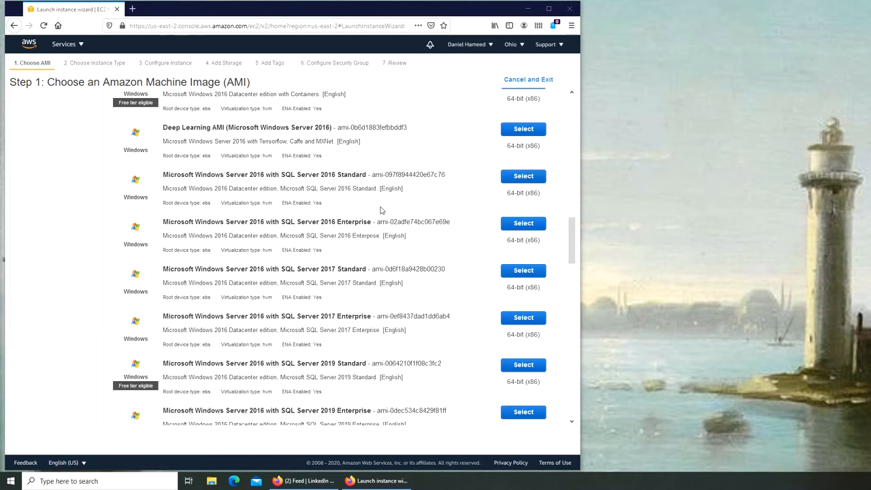
{"action": "scroll", "scroll_direction": "down", "scroll_amount": 3}
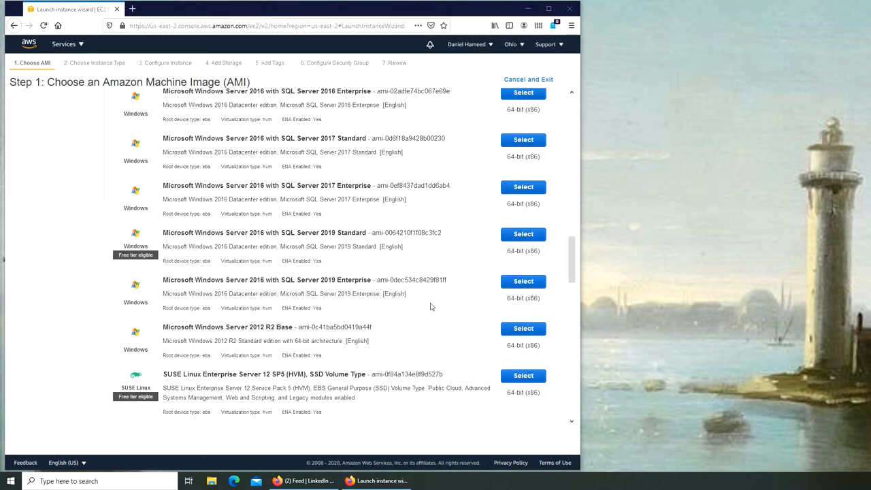
{"action": "scroll", "scroll_direction": "down", "scroll_amount": 3}
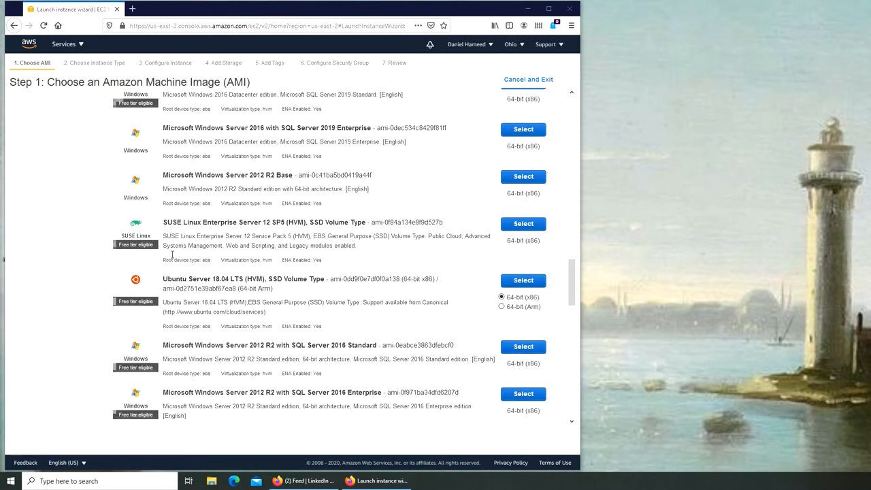
{"action": "scroll", "scroll_direction": "down", "scroll_amount": 3}
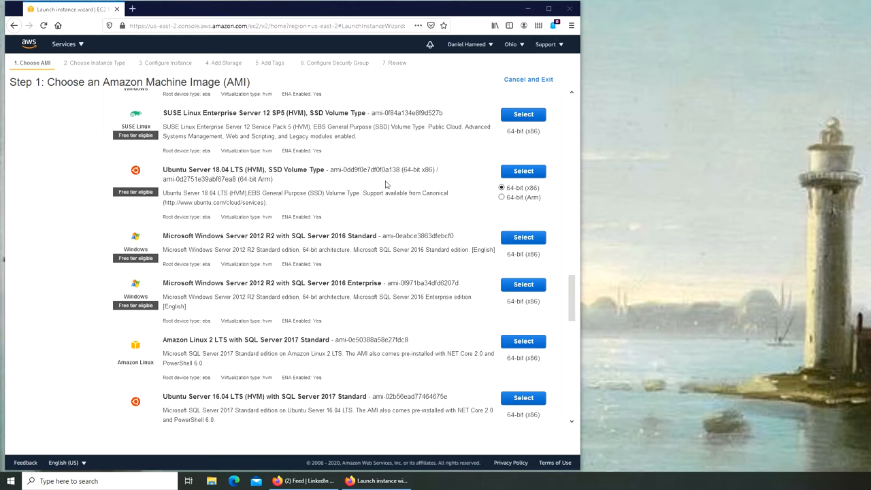
{"action": "mouse_move", "coordinate": [310, 284]}
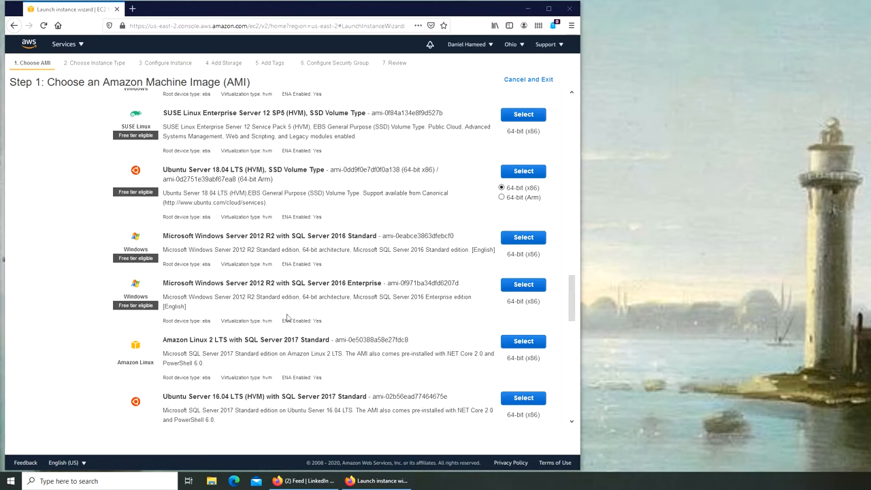
{"action": "scroll", "scroll_direction": "down", "scroll_amount": 3}
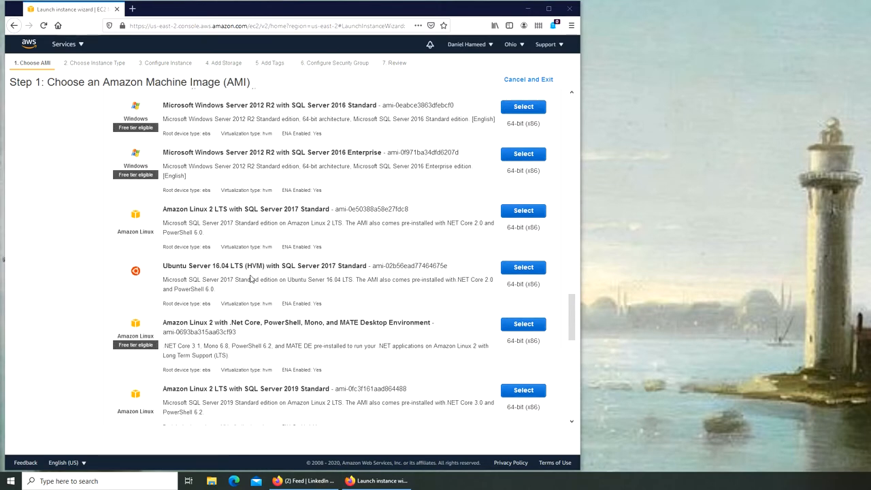
{"action": "scroll", "scroll_direction": "down", "scroll_amount": 3}
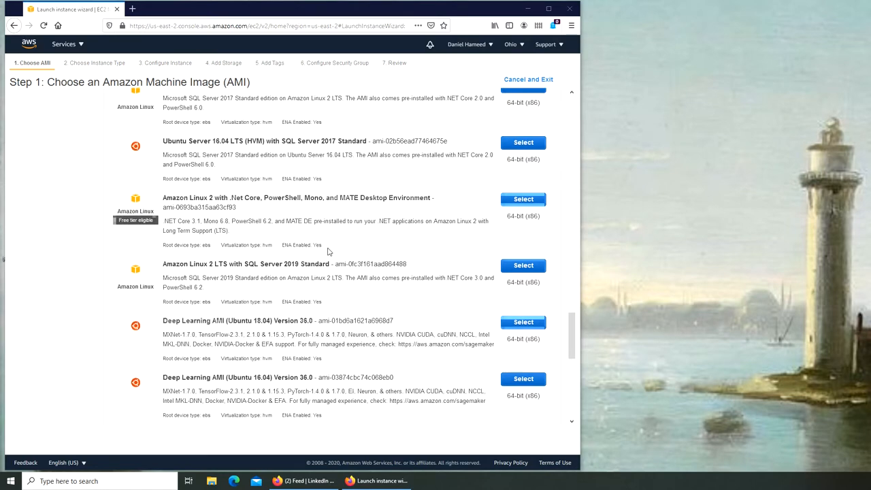
{"action": "scroll", "scroll_direction": "down", "scroll_amount": 3}
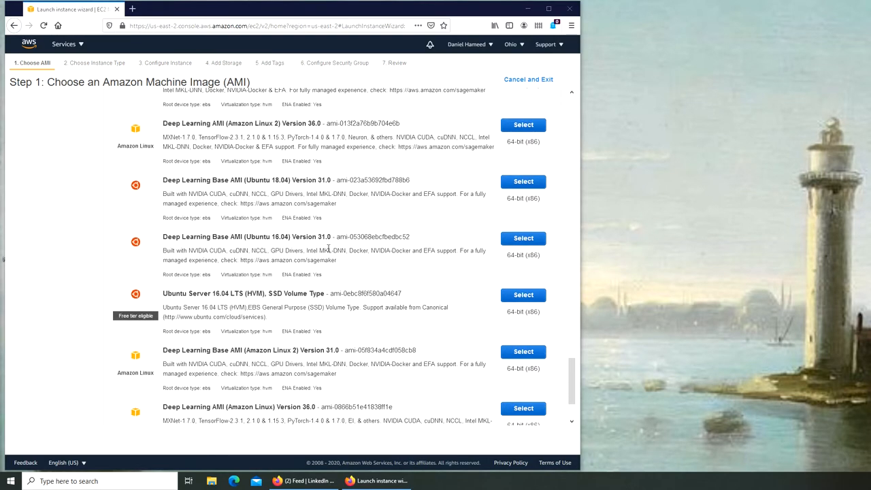
{"action": "scroll", "scroll_direction": "down", "scroll_amount": 3}
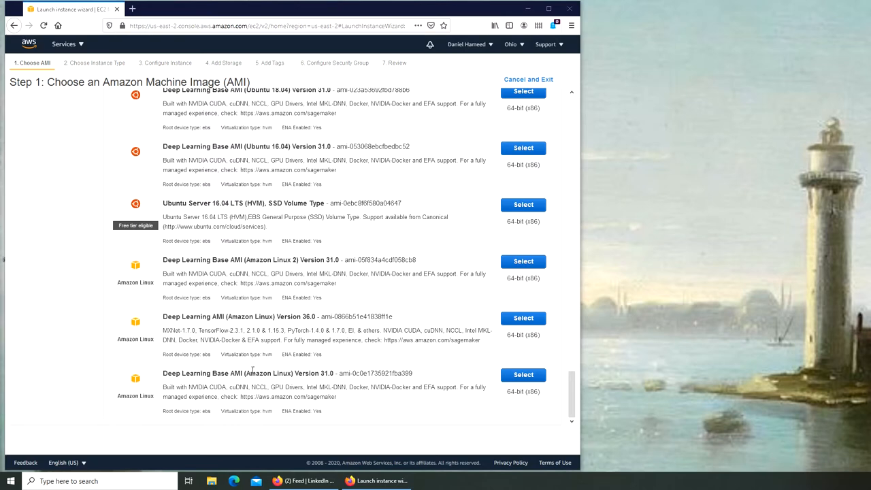
{"action": "mouse_move", "coordinate": [264, 373]}
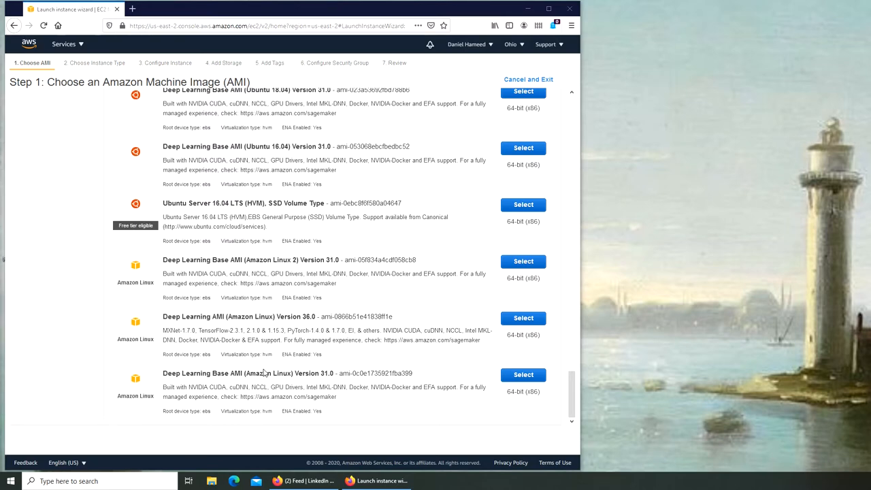
{"action": "scroll", "scroll_direction": "down", "scroll_amount": 3}
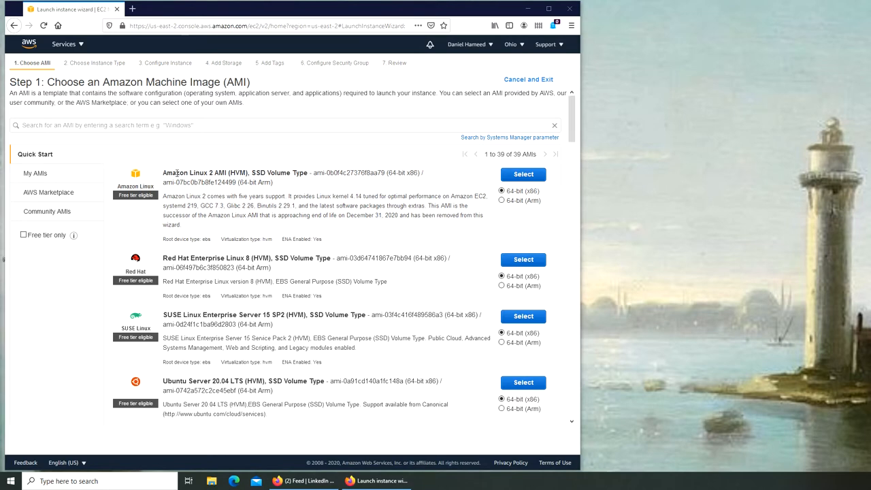
Step: Select the Amazon Linux 2 AMI and keep the free-tier t2.micro instance type
{"action": "left_click", "coordinate": [523, 174]}
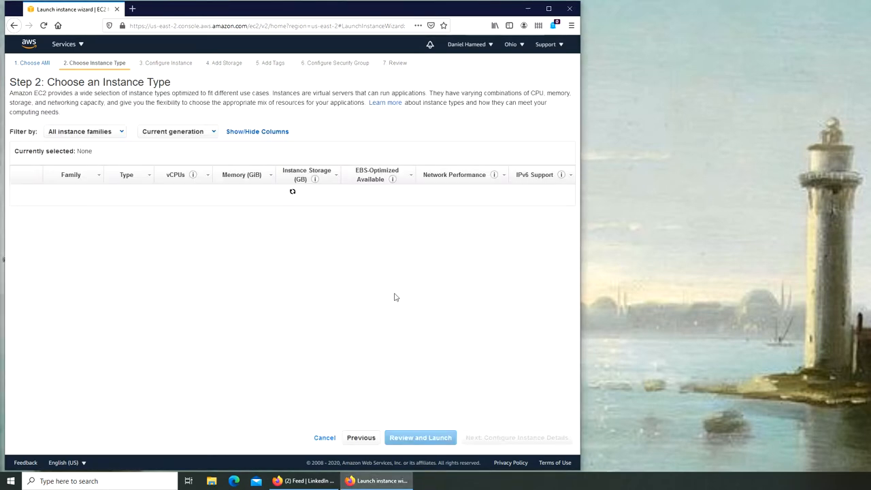
{"action": "left_click", "coordinate": [19, 223]}
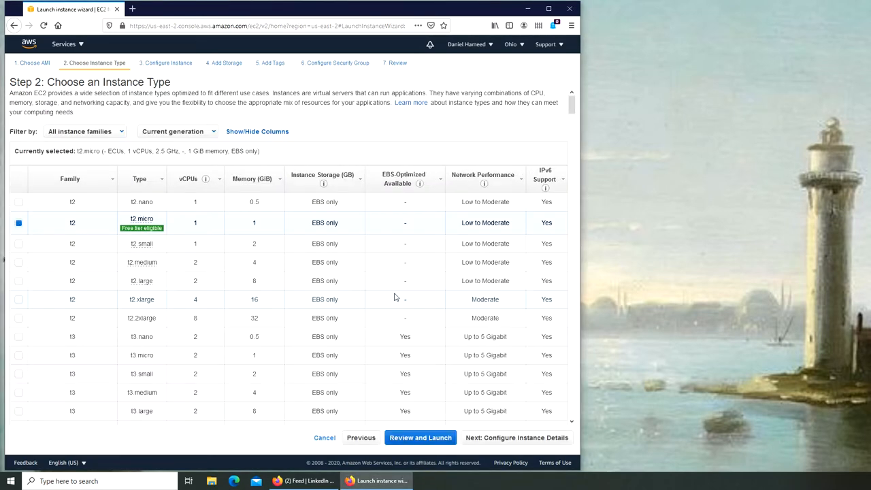
{"action": "mouse_move", "coordinate": [71, 229]}
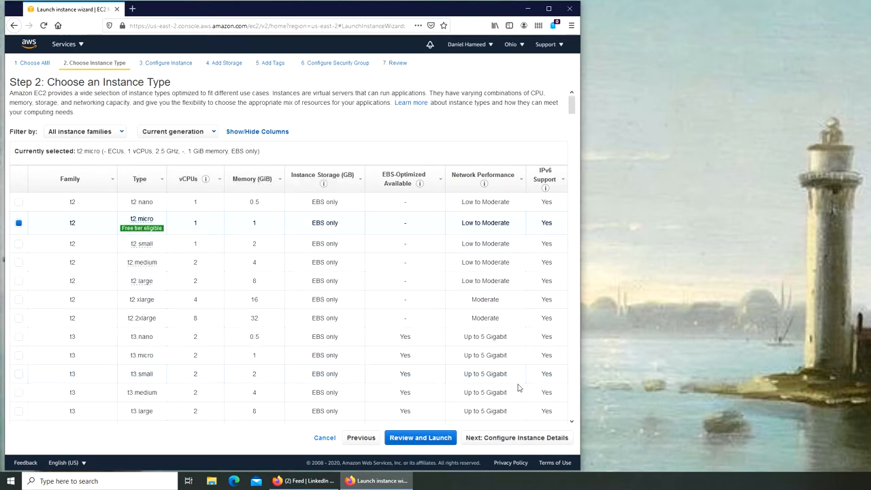
{"action": "left_click", "coordinate": [516, 438]}
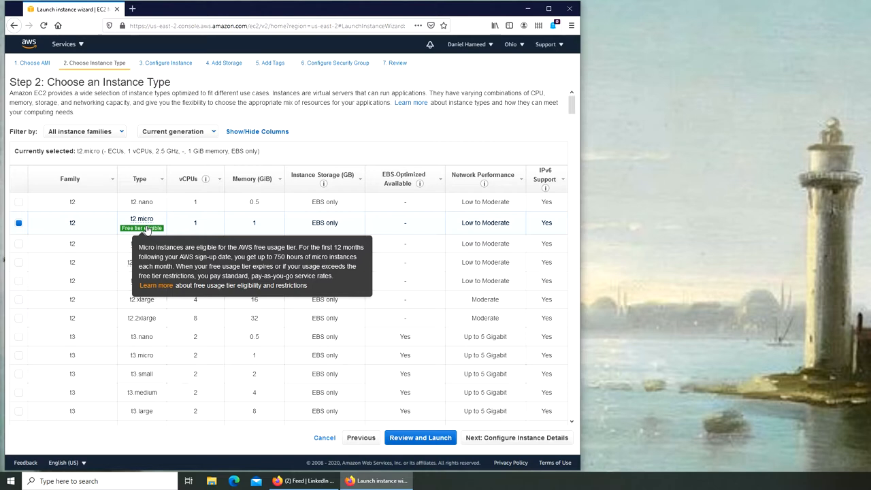
{"action": "mouse_move", "coordinate": [285, 266]}
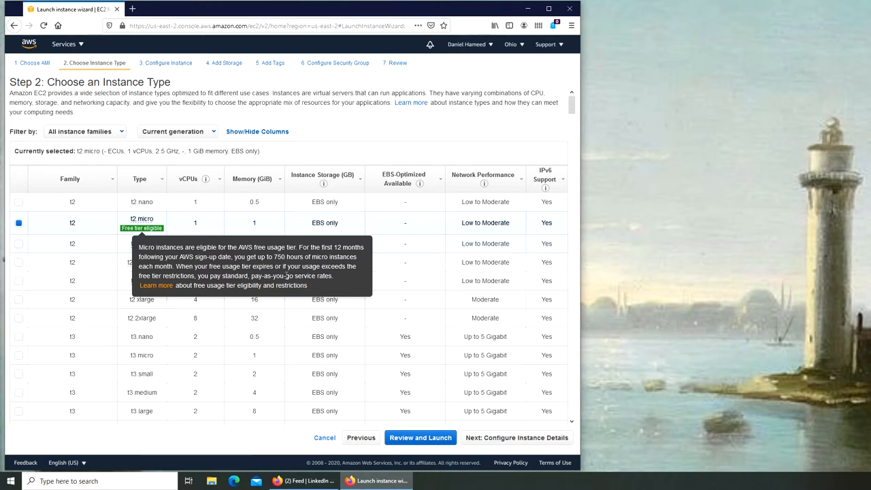
{"action": "mouse_move", "coordinate": [338, 271]}
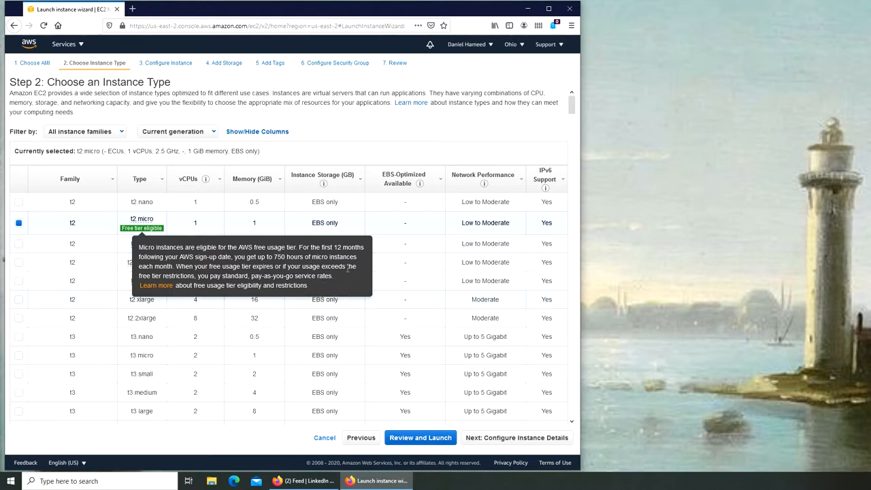
{"action": "mouse_move", "coordinate": [347, 267]}
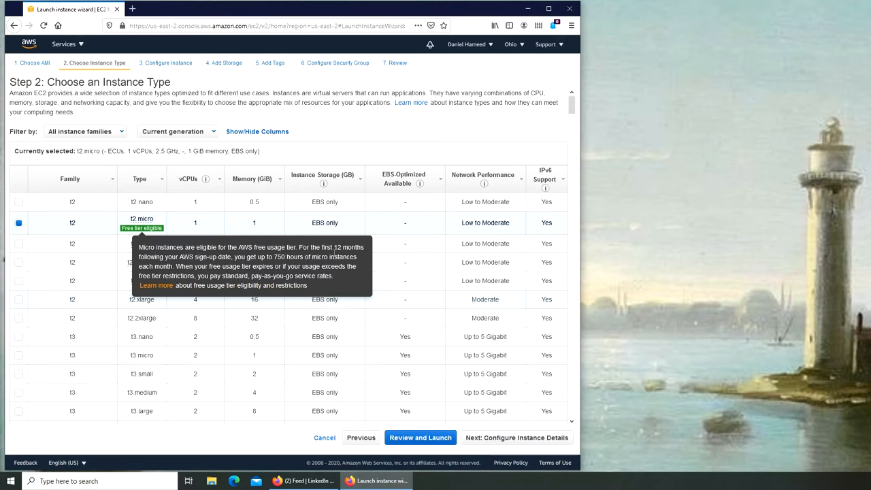
{"action": "mouse_move", "coordinate": [213, 274]}
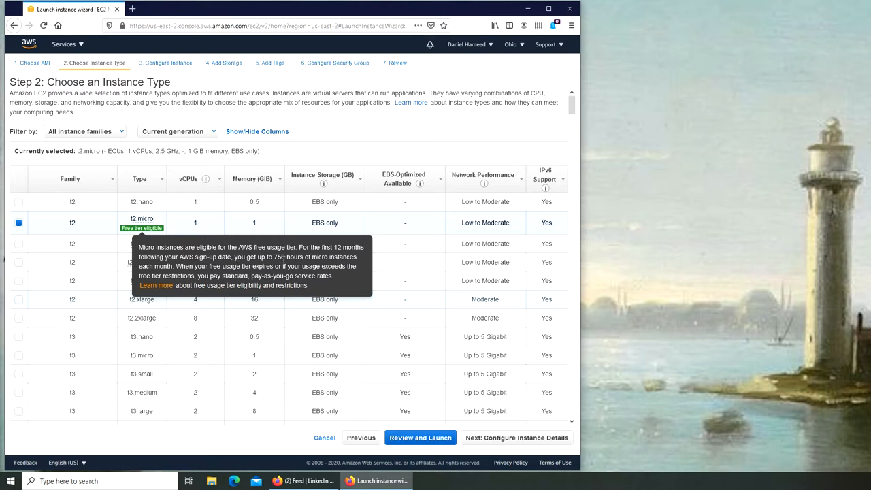
{"action": "mouse_move", "coordinate": [465, 402]}
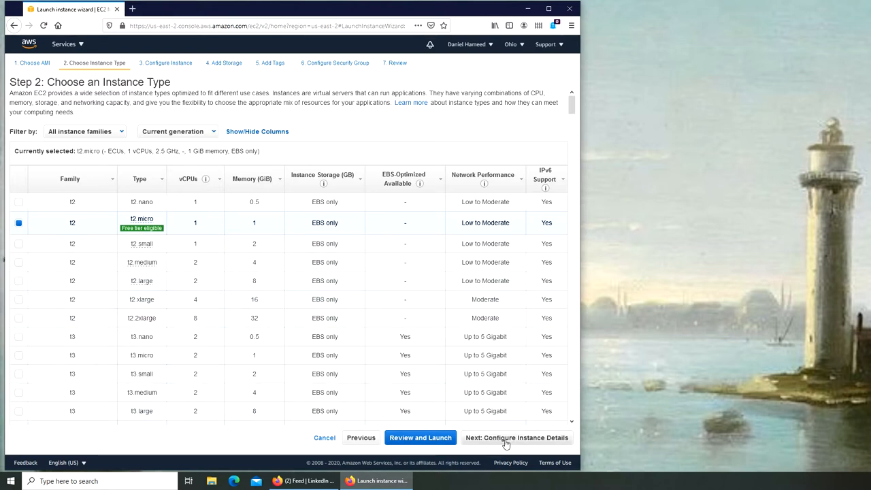
{"action": "left_click", "coordinate": [516, 438]}
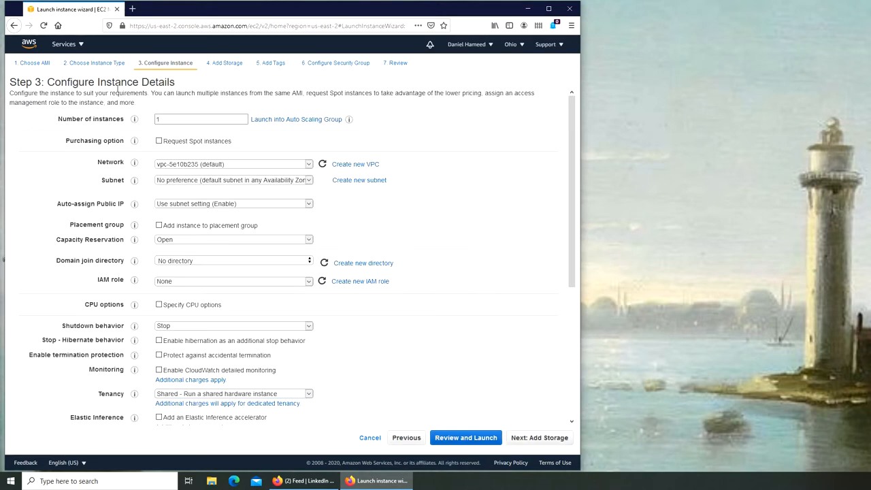
{"action": "mouse_move", "coordinate": [215, 367]}
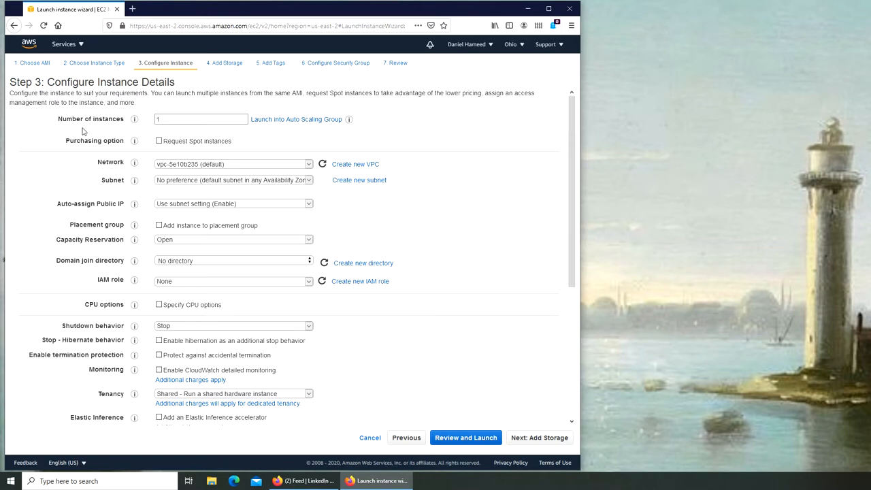
{"action": "left_click", "coordinate": [202, 120]}
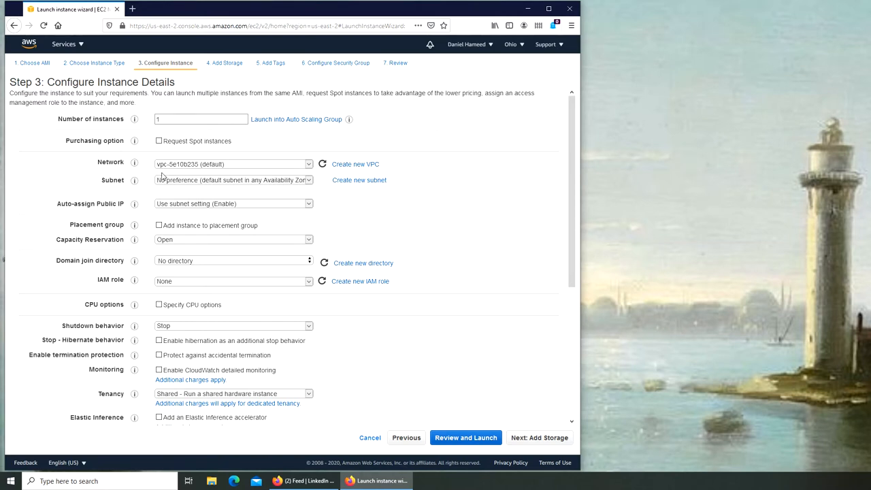
{"action": "mouse_move", "coordinate": [164, 177]}
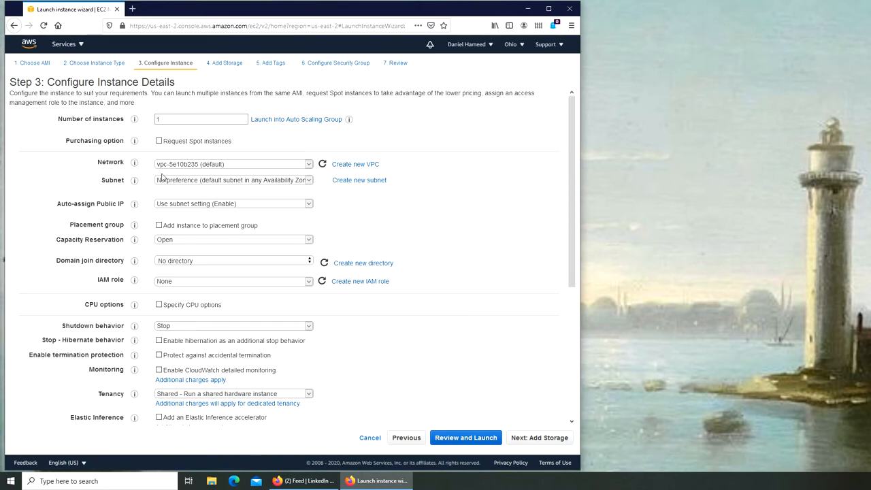
{"action": "mouse_move", "coordinate": [591, 269]}
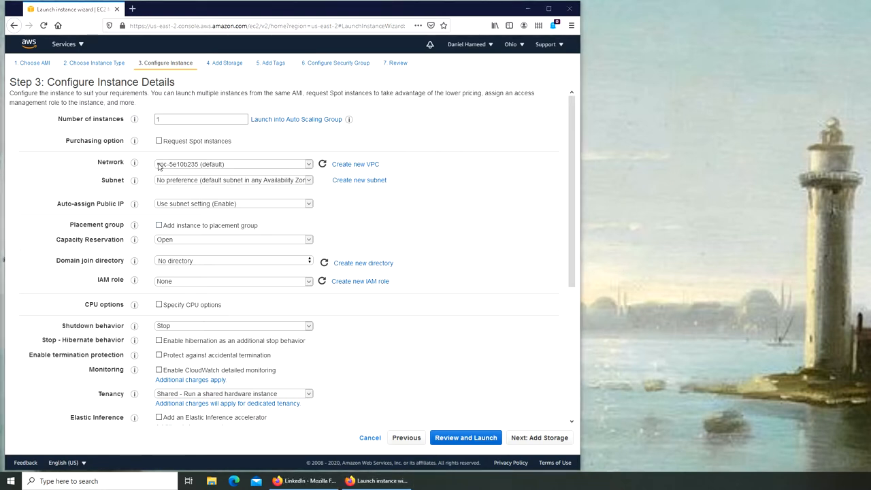
{"action": "mouse_move", "coordinate": [388, 141]}
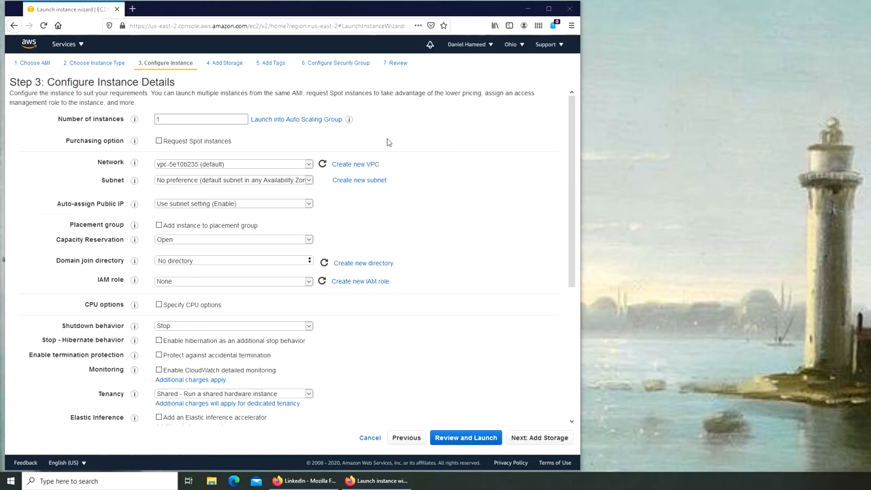
{"action": "mouse_move", "coordinate": [545, 316]}
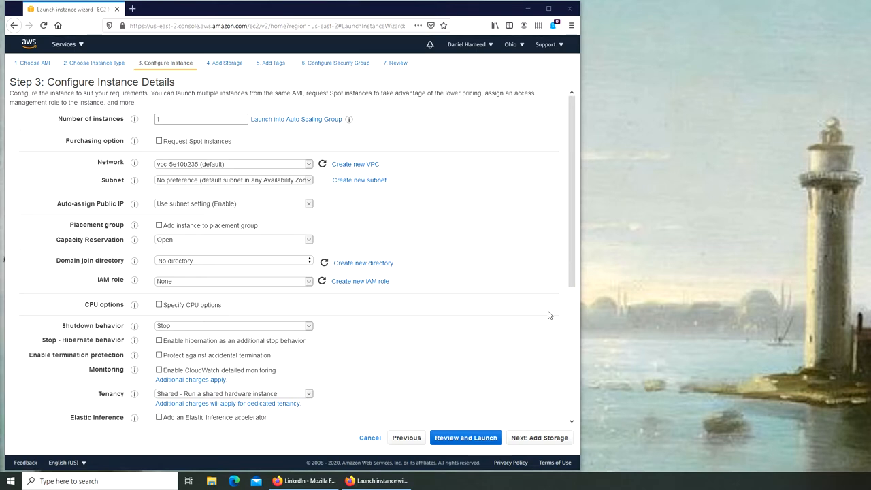
Step: Review the Subnet and Auto-assign Public IP choices, keeping the defaults
{"action": "left_click", "coordinate": [233, 180]}
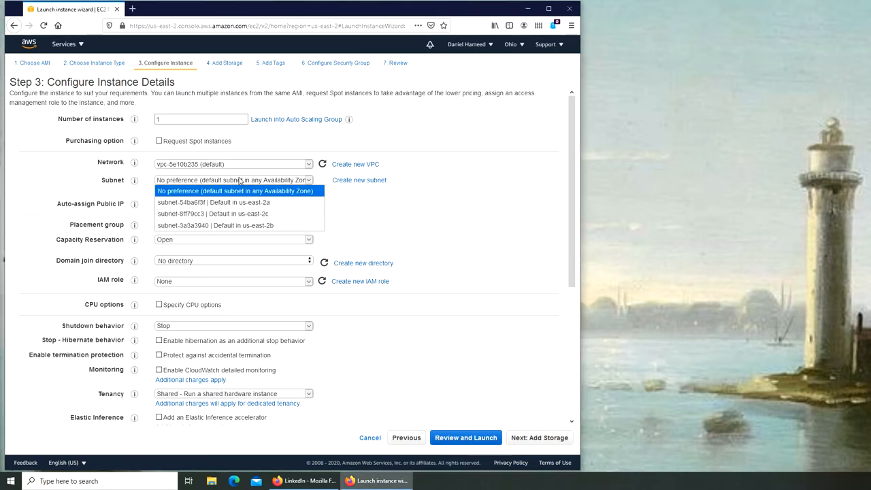
{"action": "left_click", "coordinate": [236, 190]}
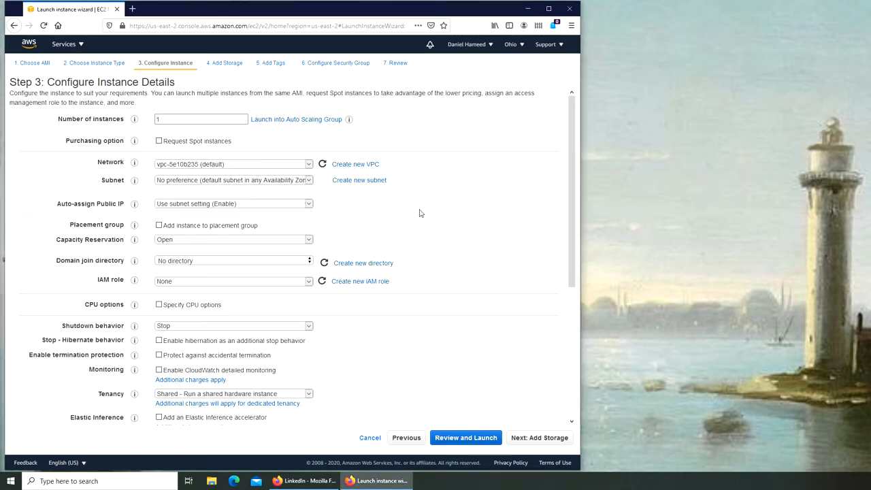
{"action": "mouse_move", "coordinate": [234, 177]}
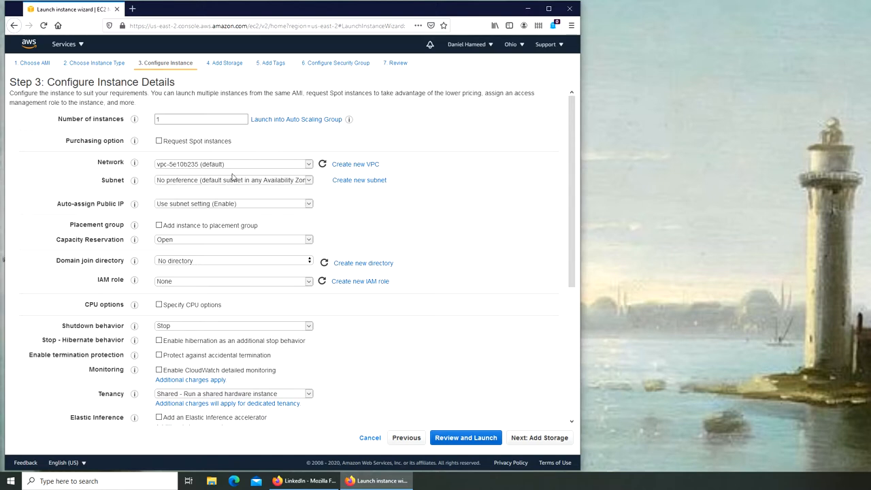
{"action": "left_click", "coordinate": [234, 180]}
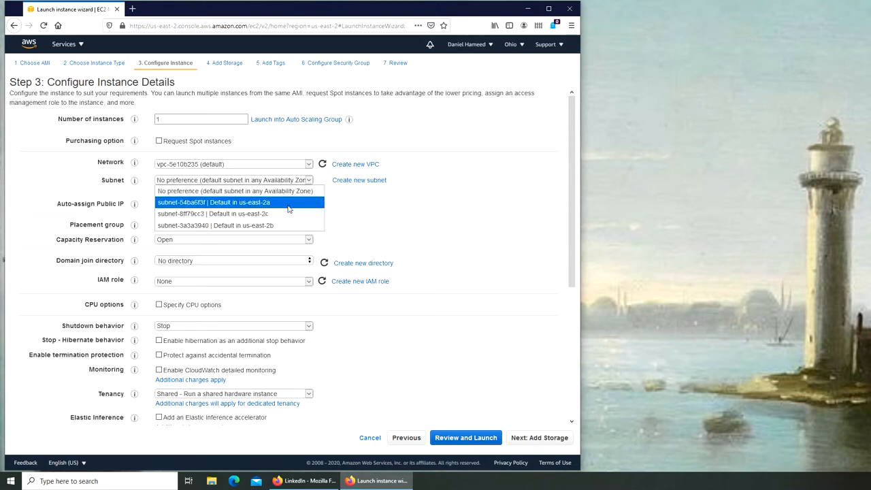
{"action": "left_click", "coordinate": [234, 190]}
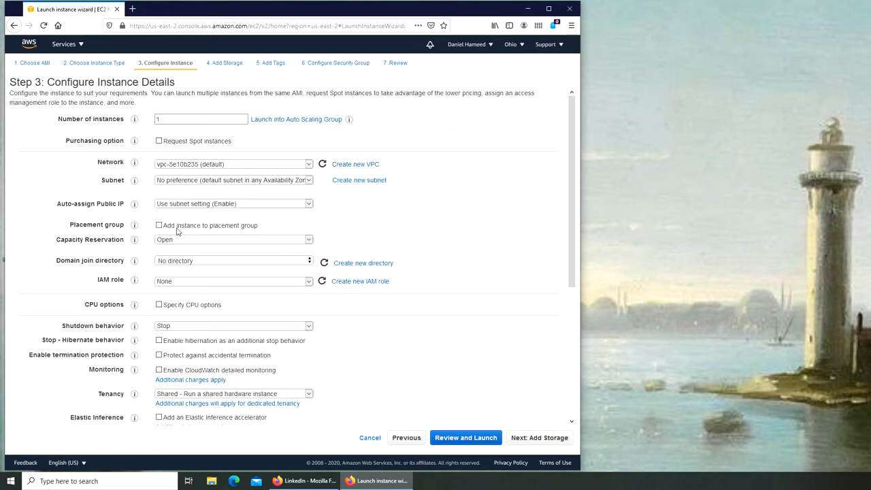
{"action": "left_click", "coordinate": [234, 204]}
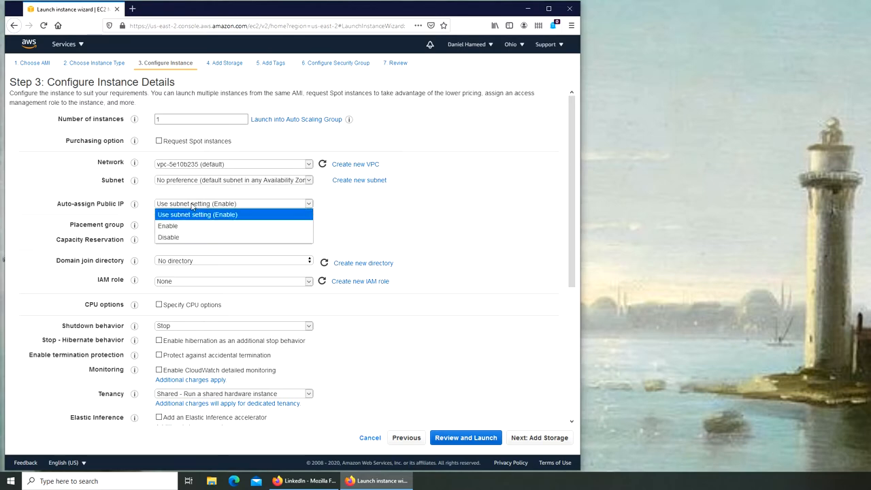
{"action": "left_click", "coordinate": [234, 216]}
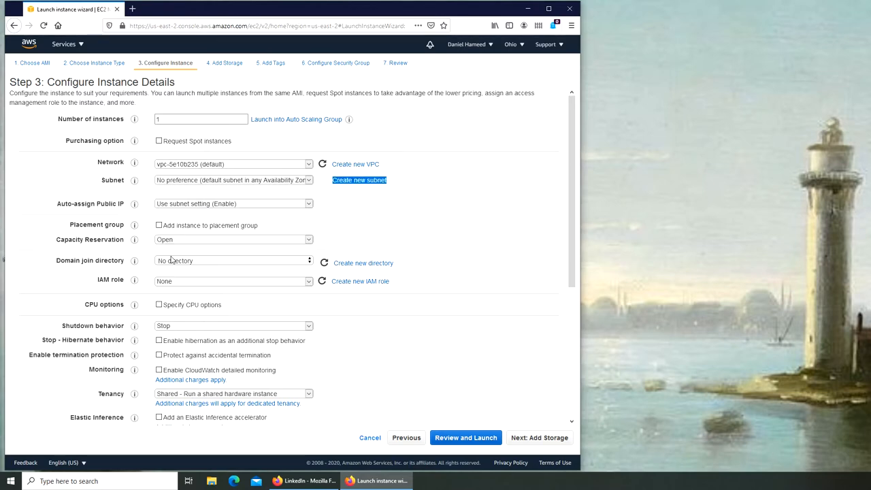
Step: Keep no domain join directory or IAM role and enable Specify CPU options
{"action": "scroll", "scroll_direction": "down", "scroll_amount": 3}
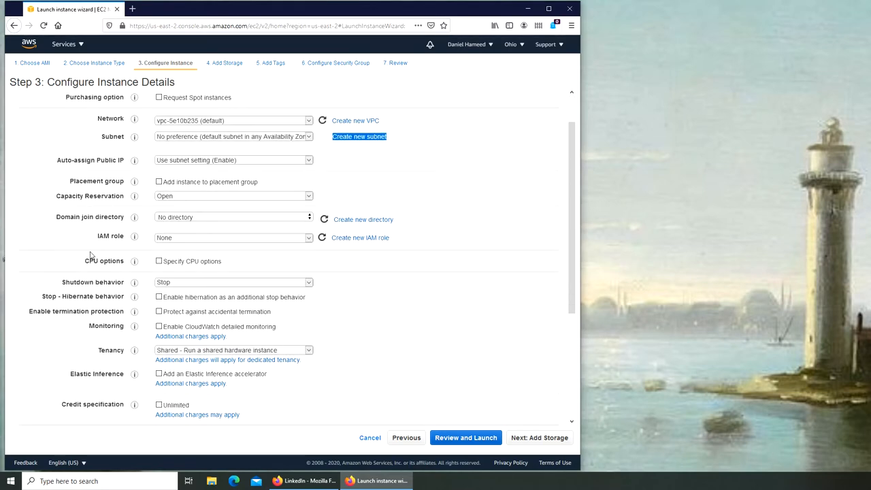
{"action": "left_click", "coordinate": [234, 218]}
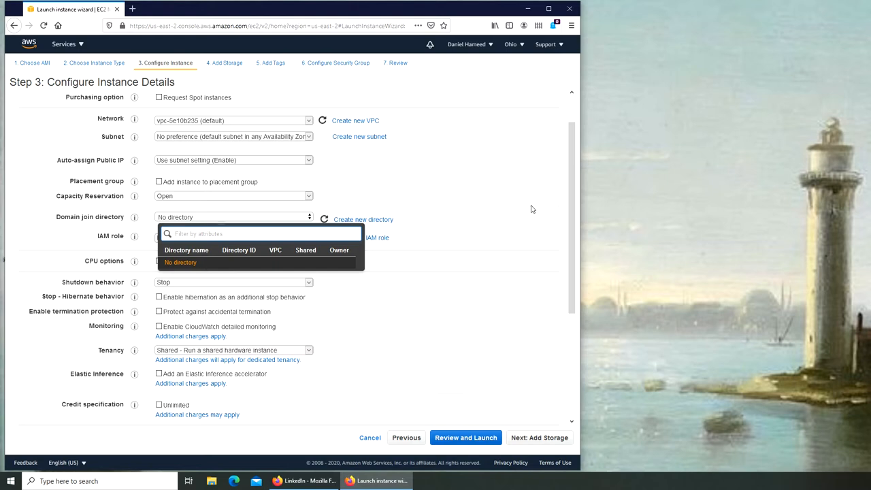
{"action": "mouse_move", "coordinate": [251, 273]}
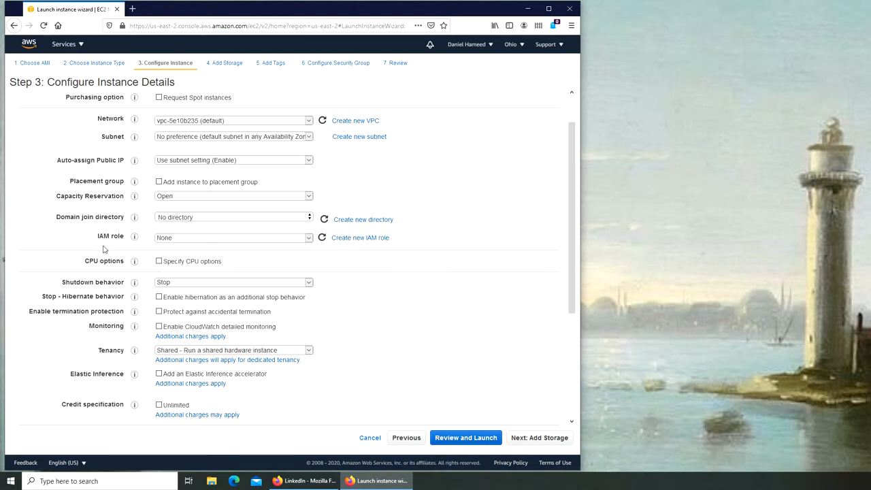
{"action": "left_click", "coordinate": [235, 237]}
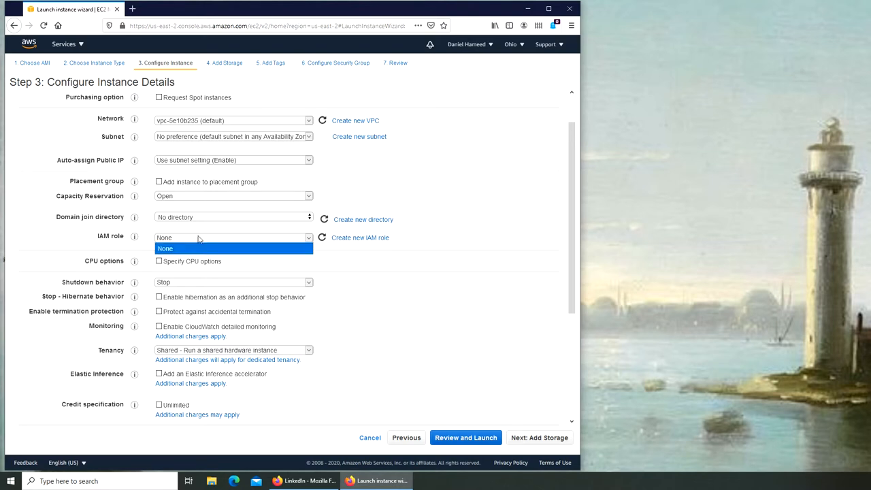
{"action": "left_click", "coordinate": [166, 248]}
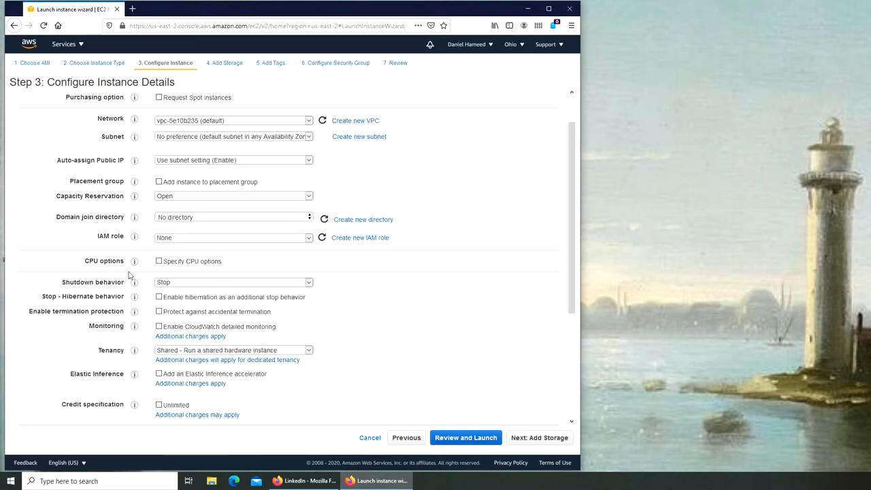
{"action": "left_click", "coordinate": [158, 261]}
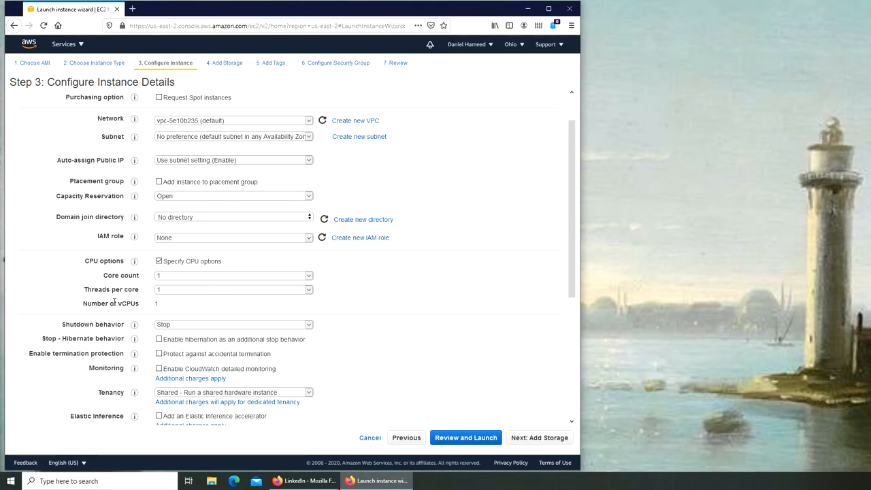
{"action": "mouse_move", "coordinate": [136, 303]}
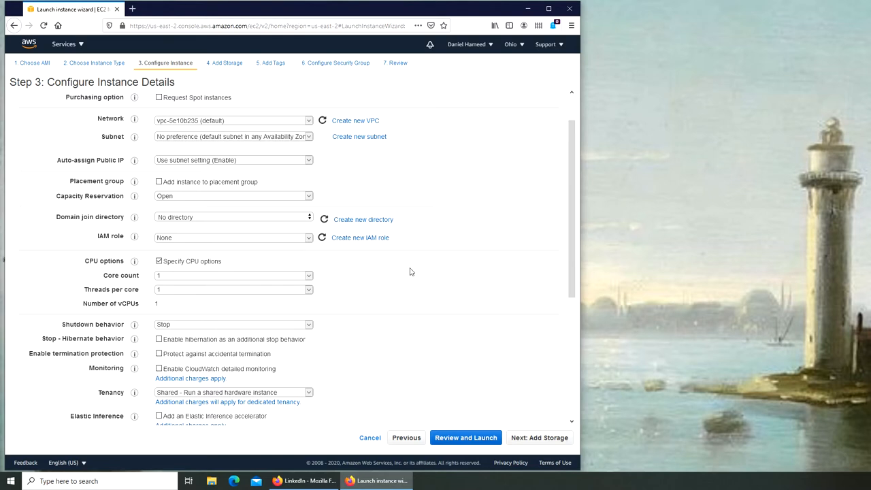
{"action": "mouse_move", "coordinate": [418, 275]}
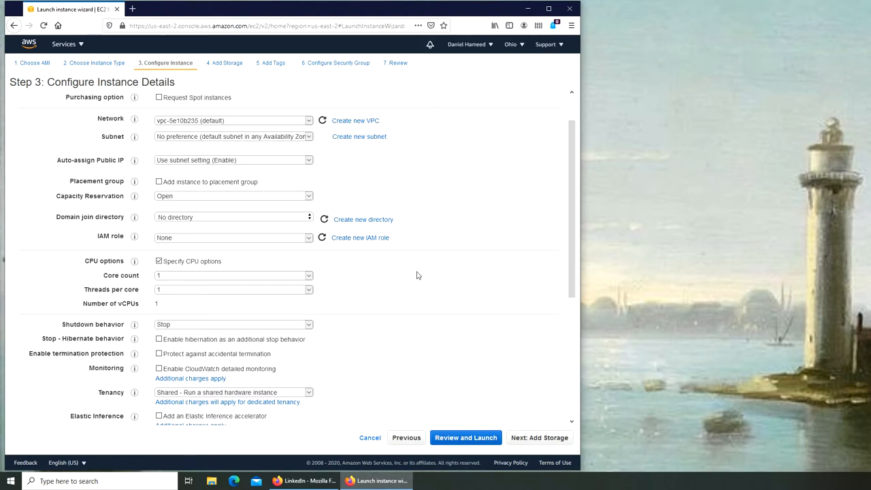
{"action": "mouse_move", "coordinate": [420, 275]}
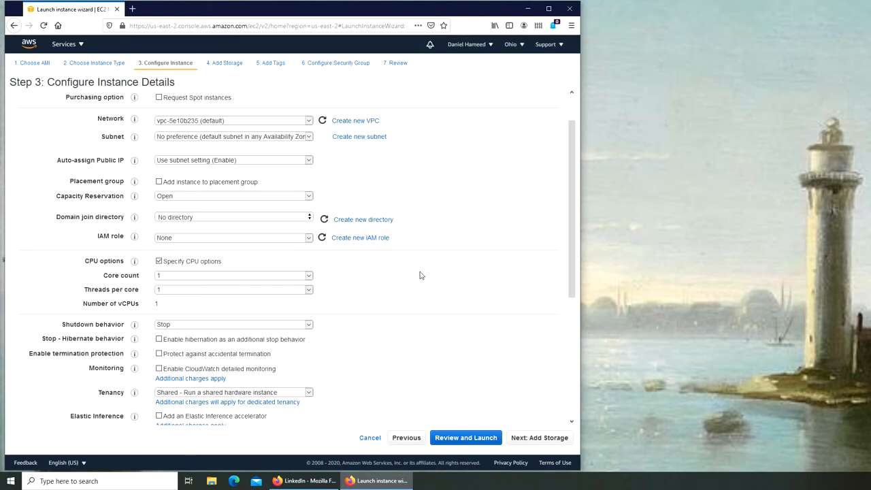
{"action": "mouse_move", "coordinate": [441, 273]}
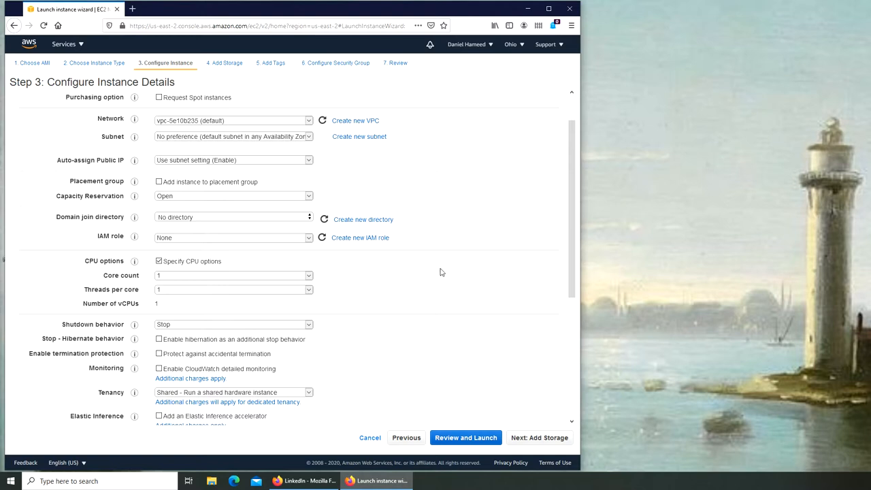
{"action": "mouse_move", "coordinate": [357, 292]}
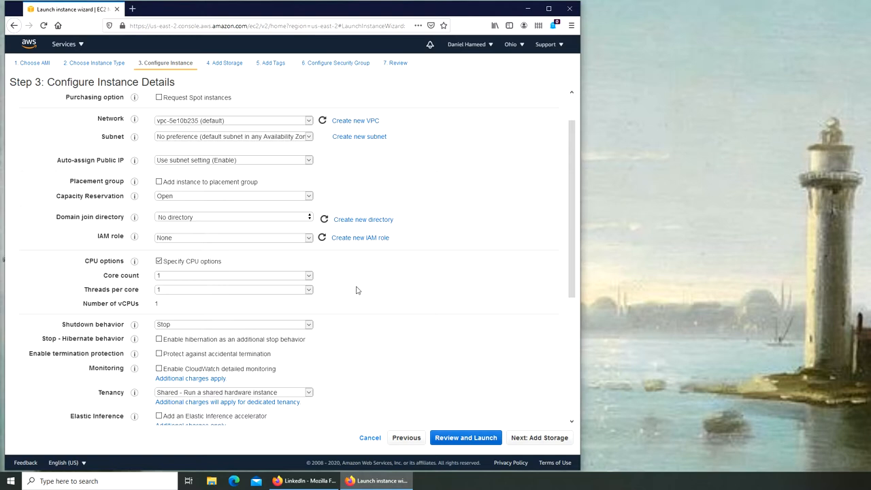
{"action": "mouse_move", "coordinate": [326, 309]}
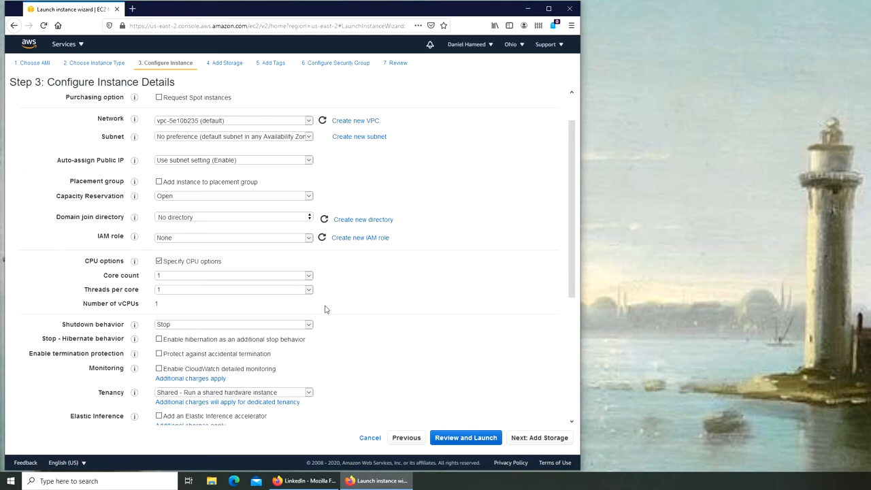
{"action": "mouse_move", "coordinate": [194, 300]}
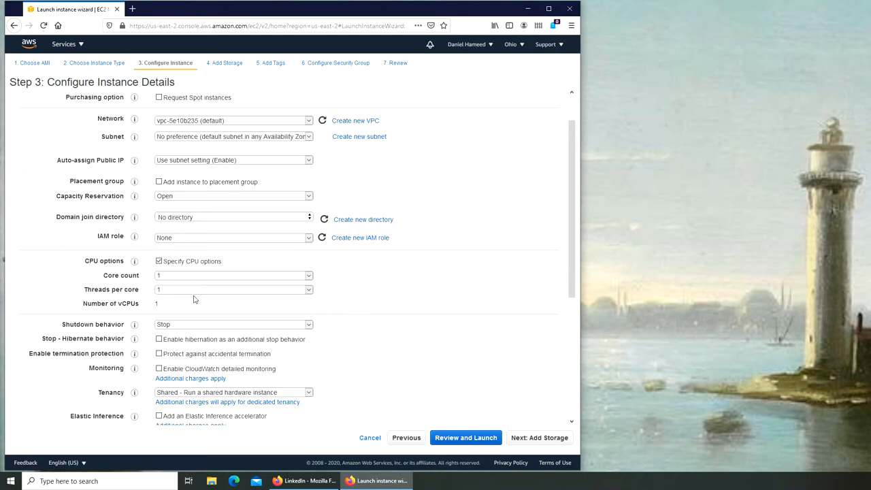
{"action": "scroll", "scroll_direction": "down", "scroll_amount": 3}
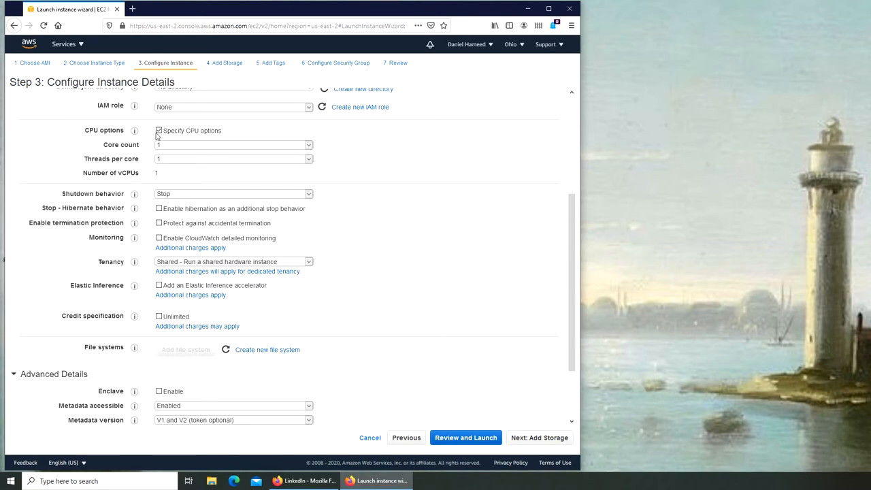
{"action": "left_click", "coordinate": [158, 131]}
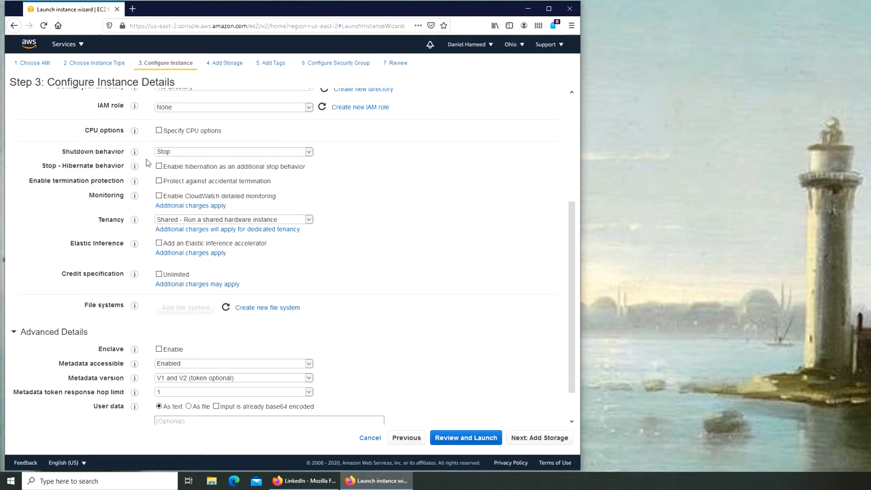
{"action": "mouse_move", "coordinate": [93, 155]}
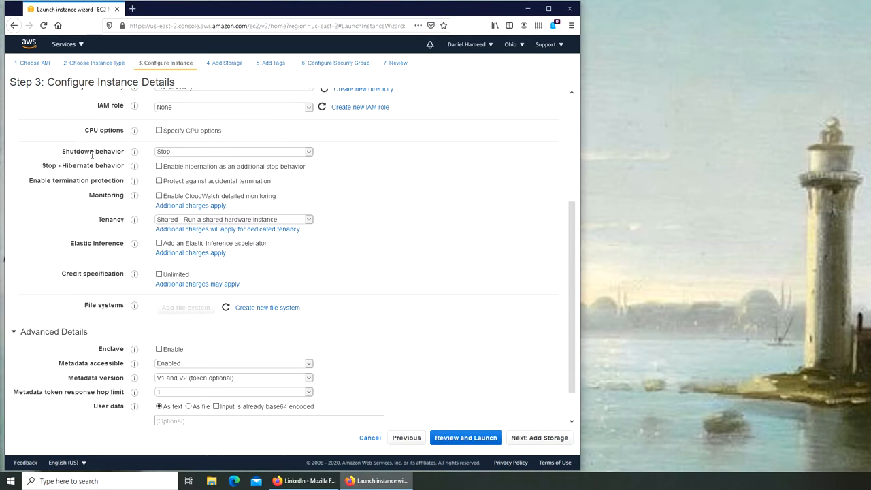
{"action": "left_click", "coordinate": [234, 151]}
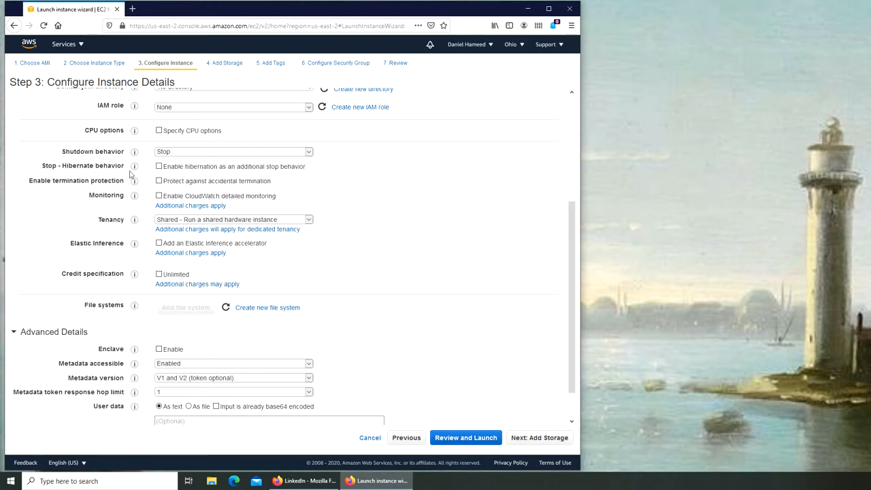
{"action": "mouse_move", "coordinate": [108, 191]}
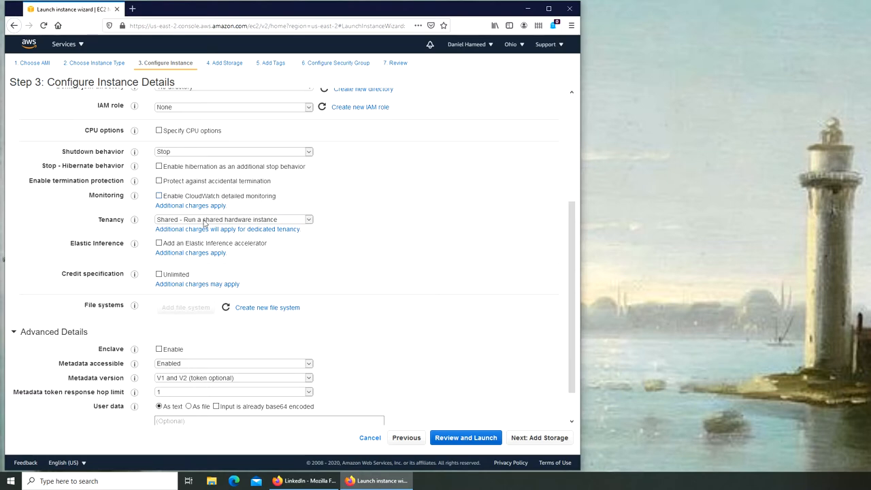
{"action": "mouse_move", "coordinate": [226, 226]}
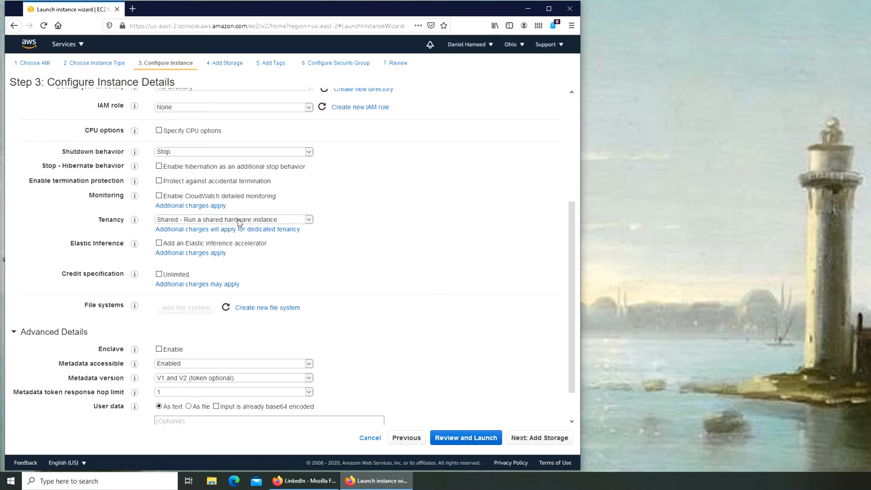
{"action": "left_click", "coordinate": [234, 219]}
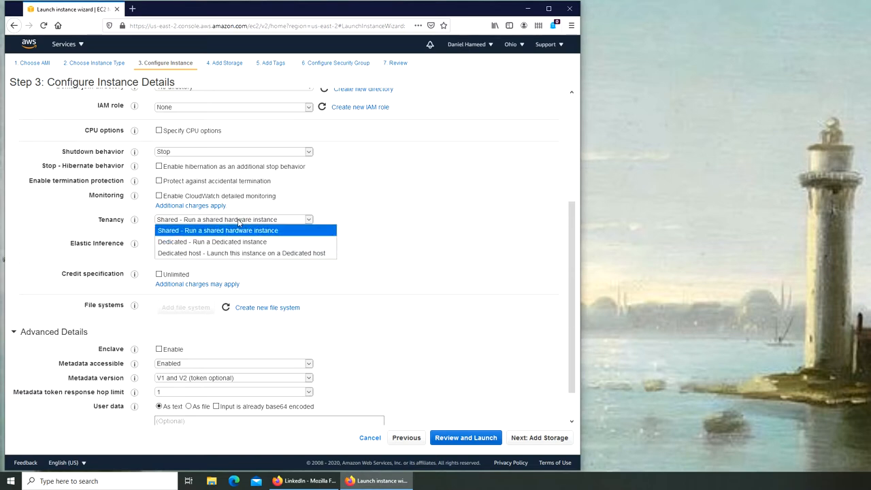
{"action": "mouse_move", "coordinate": [244, 239]}
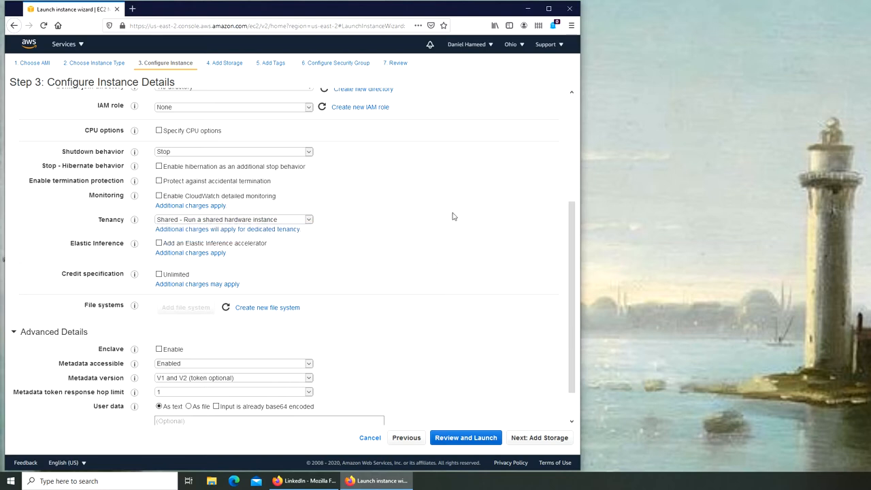
{"action": "mouse_move", "coordinate": [131, 251]}
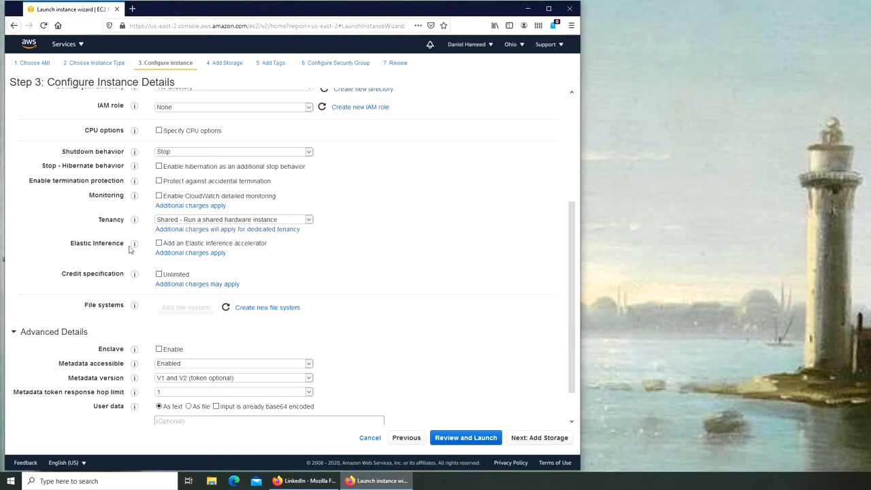
{"action": "mouse_move", "coordinate": [351, 256]}
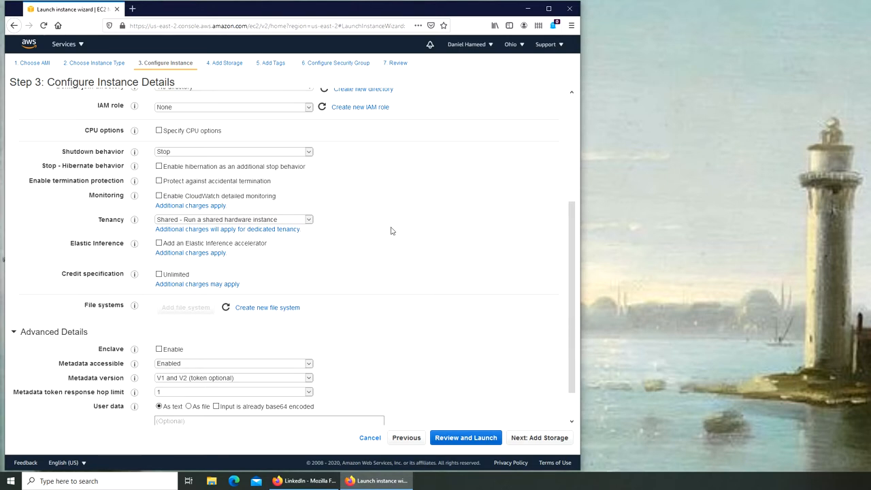
{"action": "scroll", "scroll_direction": "down", "scroll_amount": 3}
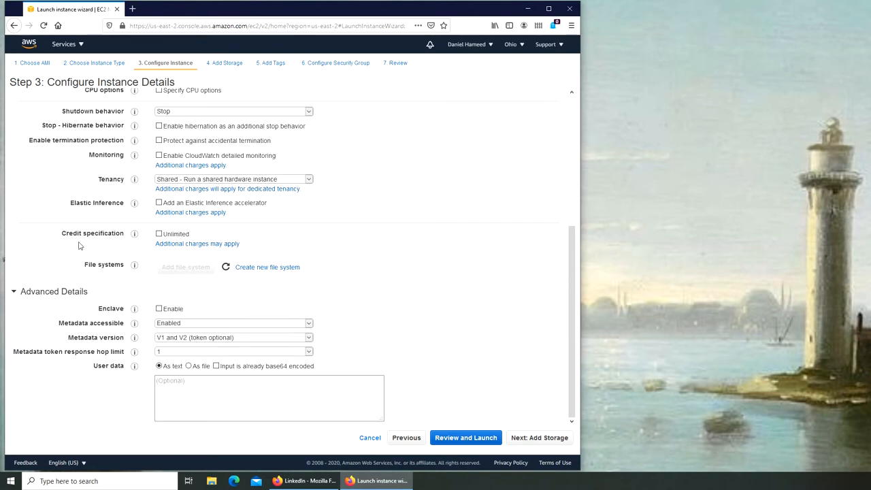
{"action": "mouse_move", "coordinate": [133, 234]}
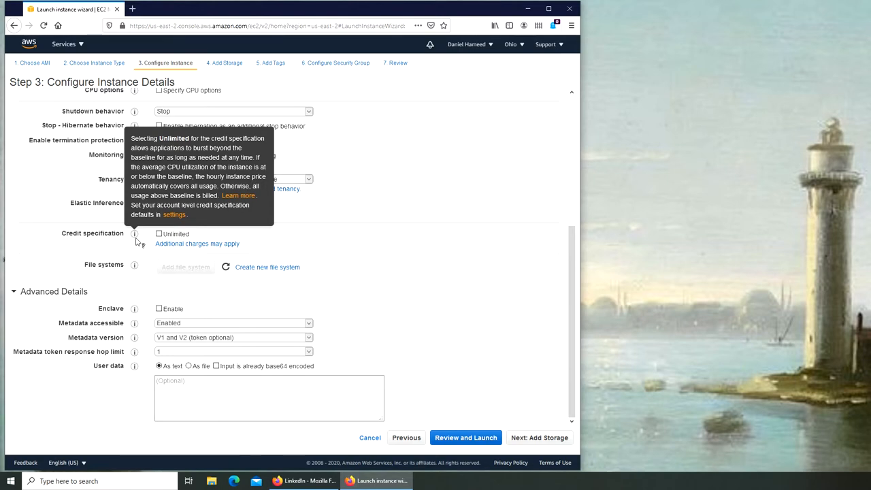
{"action": "mouse_move", "coordinate": [528, 264]}
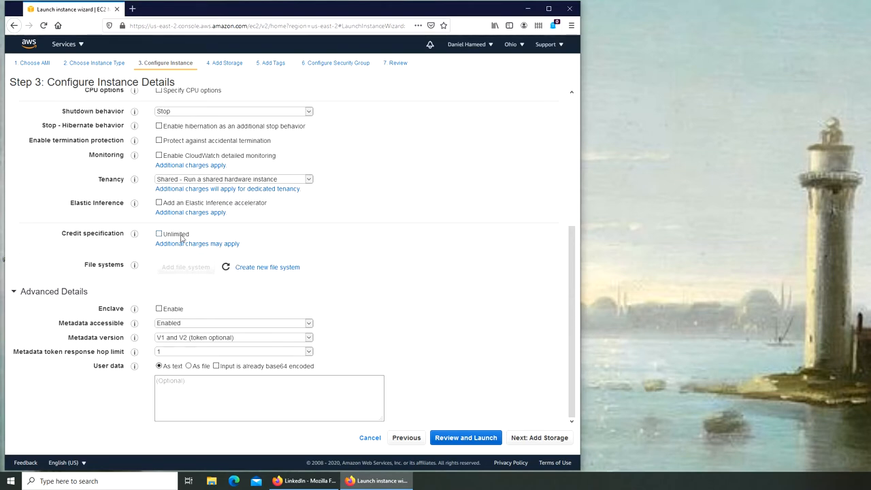
{"action": "mouse_move", "coordinate": [496, 229]}
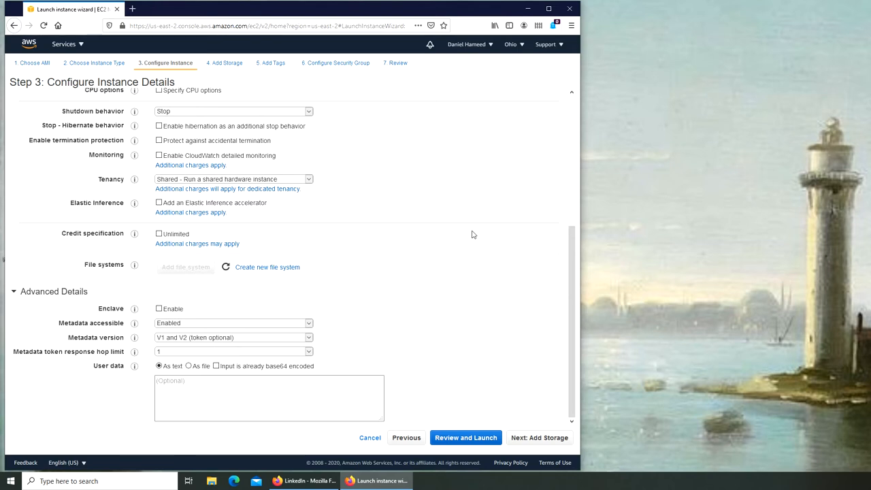
{"action": "mouse_move", "coordinate": [438, 339]}
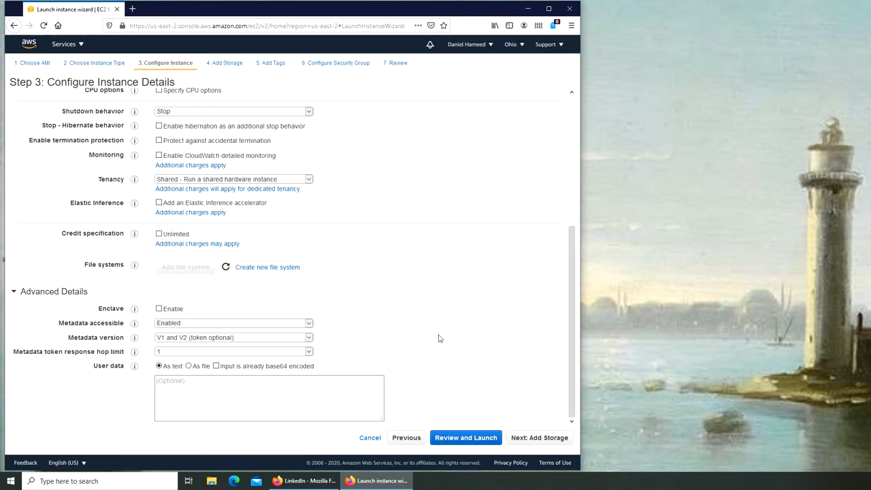
{"action": "mouse_move", "coordinate": [449, 332]}
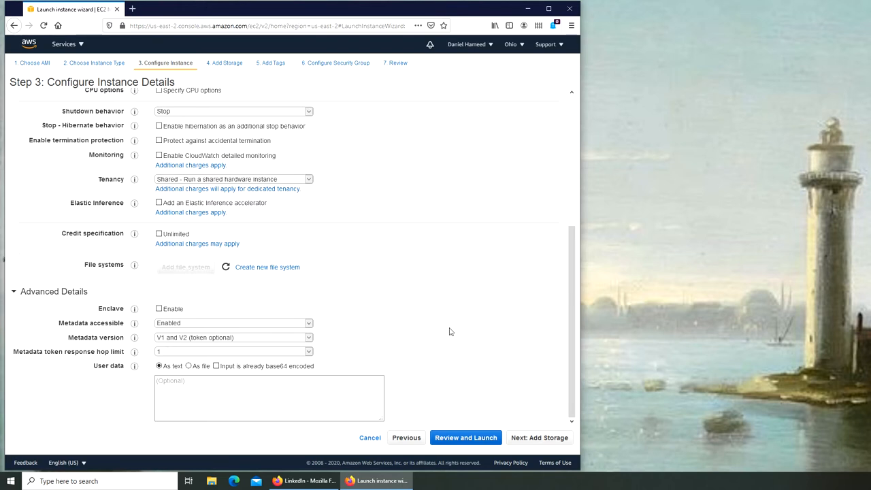
{"action": "mouse_move", "coordinate": [185, 272]}
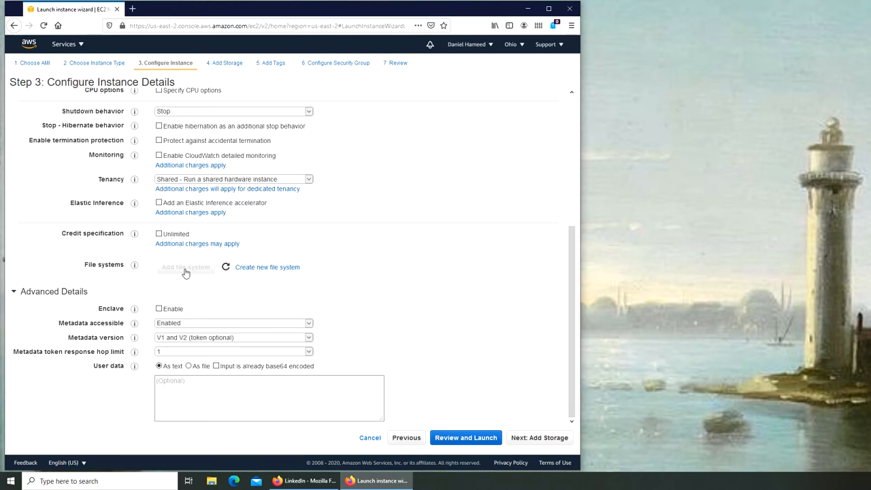
{"action": "left_click", "coordinate": [267, 266]}
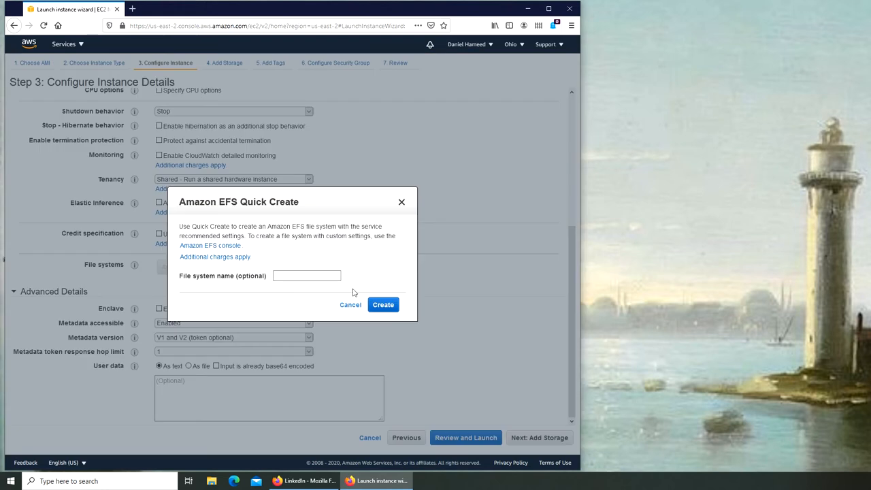
{"action": "mouse_move", "coordinate": [306, 251]}
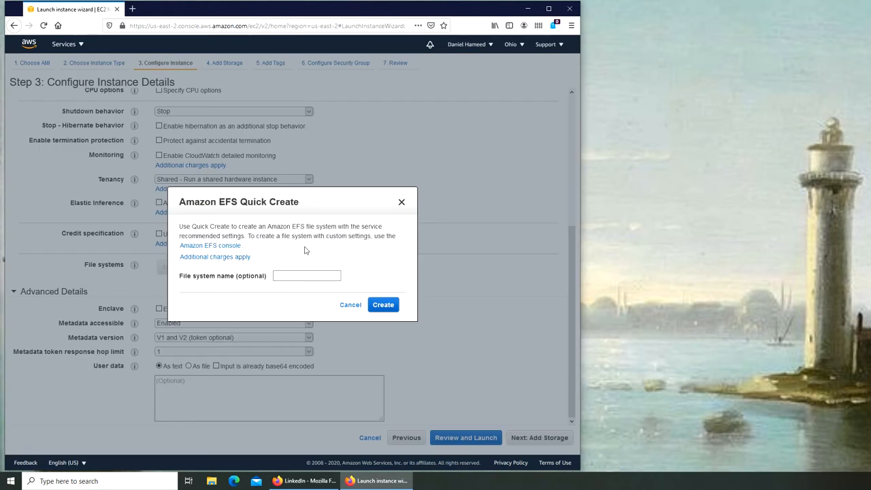
{"action": "mouse_move", "coordinate": [298, 234]}
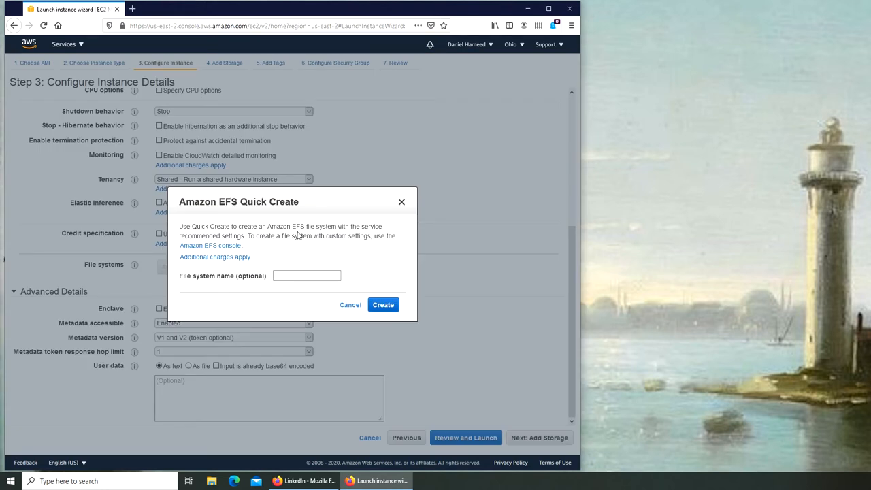
{"action": "mouse_move", "coordinate": [389, 250]}
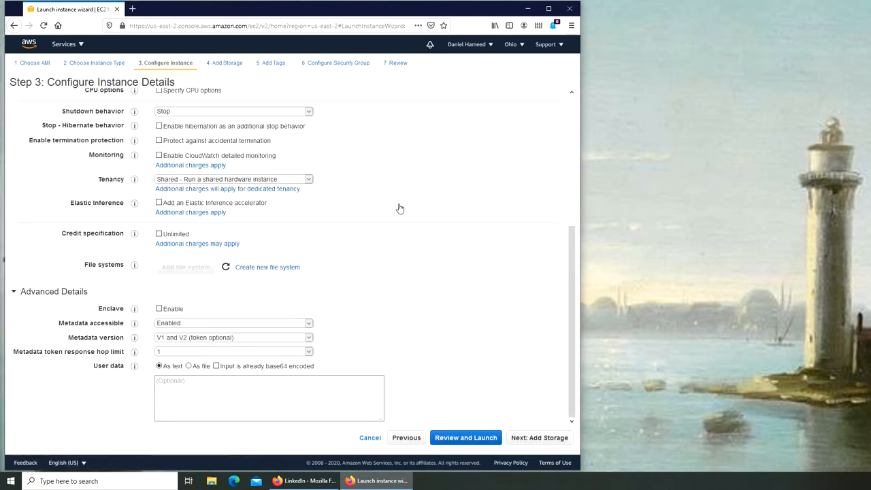
{"action": "mouse_move", "coordinate": [457, 320]}
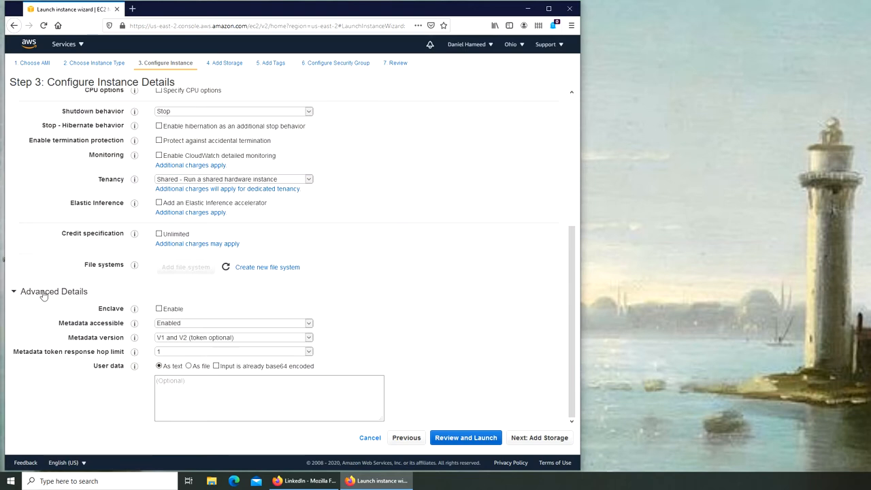
{"action": "mouse_move", "coordinate": [397, 332]}
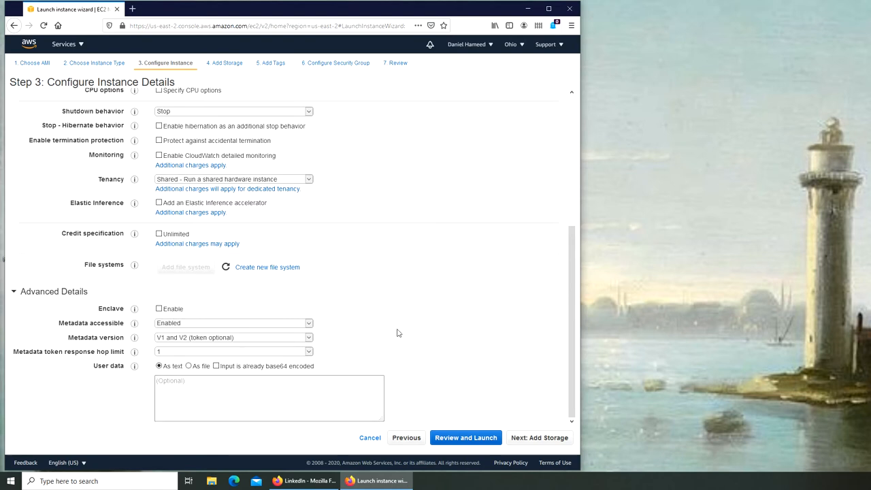
{"action": "mouse_move", "coordinate": [443, 327]}
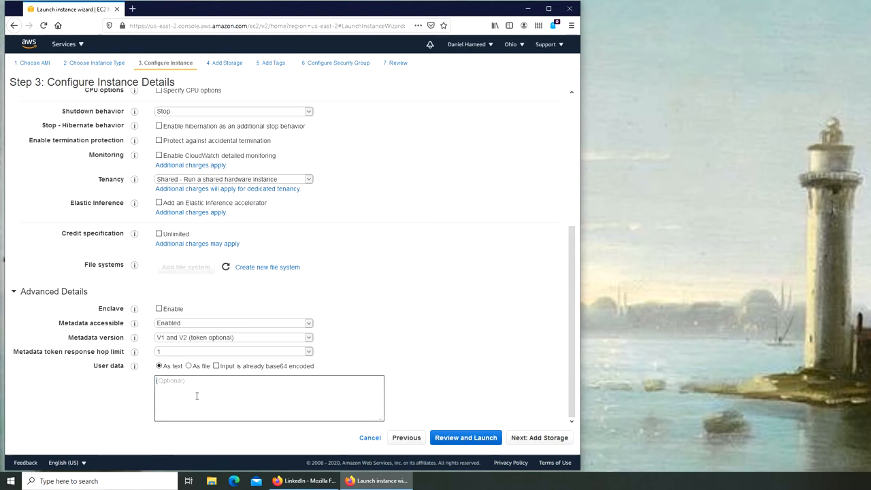
{"action": "mouse_move", "coordinate": [216, 395]}
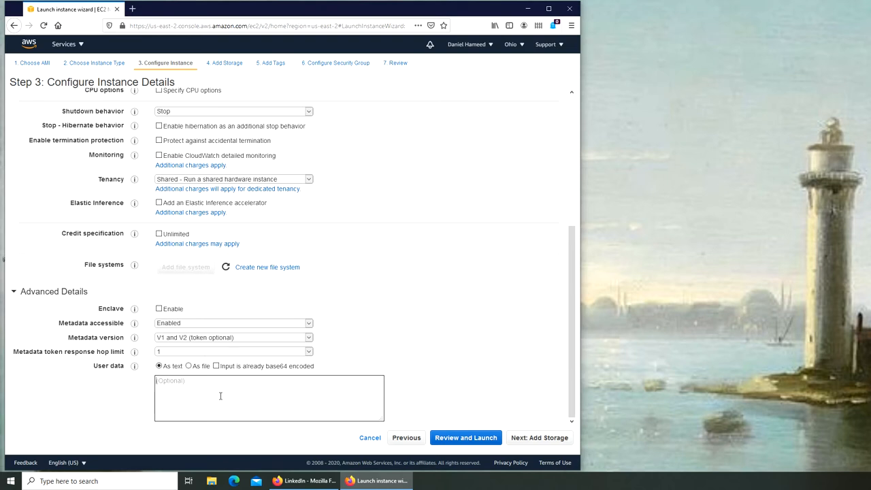
{"action": "mouse_move", "coordinate": [210, 401]}
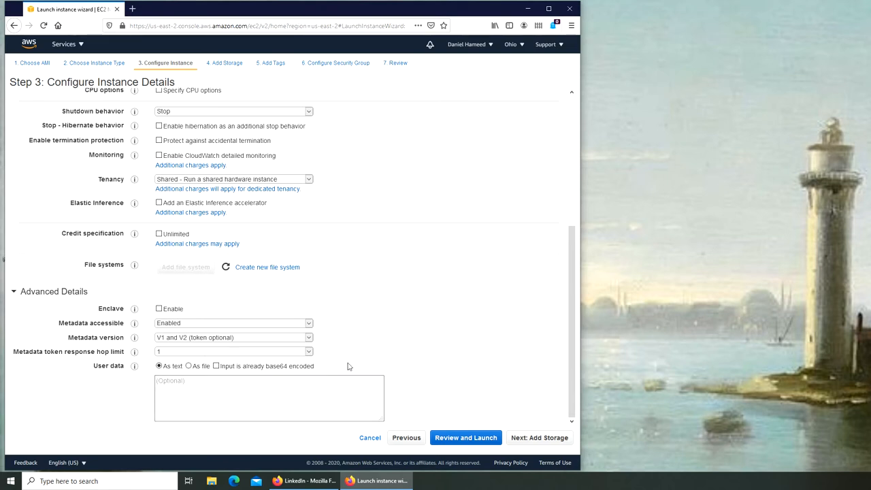
{"action": "mouse_move", "coordinate": [552, 407]}
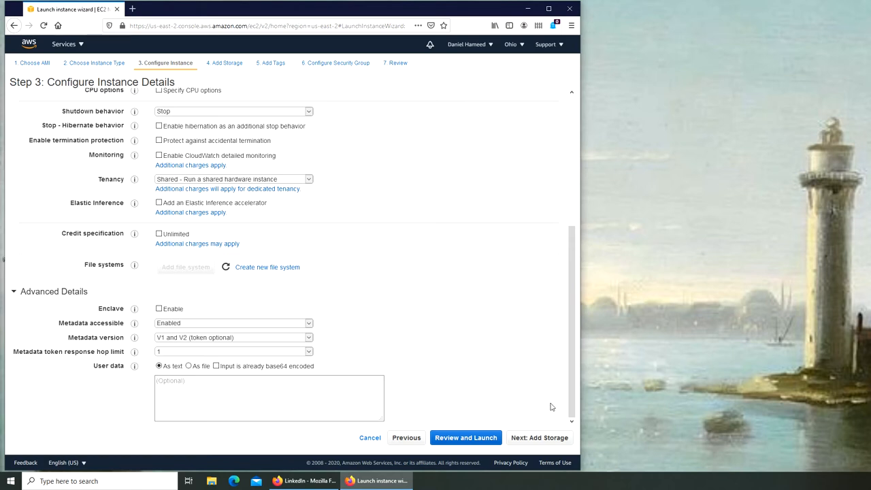
Step: Advance to Add Storage and keep the 8 GiB gp2 root volume
{"action": "left_click", "coordinate": [540, 438]}
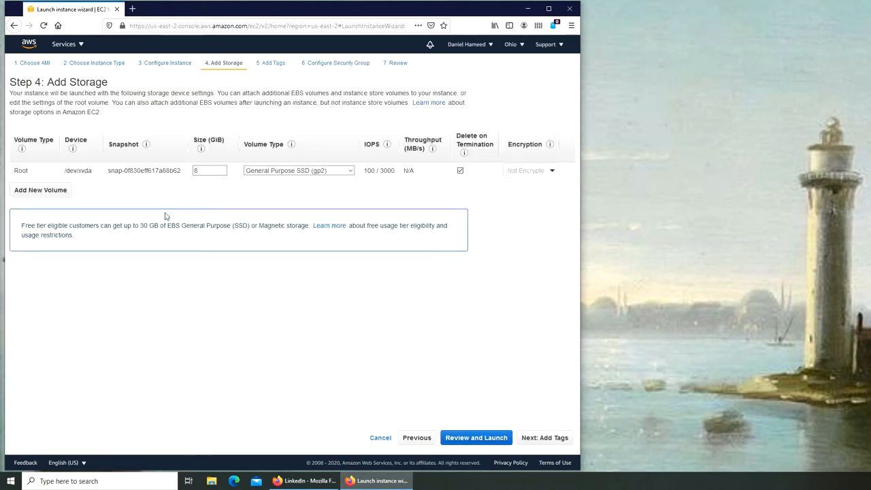
{"action": "mouse_move", "coordinate": [477, 197]}
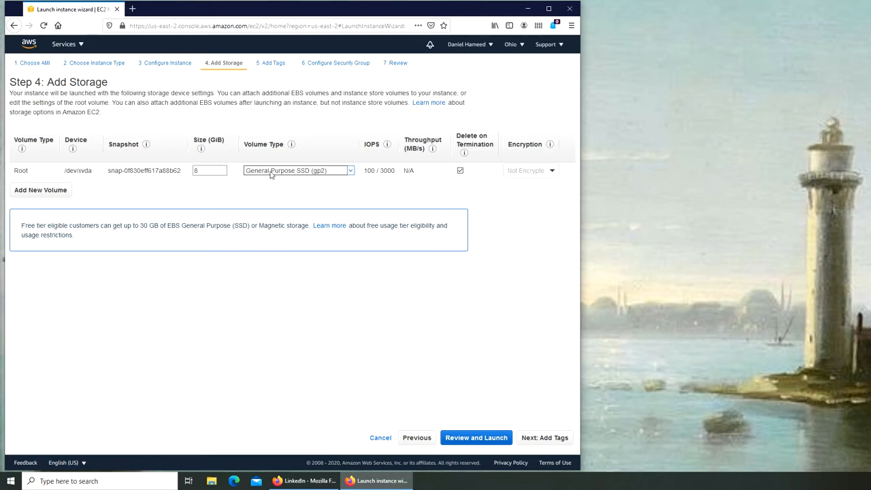
{"action": "mouse_move", "coordinate": [315, 176]}
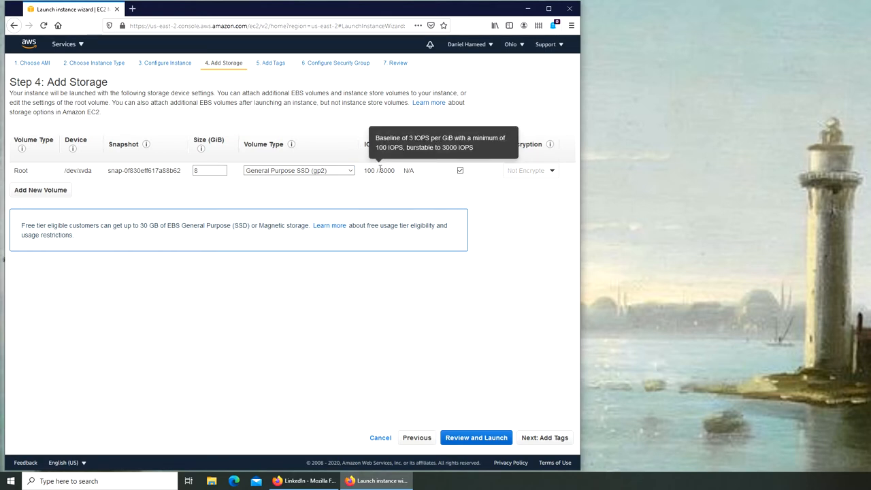
{"action": "mouse_move", "coordinate": [266, 207]}
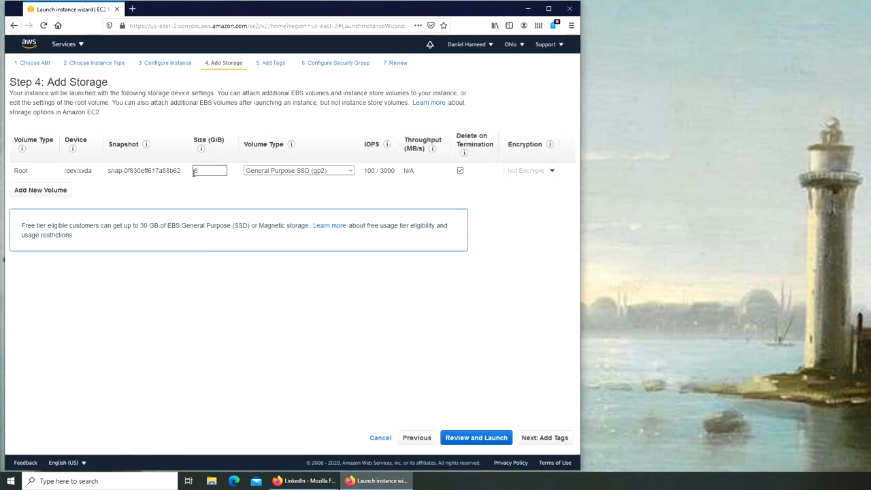
{"action": "type", "text": "8"}
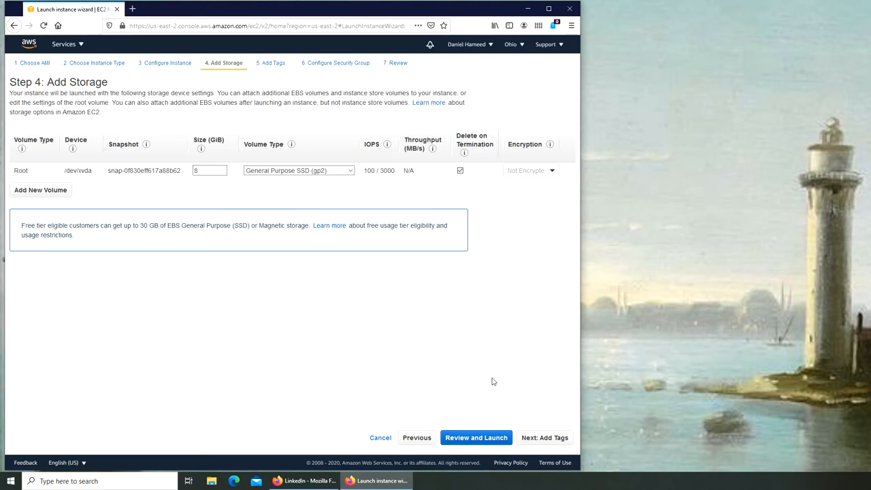
{"action": "mouse_move", "coordinate": [537, 360]}
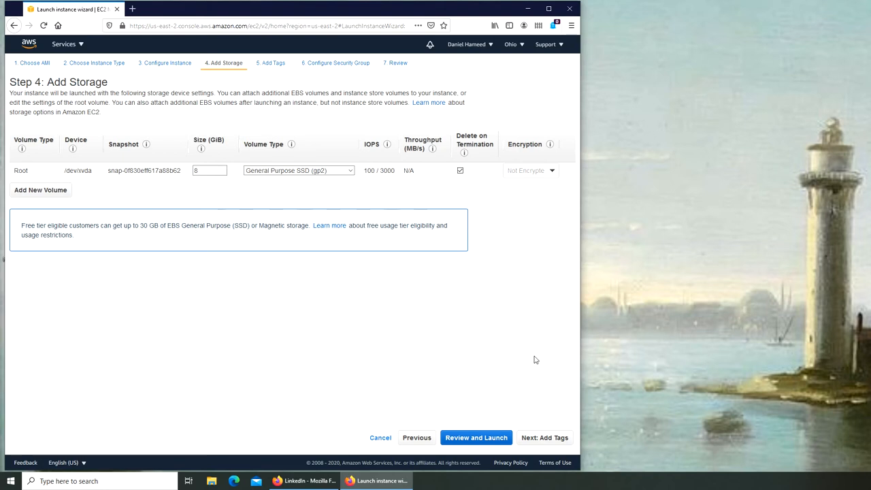
{"action": "mouse_move", "coordinate": [503, 414]}
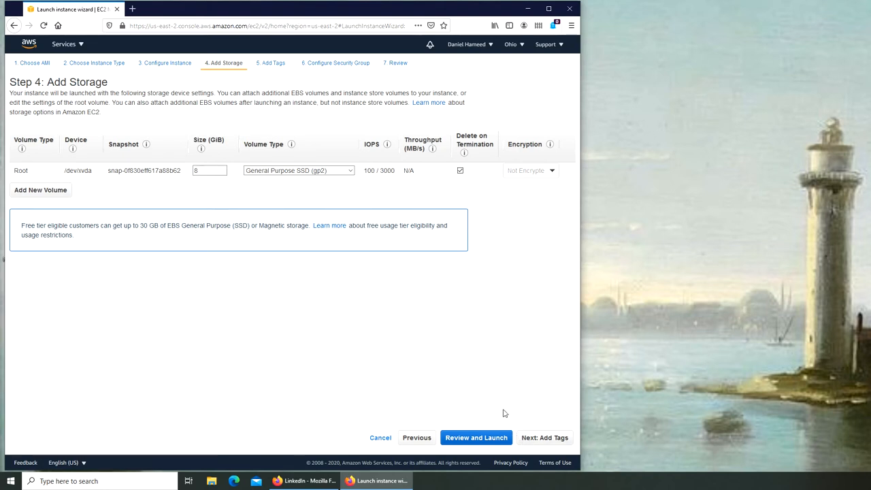
{"action": "mouse_move", "coordinate": [578, 460]}
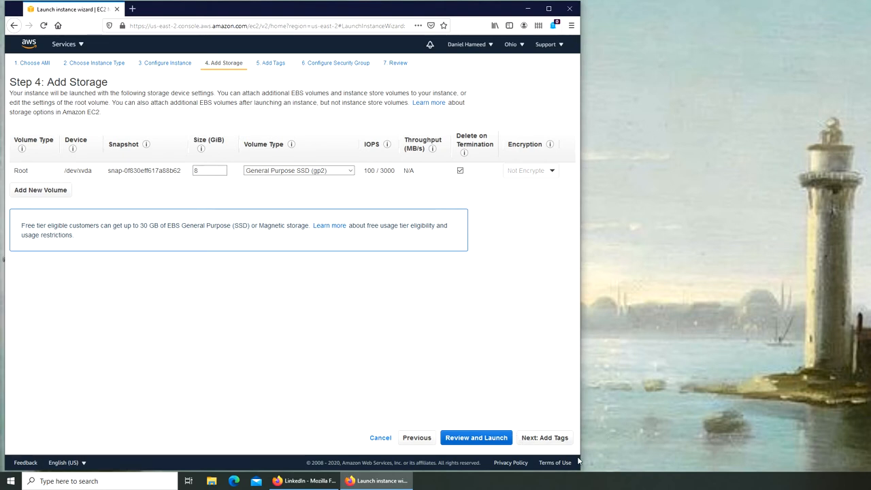
Step: Advance to the Add Tags step, leaving the tag list empty
{"action": "left_click", "coordinate": [544, 438]}
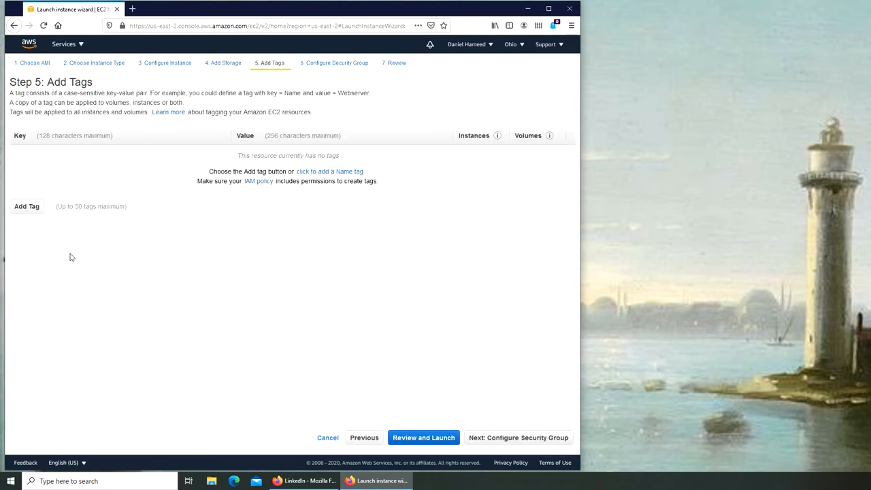
{"action": "mouse_move", "coordinate": [259, 198]}
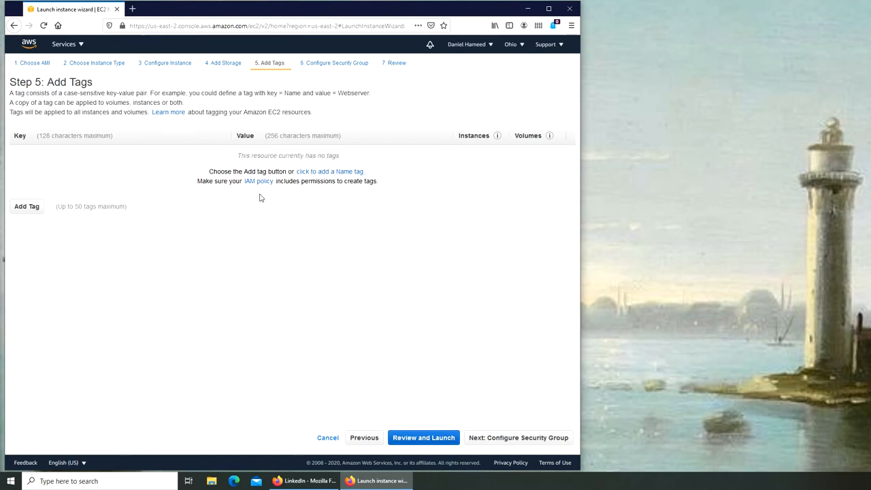
{"action": "mouse_move", "coordinate": [196, 226]}
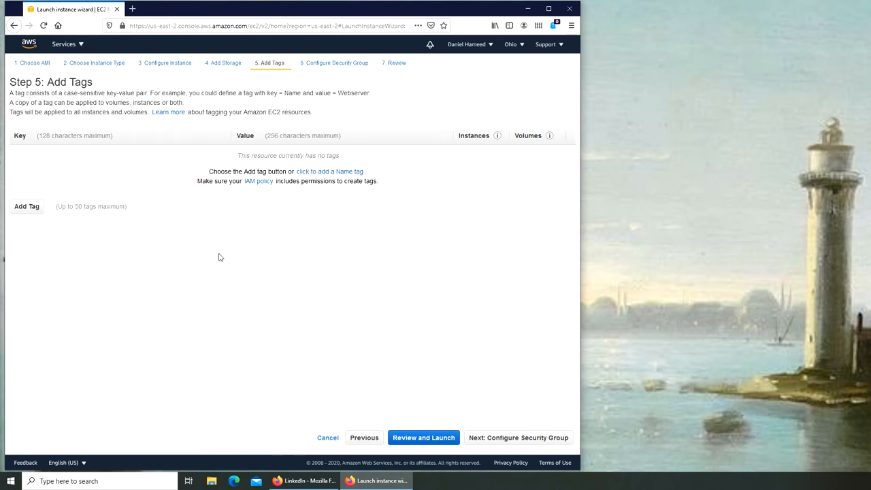
{"action": "mouse_move", "coordinate": [229, 218]}
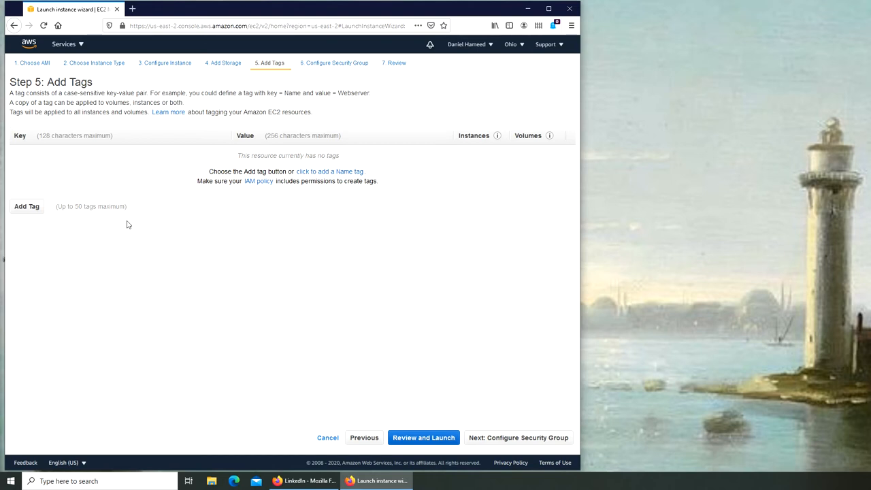
{"action": "mouse_move", "coordinate": [129, 212]}
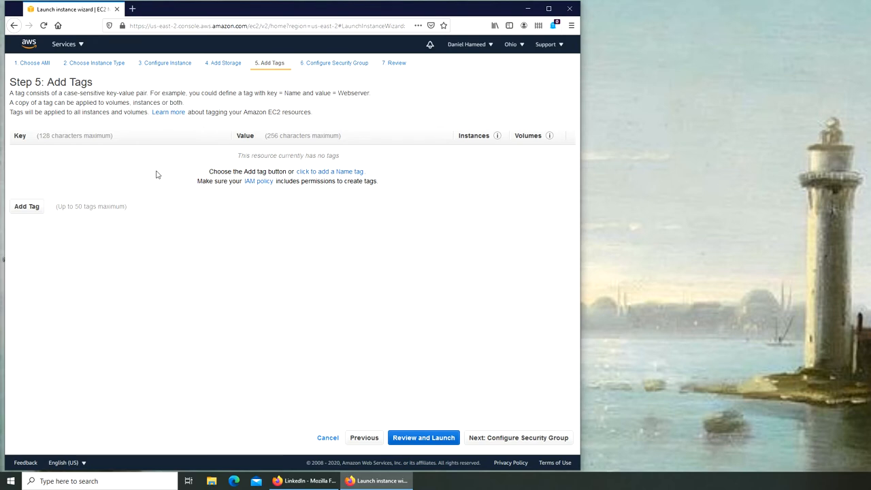
{"action": "mouse_move", "coordinate": [133, 213]}
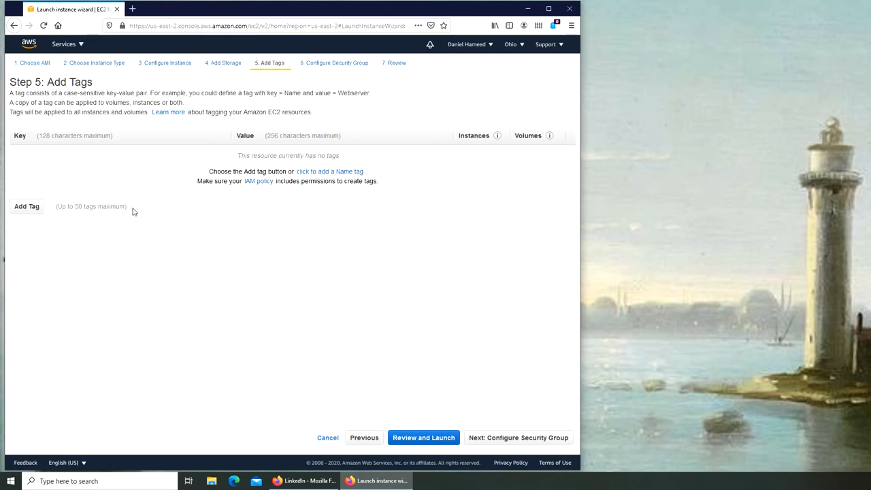
{"action": "mouse_move", "coordinate": [102, 229]}
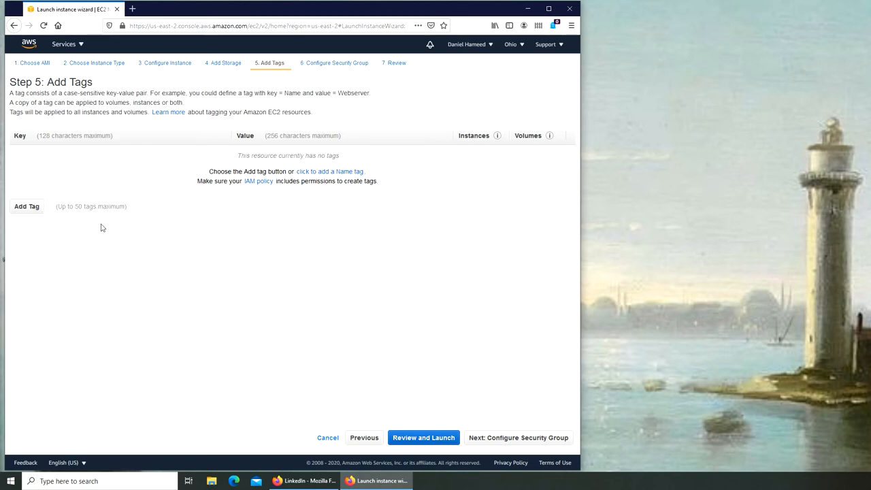
{"action": "mouse_move", "coordinate": [485, 422]}
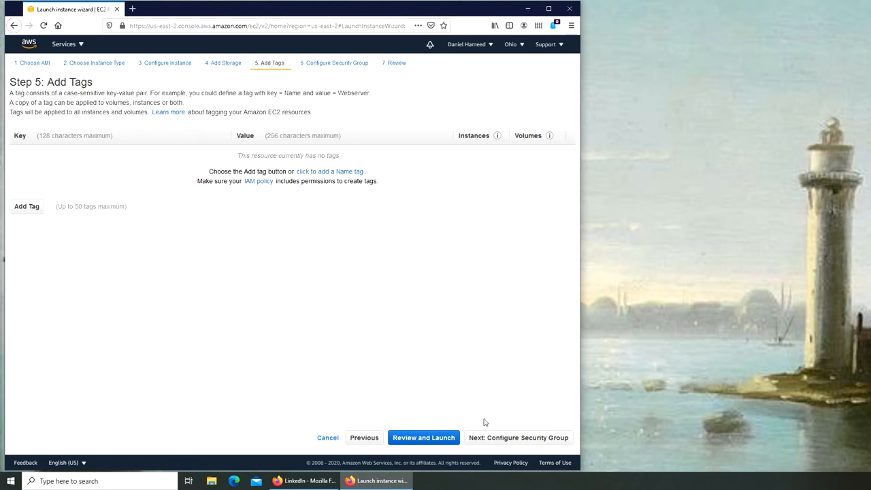
Step: Keep a new security group allowing SSH on port 22 from 0.0.0.0/0 and go to Review and Launch
{"action": "left_click", "coordinate": [517, 439]}
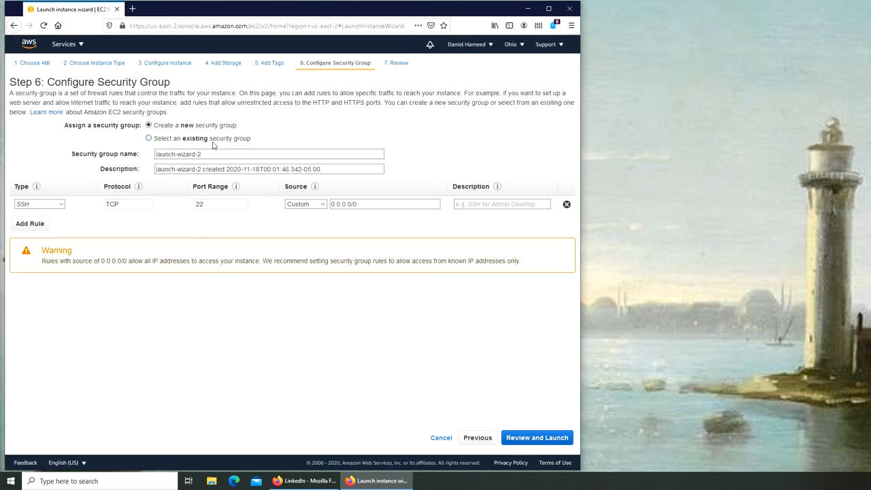
{"action": "left_click", "coordinate": [149, 139]}
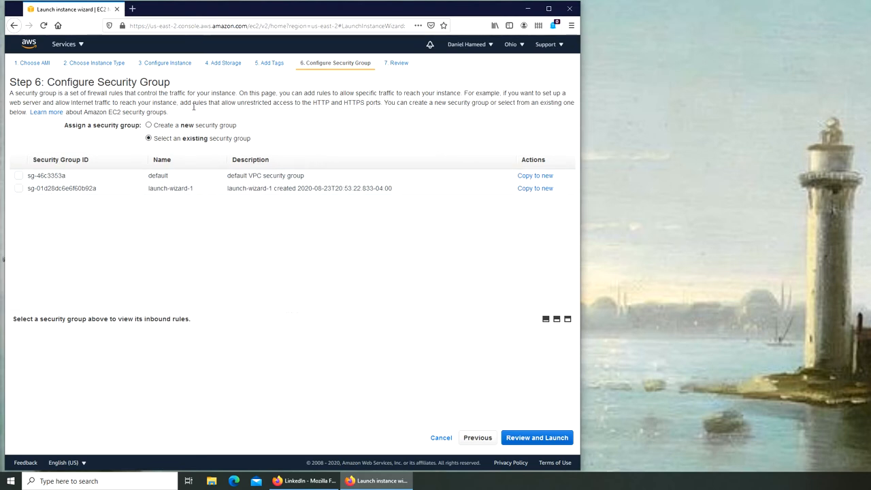
{"action": "left_click", "coordinate": [149, 125]}
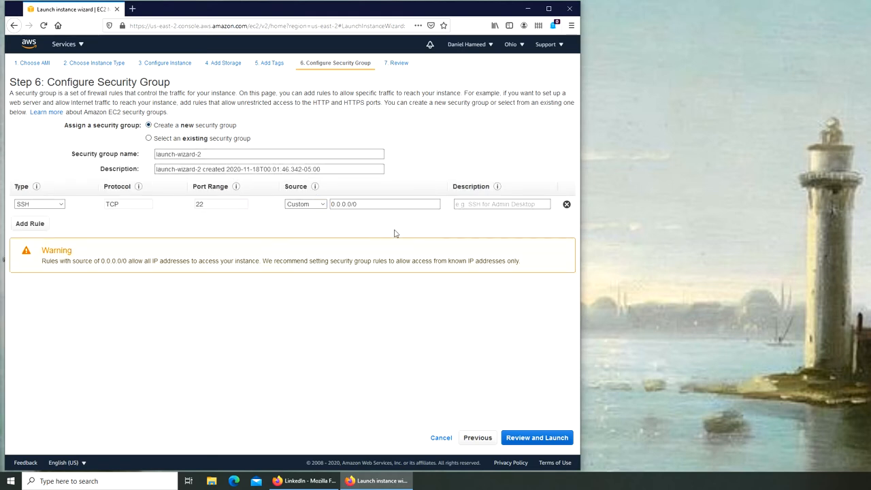
{"action": "mouse_move", "coordinate": [207, 332]}
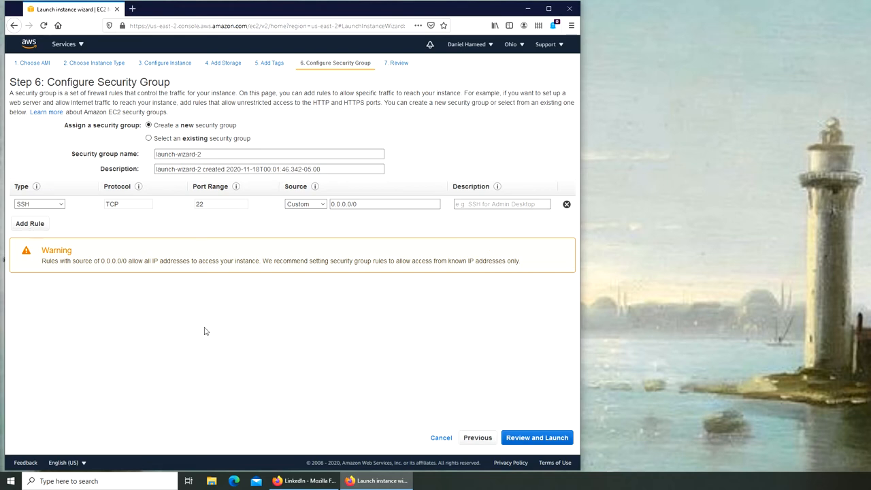
{"action": "mouse_move", "coordinate": [537, 439]}
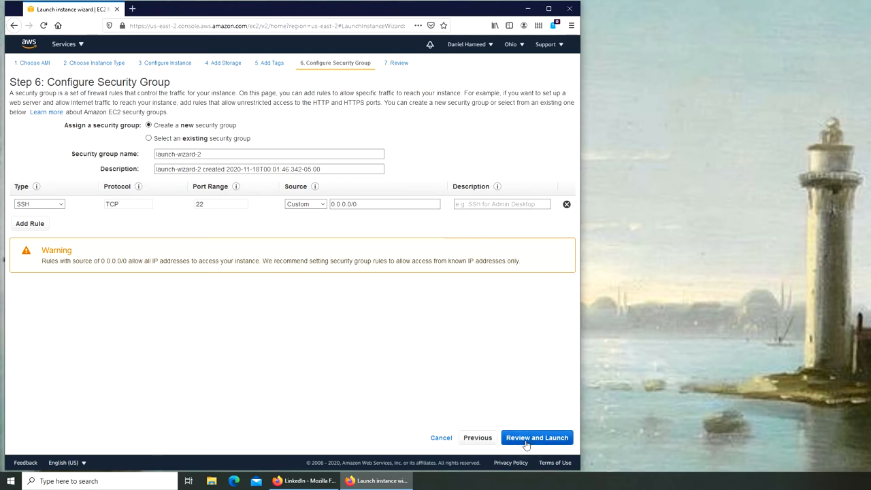
{"action": "left_click", "coordinate": [537, 437]}
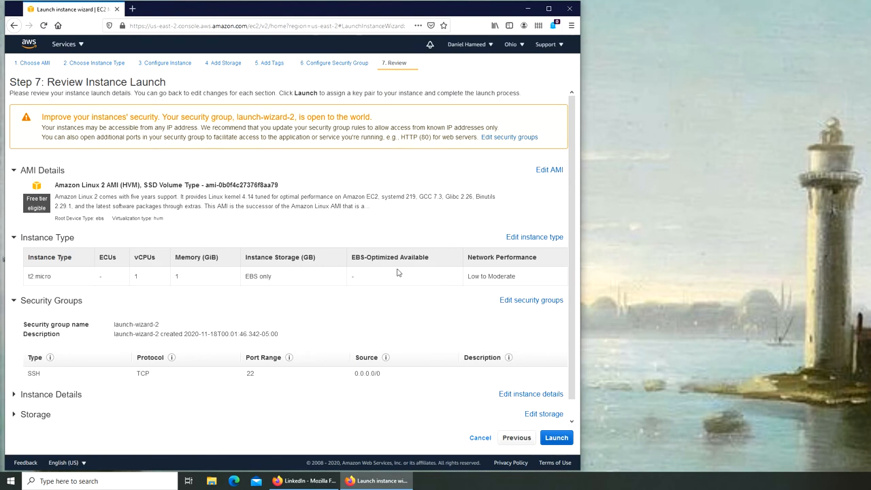
{"action": "mouse_move", "coordinate": [400, 270]}
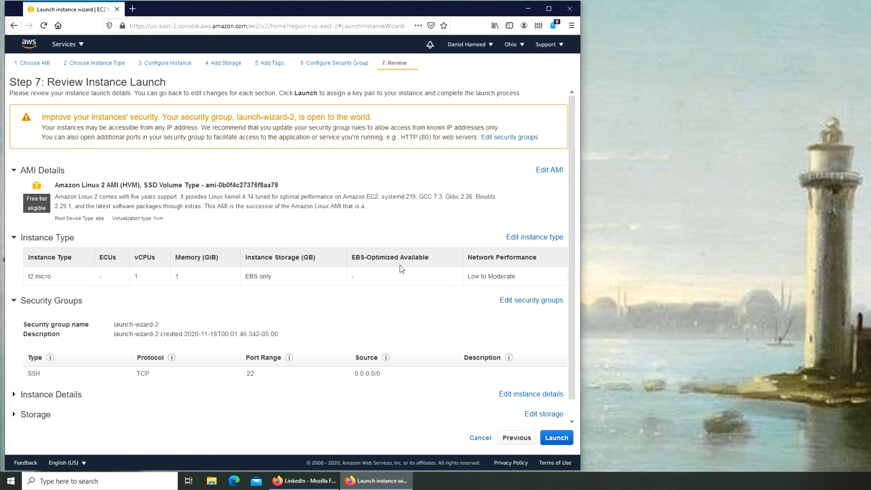
{"action": "mouse_move", "coordinate": [326, 271]}
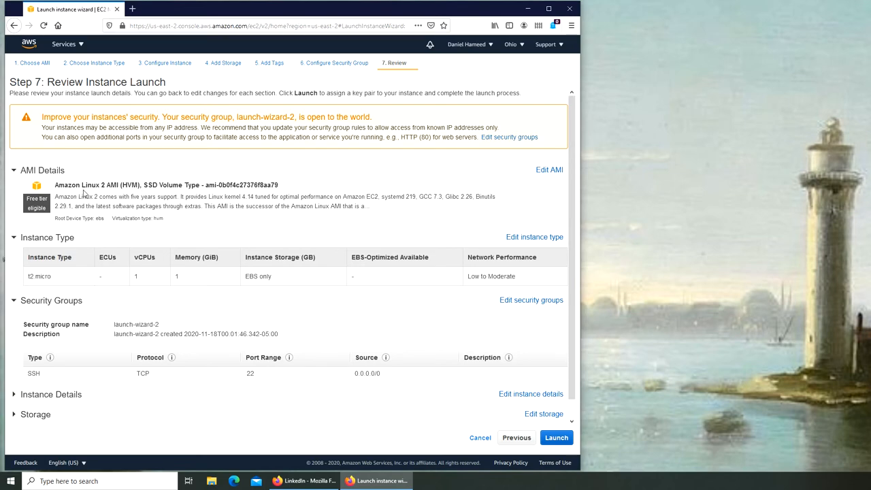
{"action": "mouse_move", "coordinate": [251, 251]}
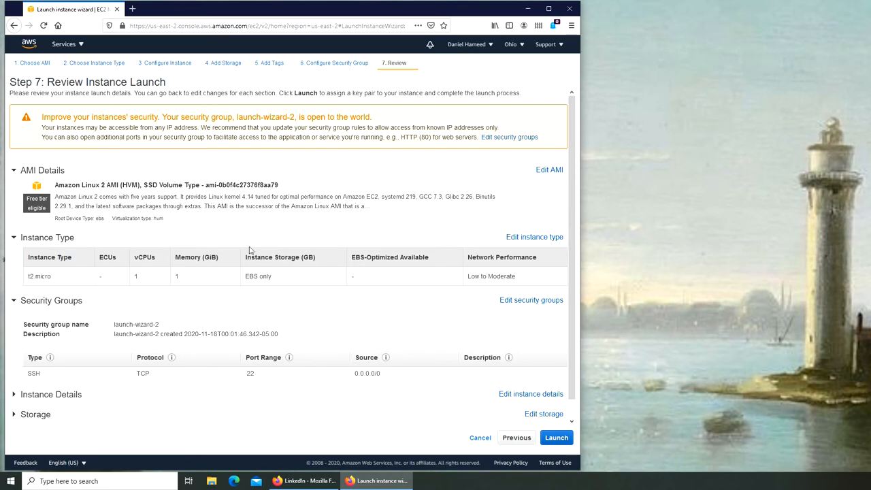
Step: Expand the Storage section of the launch review to check the 8 GiB gp2 root volume
{"action": "scroll", "scroll_direction": "down", "scroll_amount": 3}
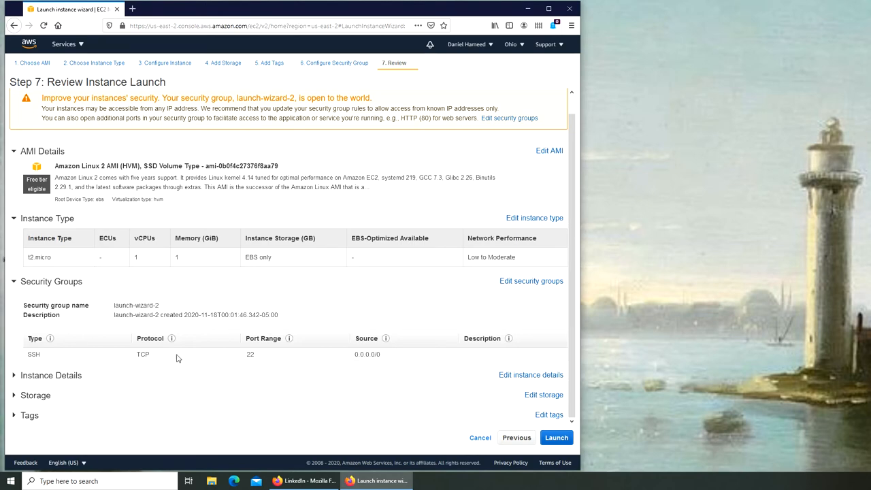
{"action": "left_click", "coordinate": [14, 394]}
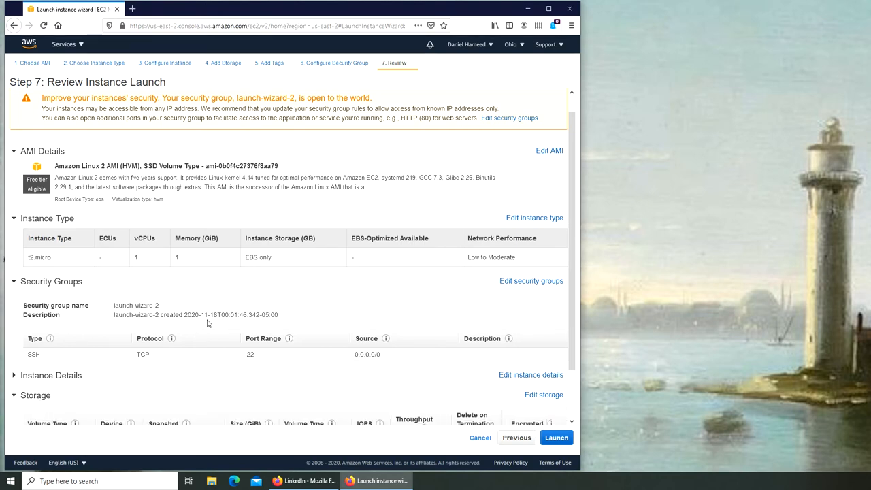
{"action": "scroll", "scroll_direction": "down", "scroll_amount": 3}
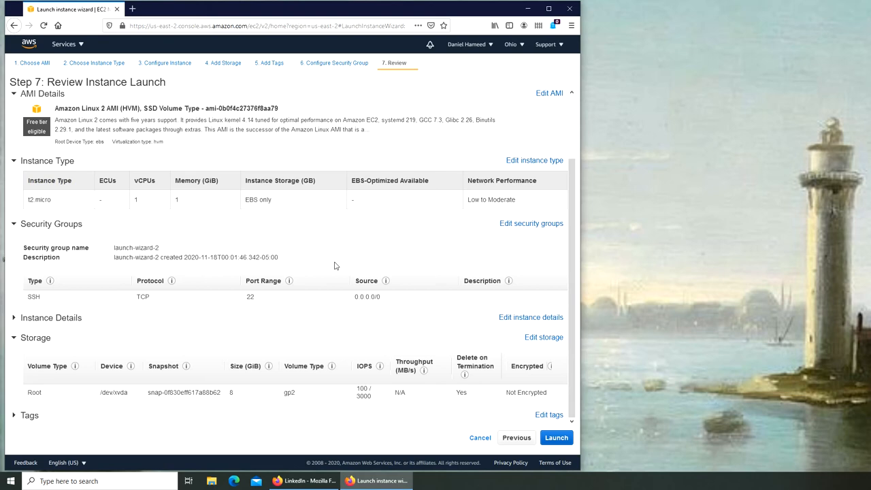
{"action": "mouse_move", "coordinate": [334, 252]}
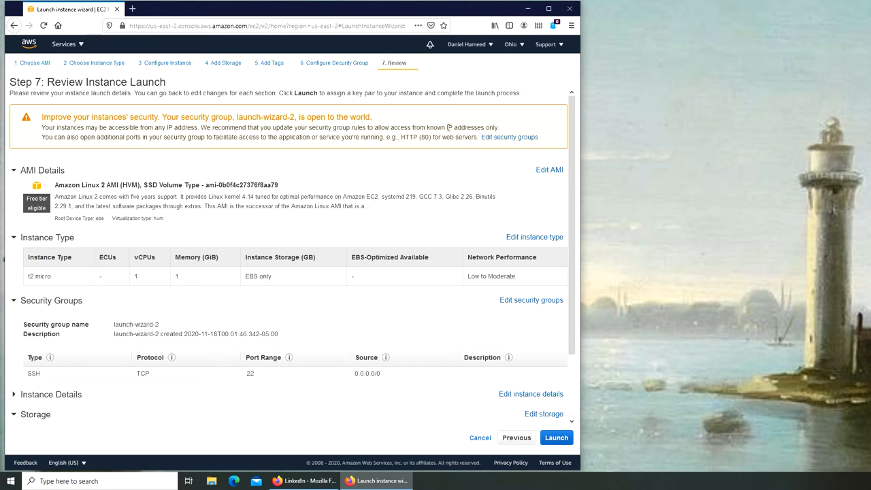
{"action": "mouse_move", "coordinate": [479, 49]}
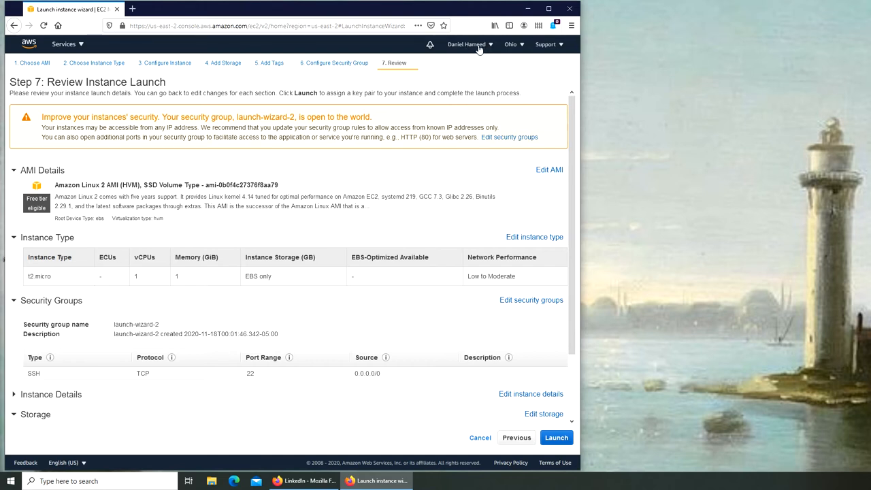
{"action": "left_click", "coordinate": [469, 43]}
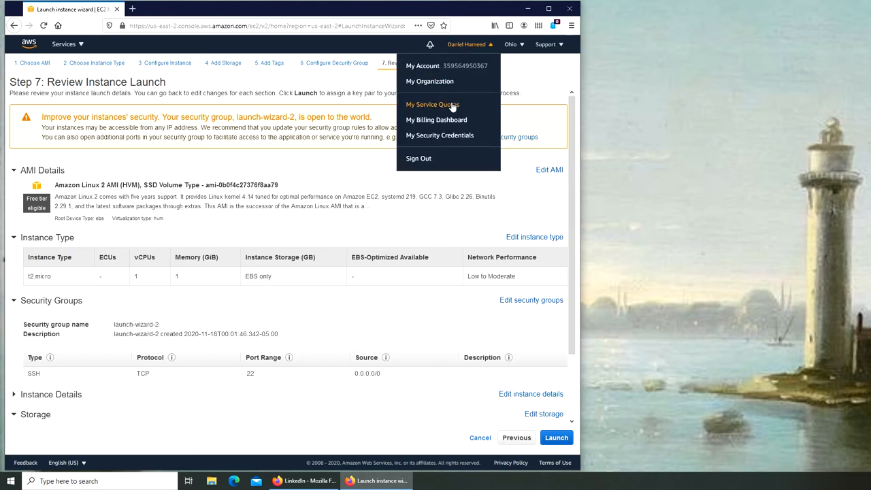
{"action": "mouse_move", "coordinate": [493, 125]}
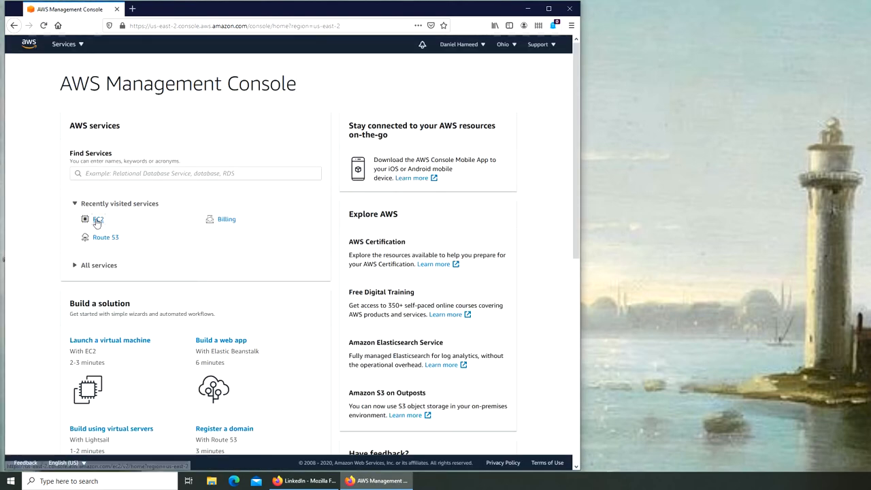
{"action": "left_click", "coordinate": [98, 218]}
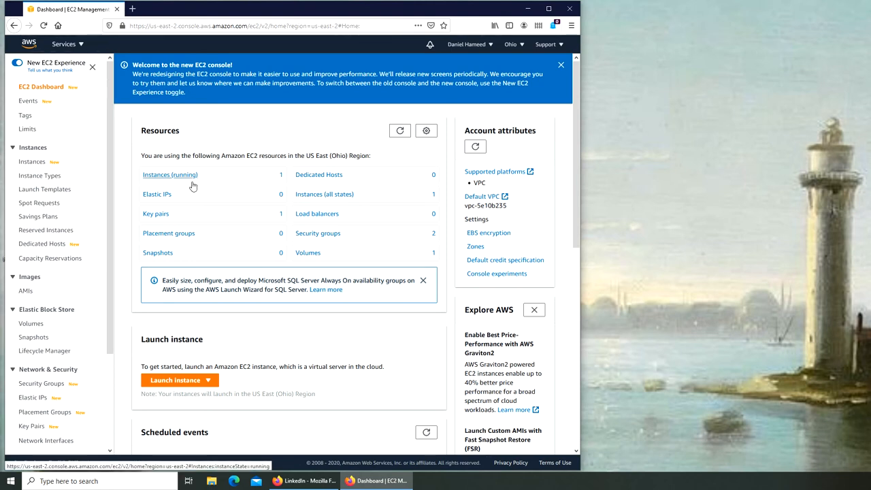
{"action": "left_click", "coordinate": [170, 174]}
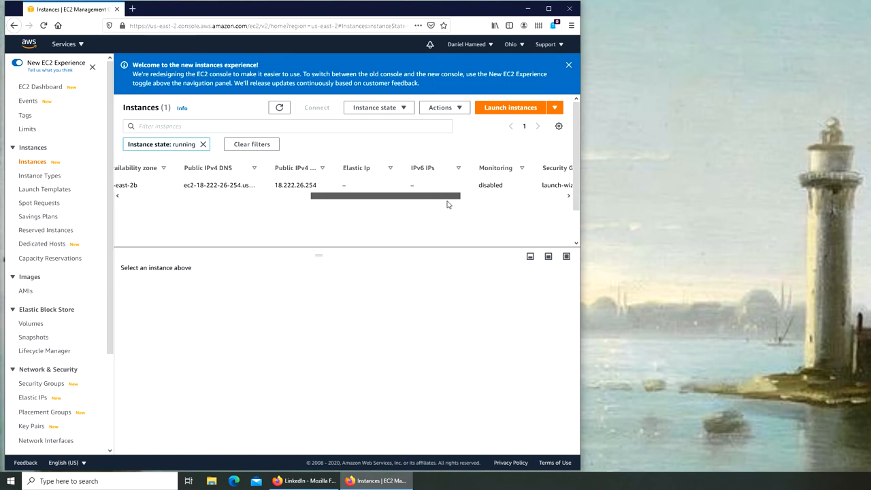
{"action": "scroll", "scroll_direction": "right", "scroll_amount": 3}
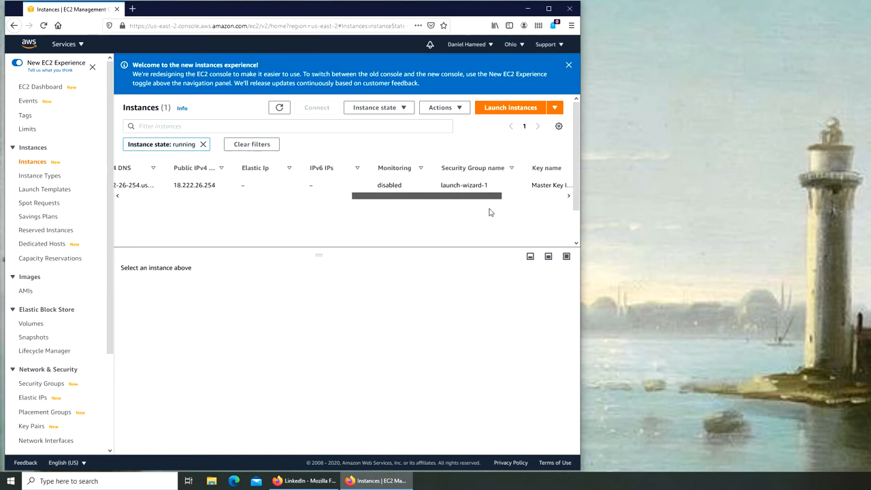
{"action": "scroll", "scroll_direction": "right", "scroll_amount": 3}
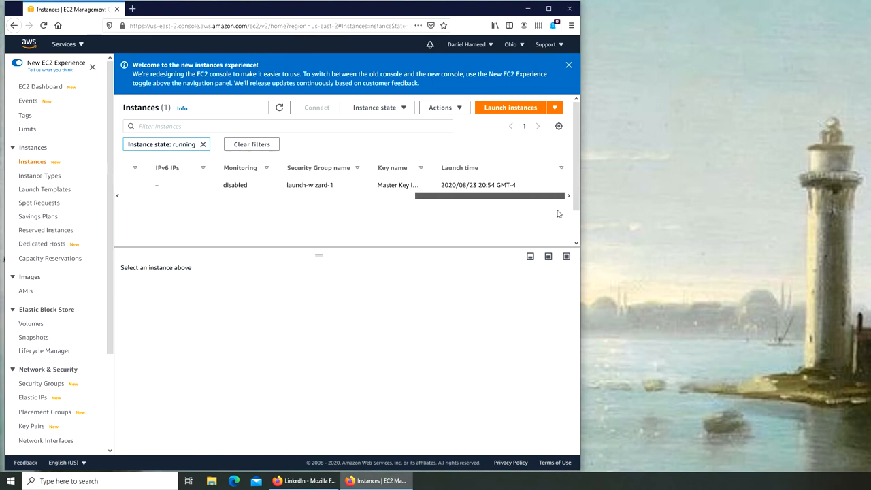
{"action": "scroll", "scroll_direction": "left", "scroll_amount": 3}
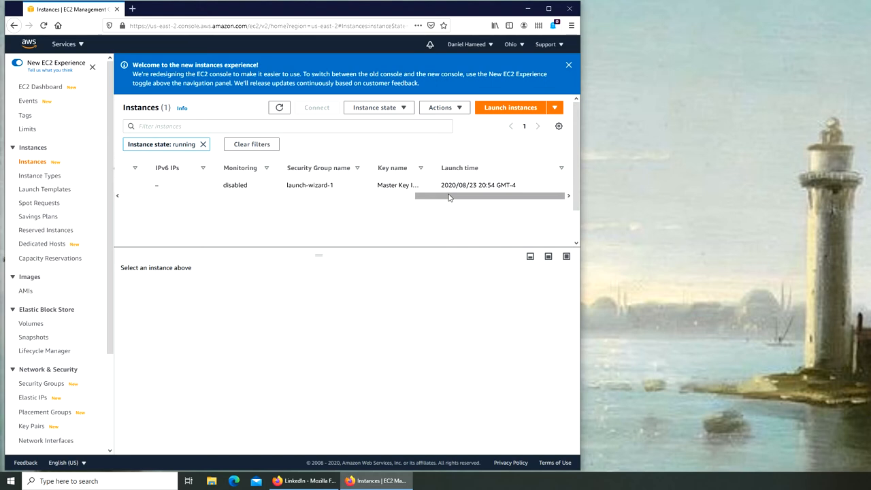
{"action": "left_click_drag", "start_coordinate": [449, 196], "coordinate": [306, 196]}
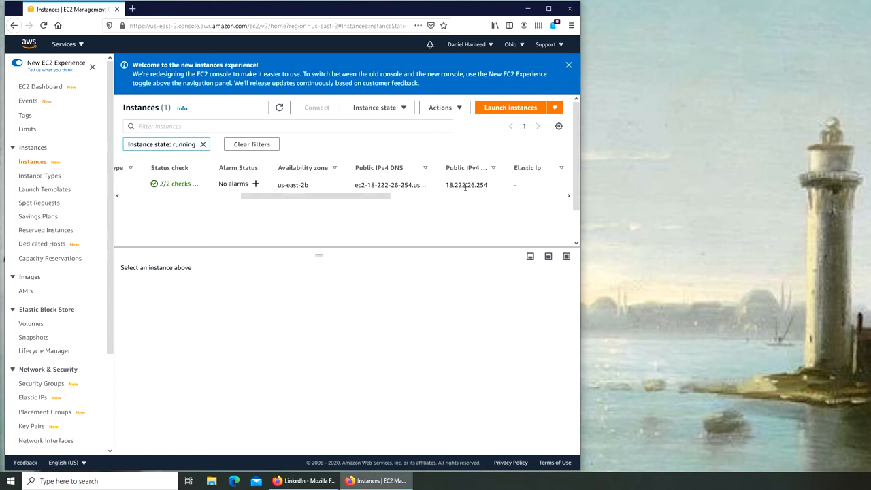
Step: Connect to the running instance via EC2 Instance Connect as ec2-user in a browser terminal
{"action": "right_click", "coordinate": [466, 185]}
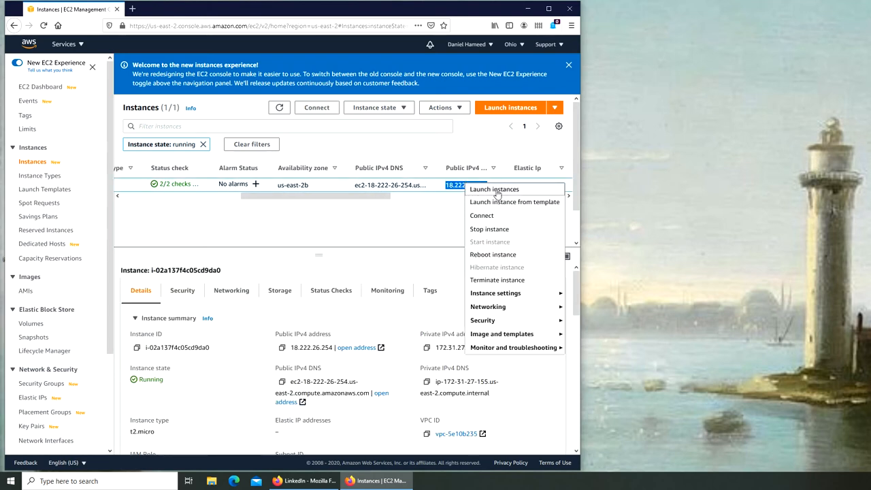
{"action": "left_click", "coordinate": [482, 215]}
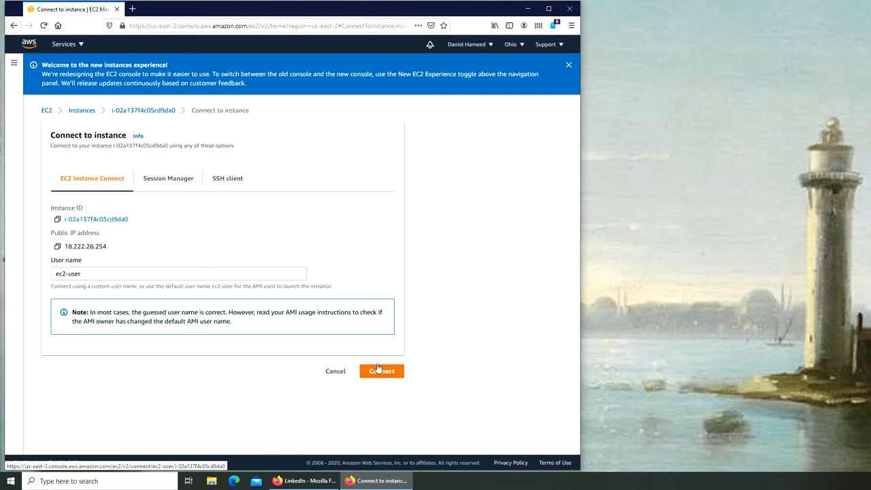
{"action": "left_click", "coordinate": [381, 371]}
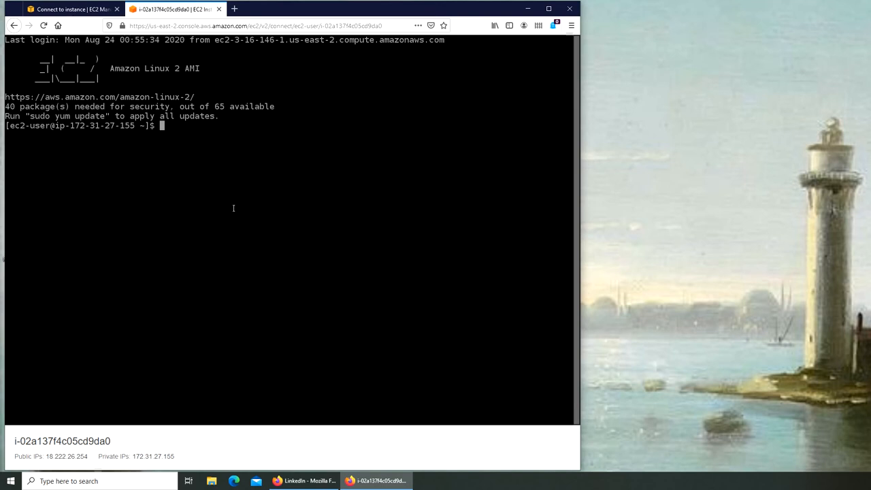
{"action": "mouse_move", "coordinate": [183, 131]}
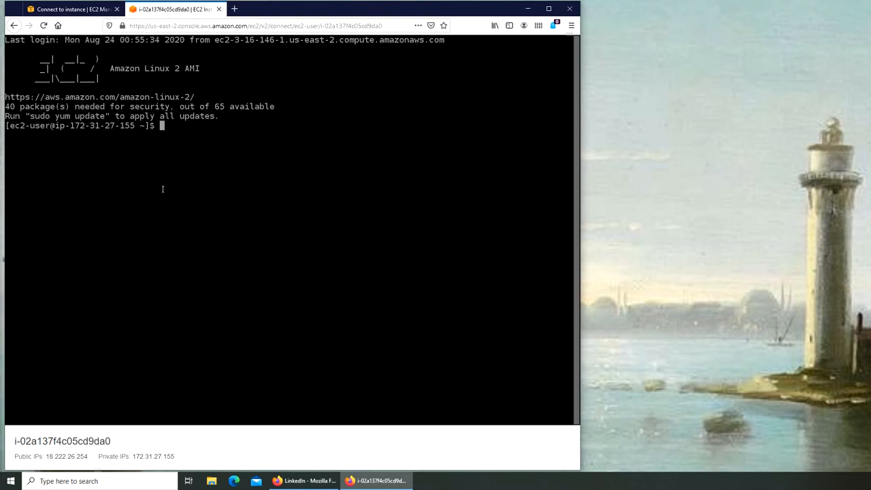
Step: Run 'sudo yum update' in the terminal and confirm with y
{"action": "type", "text": "sudo"}
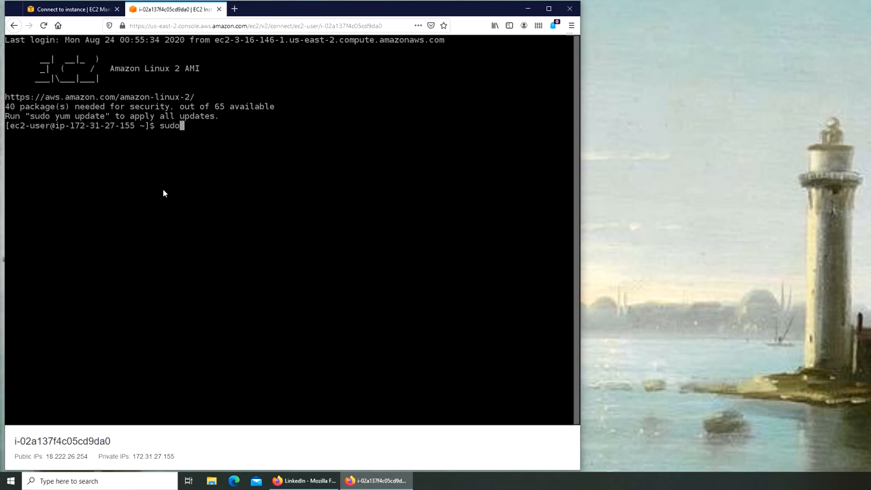
{"action": "type", "text": "yum update"}
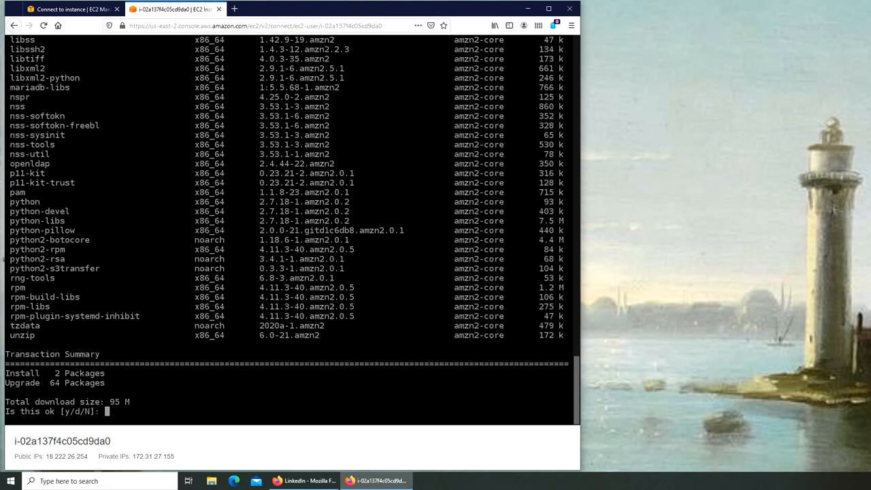
{"action": "mouse_move", "coordinate": [201, 125]}
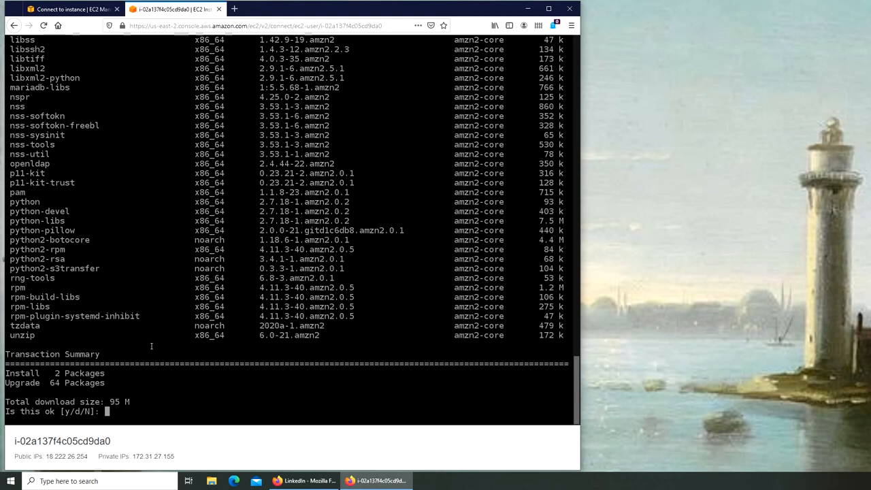
{"action": "type", "text": "y"}
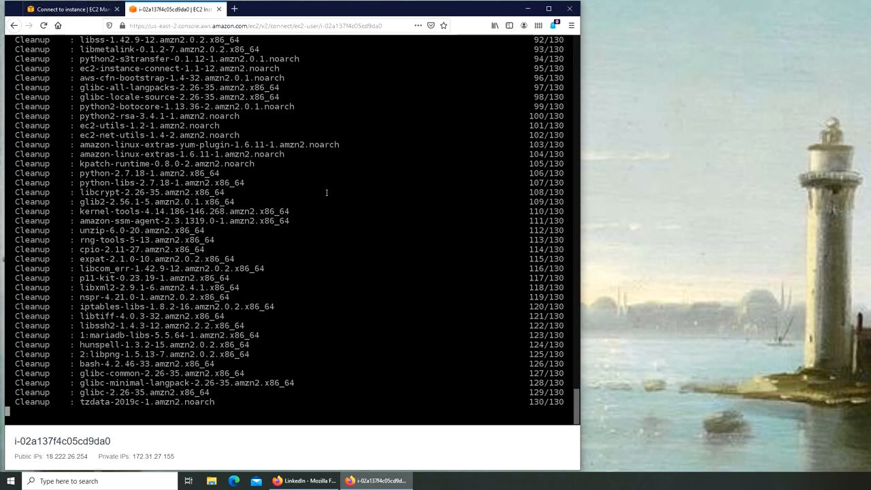
{"action": "mouse_move", "coordinate": [466, 173]}
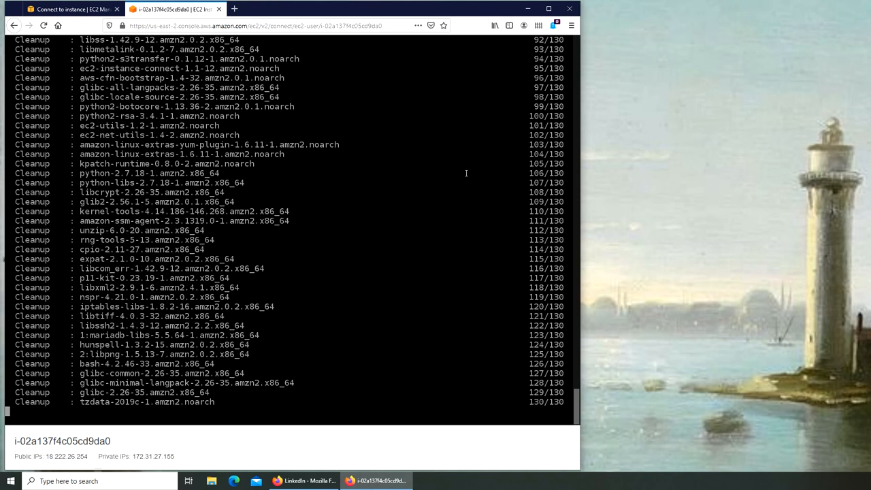
{"action": "mouse_move", "coordinate": [307, 279]}
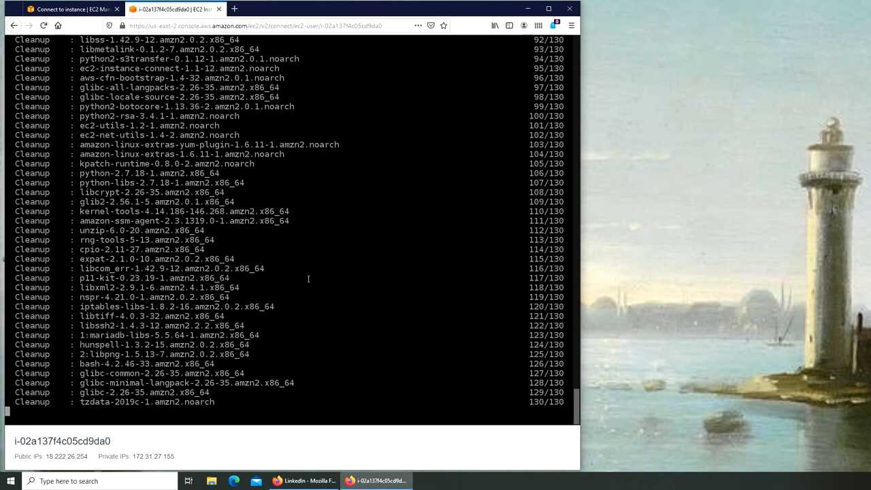
{"action": "mouse_move", "coordinate": [71, 407]}
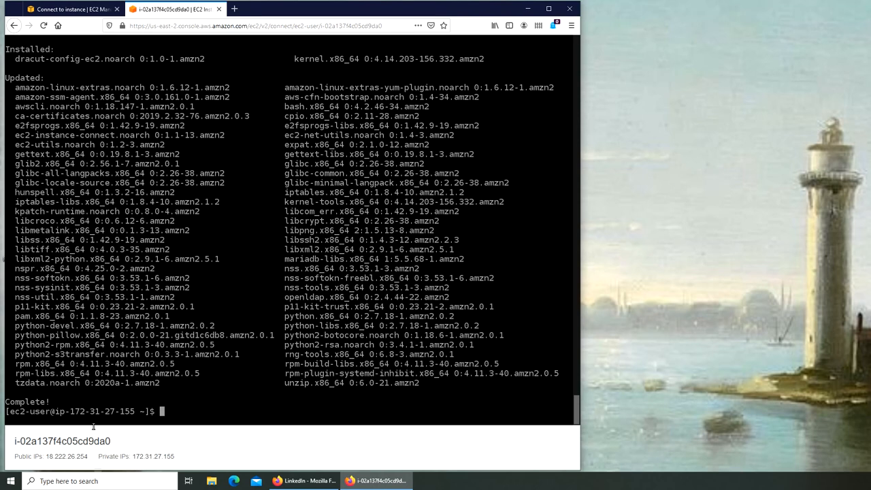
{"action": "mouse_move", "coordinate": [180, 412]}
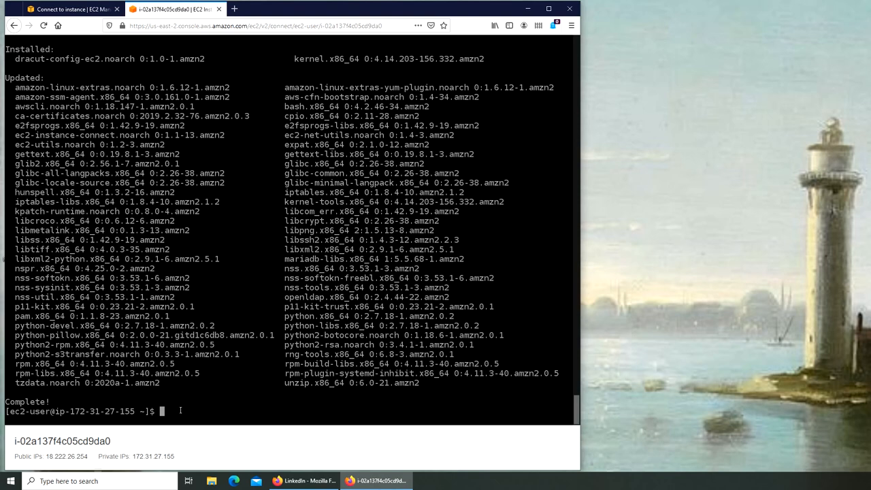
Step: Return to the Instances page and review the Instance state options without changing the t2.micro instance
{"action": "left_click", "coordinate": [74, 8]}
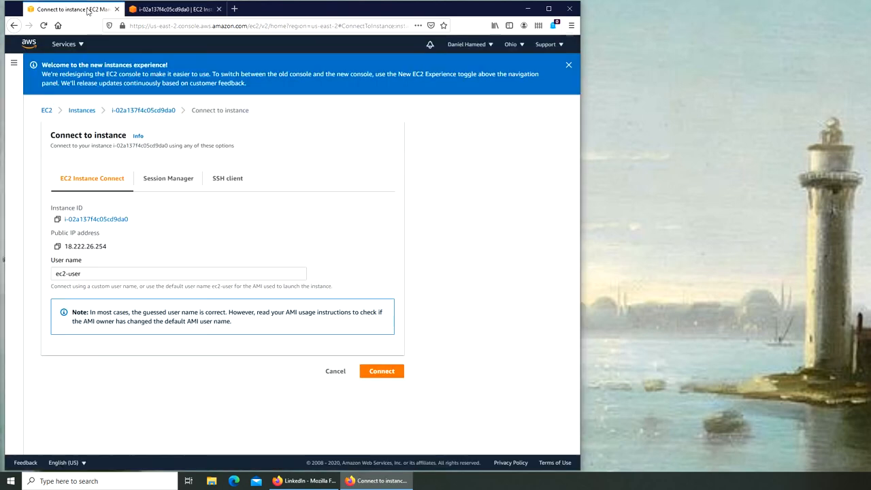
{"action": "mouse_move", "coordinate": [184, 123]}
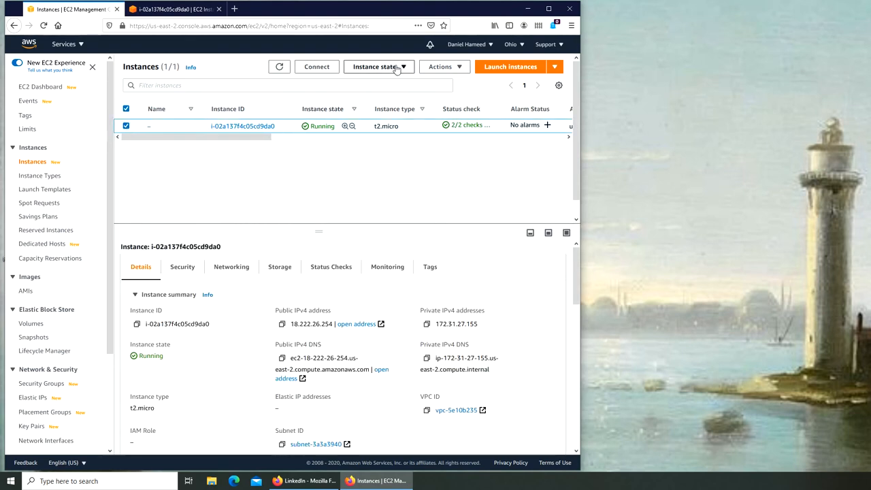
{"action": "left_click", "coordinate": [379, 65]}
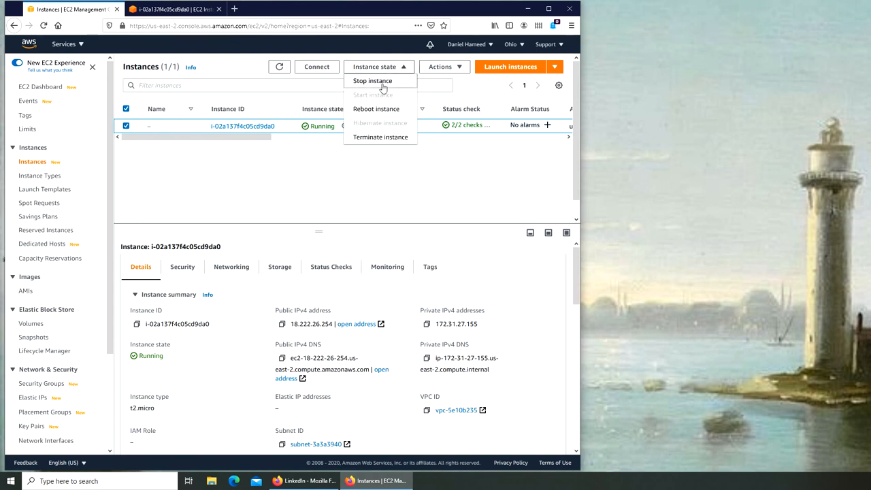
{"action": "mouse_move", "coordinate": [370, 109]}
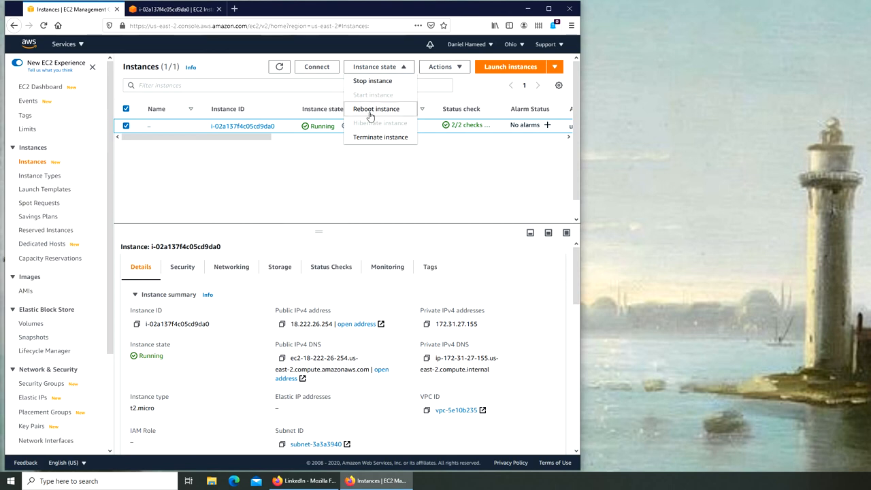
{"action": "mouse_move", "coordinate": [390, 140]}
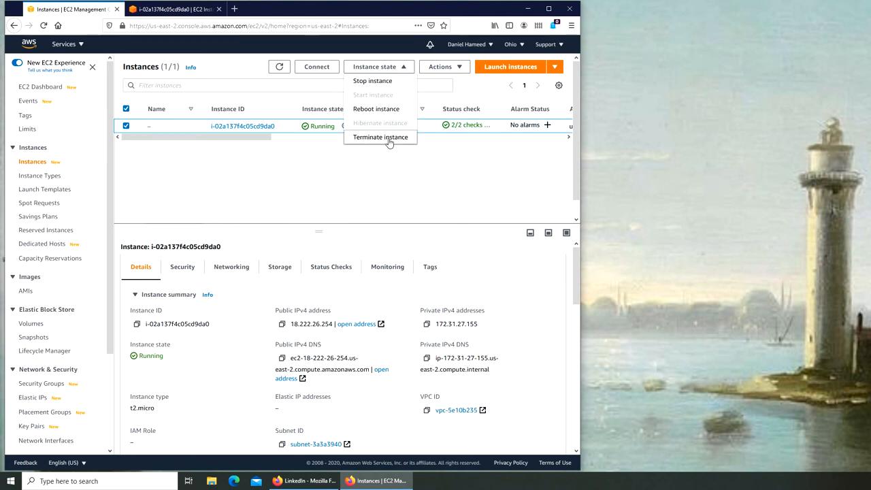
{"action": "left_click", "coordinate": [444, 65]}
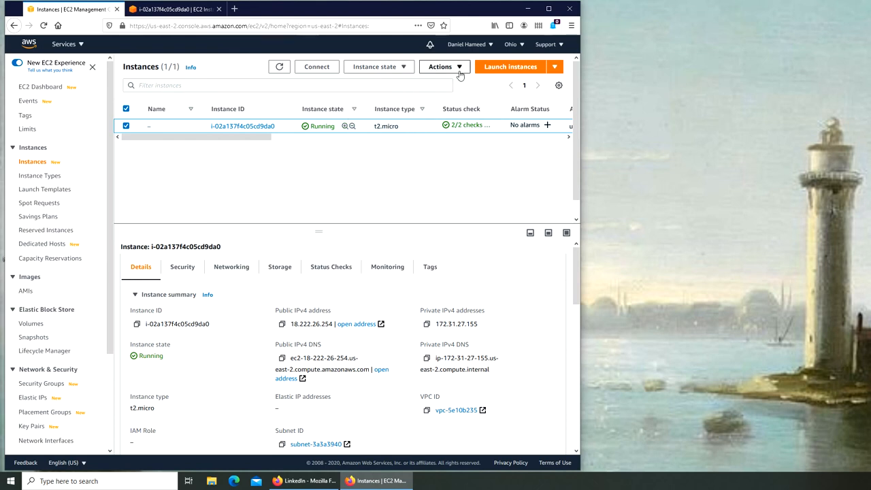
Step: Reach the Change shutdown behavior page for the instance via Actions > Instance settings
{"action": "left_click", "coordinate": [441, 65]}
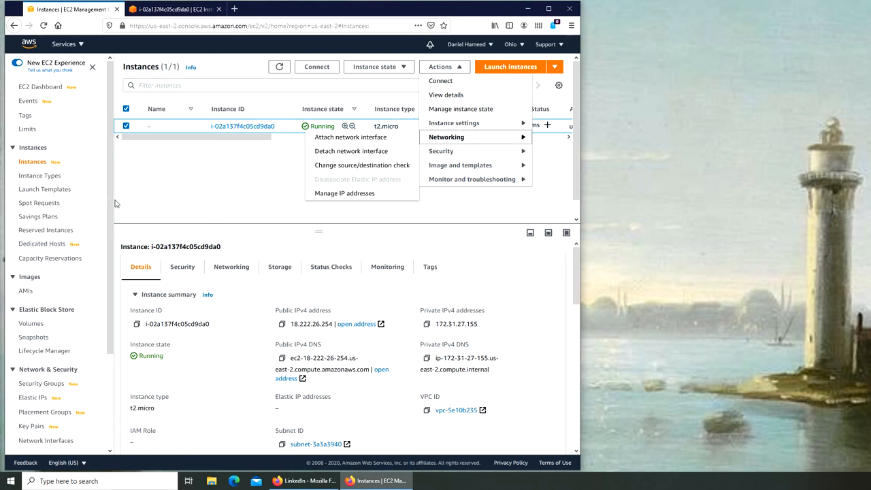
{"action": "mouse_move", "coordinate": [452, 76]}
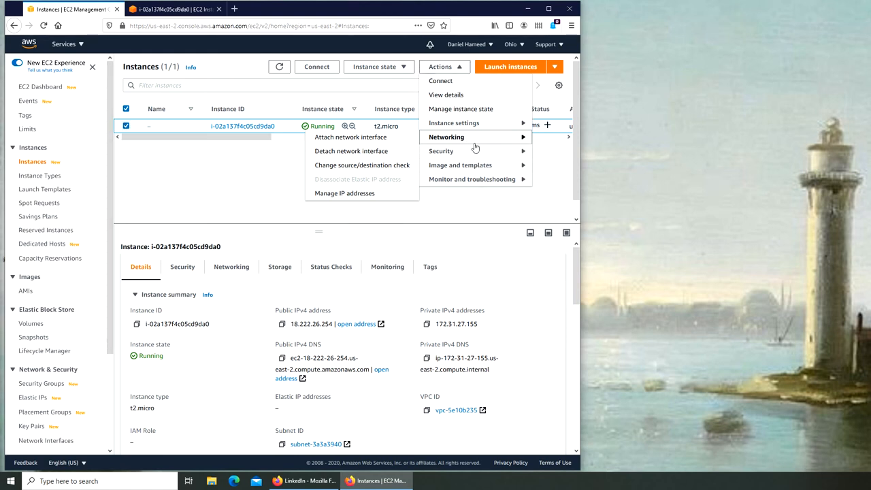
{"action": "mouse_move", "coordinate": [455, 123]}
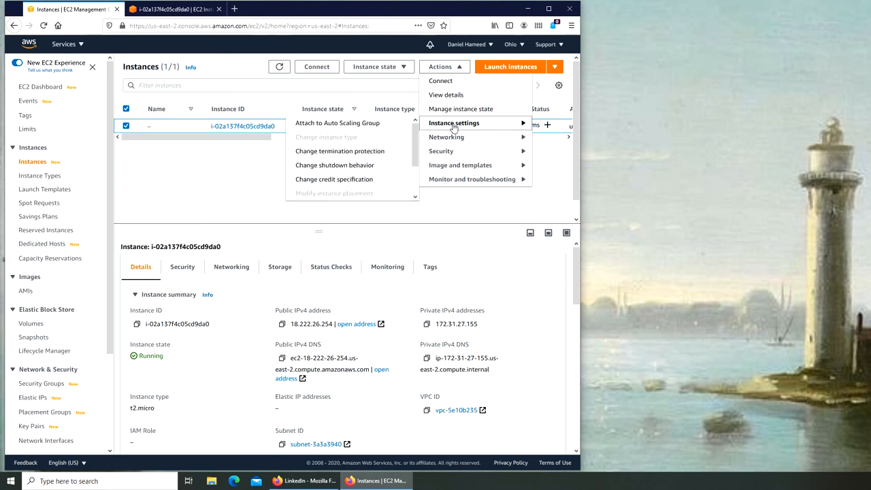
{"action": "left_click", "coordinate": [335, 165]}
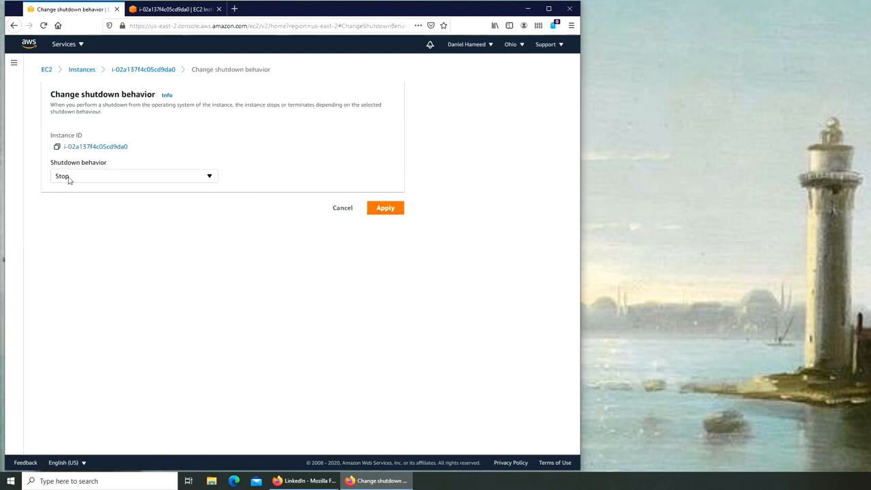
Step: Review the Stop and Terminate shutdown choices, then cancel back to the Instances list unchanged
{"action": "left_click", "coordinate": [134, 175]}
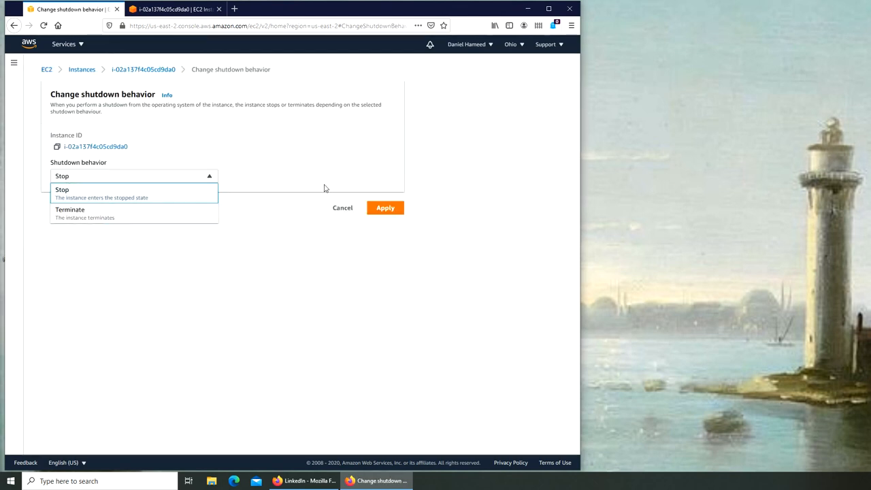
{"action": "left_click", "coordinate": [63, 189]}
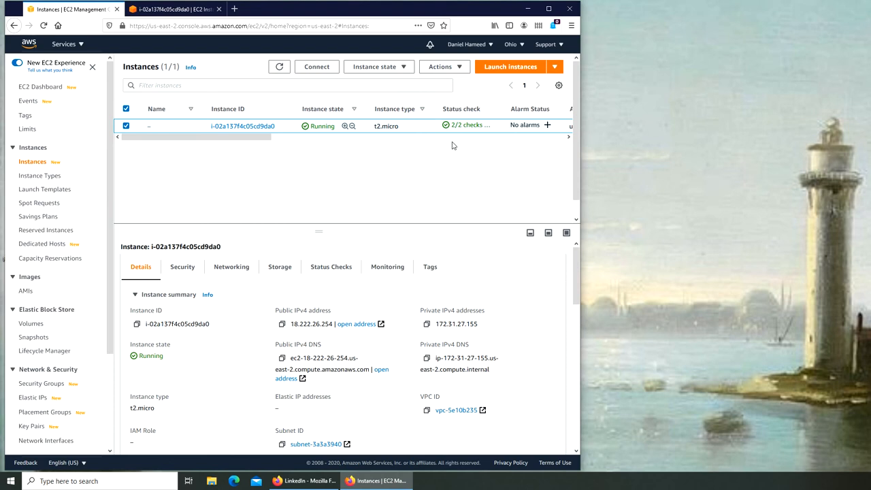
{"action": "mouse_move", "coordinate": [531, 206]}
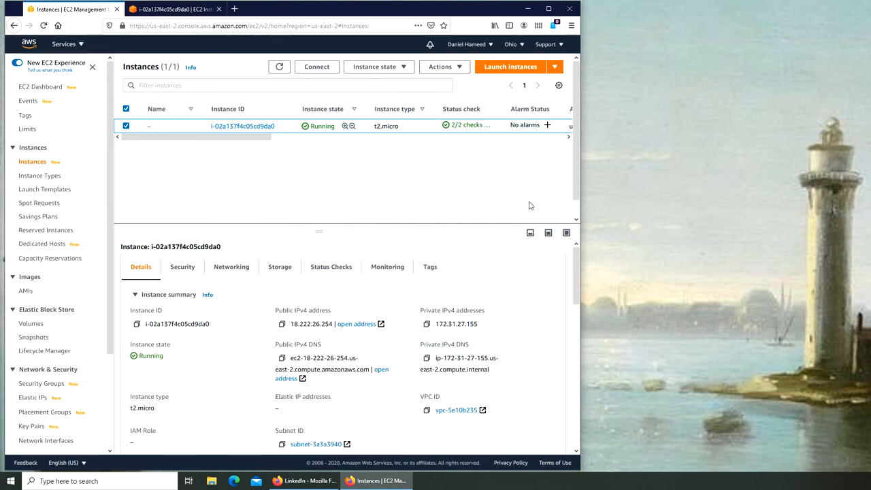
{"action": "mouse_move", "coordinate": [473, 166]}
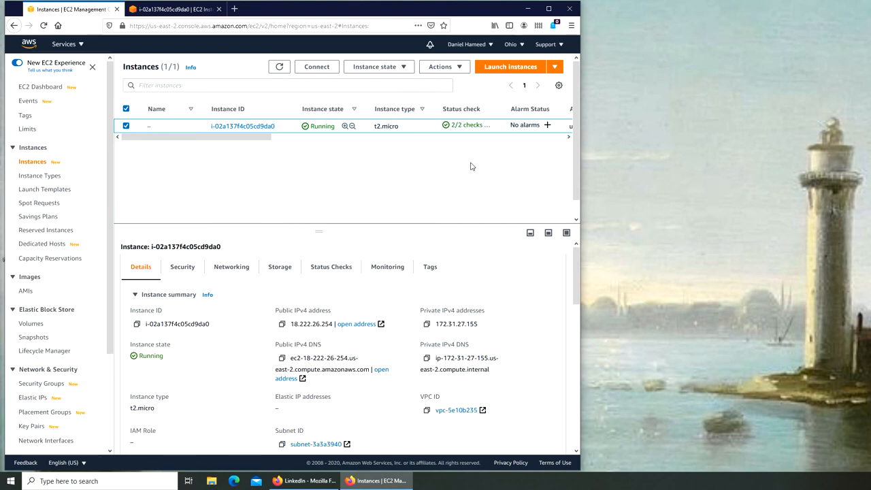
{"action": "mouse_move", "coordinate": [786, 261]}
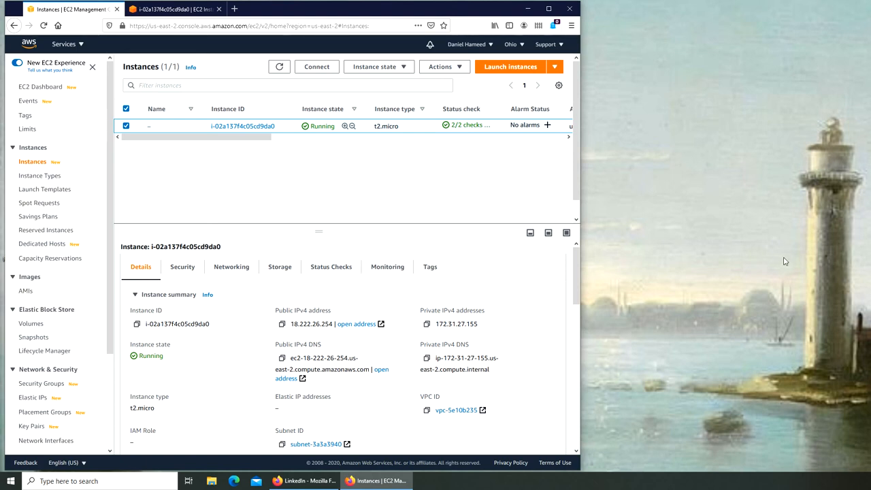